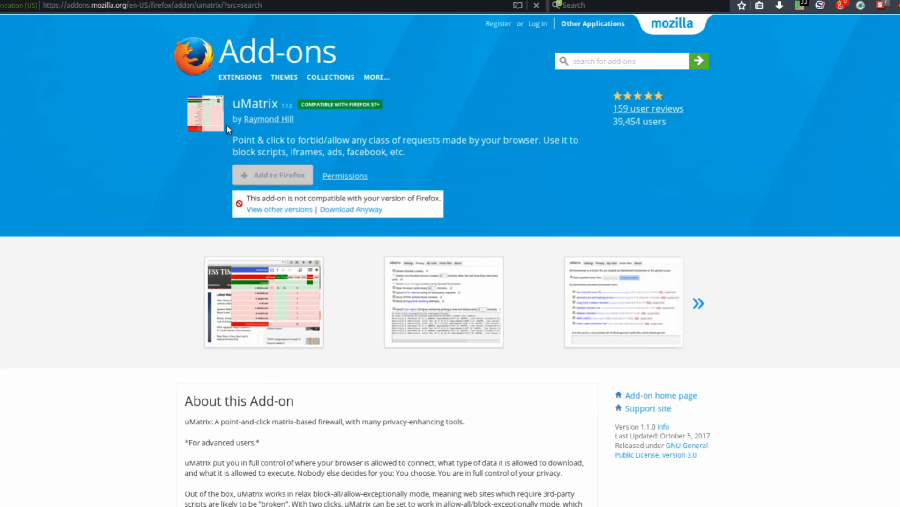
Leave the uMatrix listing for TechCrunch's Video section and start a search for 'umatrix' on Mozilla Add-ons.
scroll("down", 3)
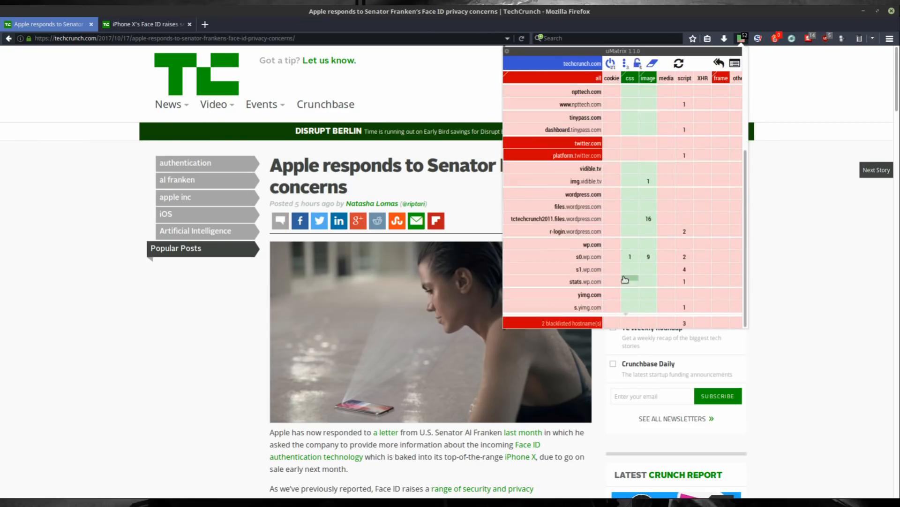
left_click(146, 24)
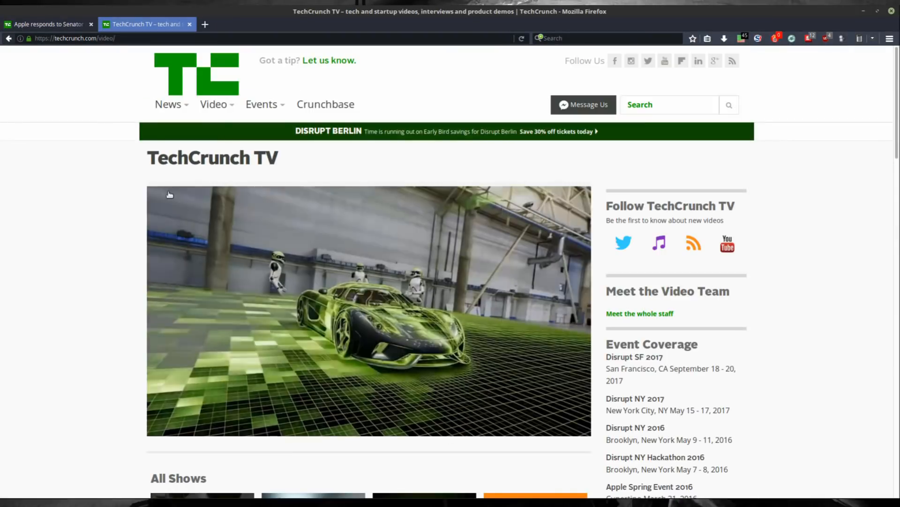
left_click(741, 38)
type("umatrixc")
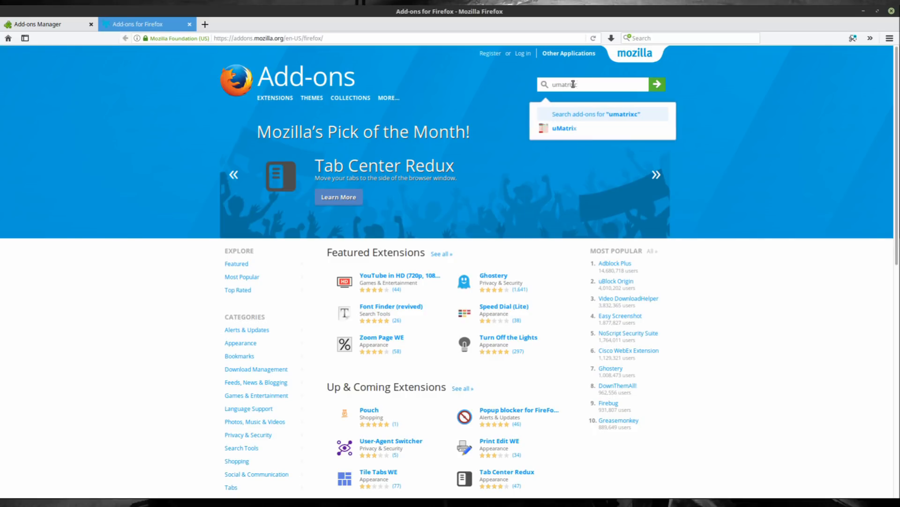
Install uMatrix version 1.0.0 from the add-on's version history and acknowledge the install.
left_click(565, 127)
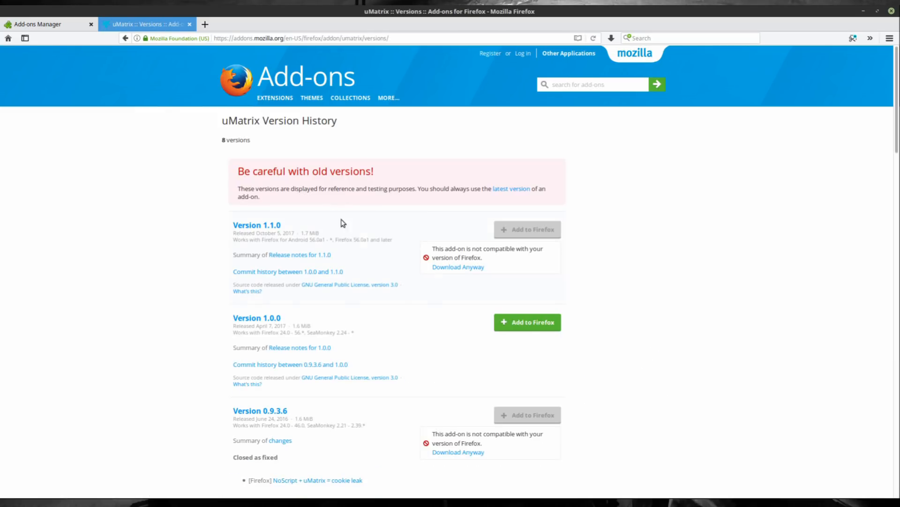
left_click(526, 322)
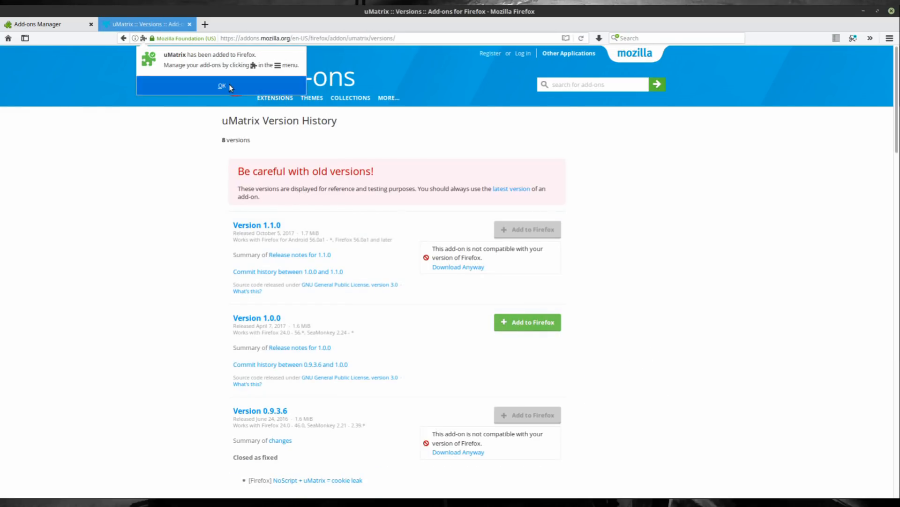
left_click(222, 87)
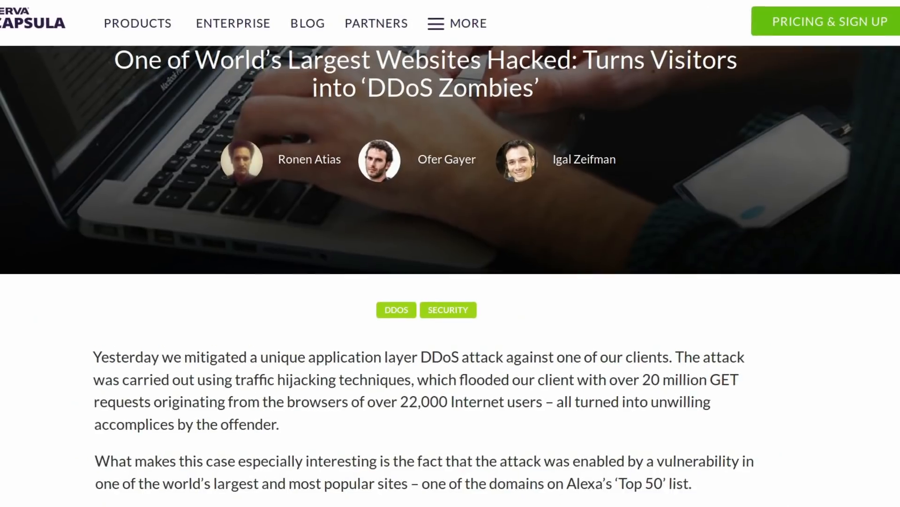
Scroll through the wired.com statistics table and the notable news headlines wiki page.
scroll("down", 3)
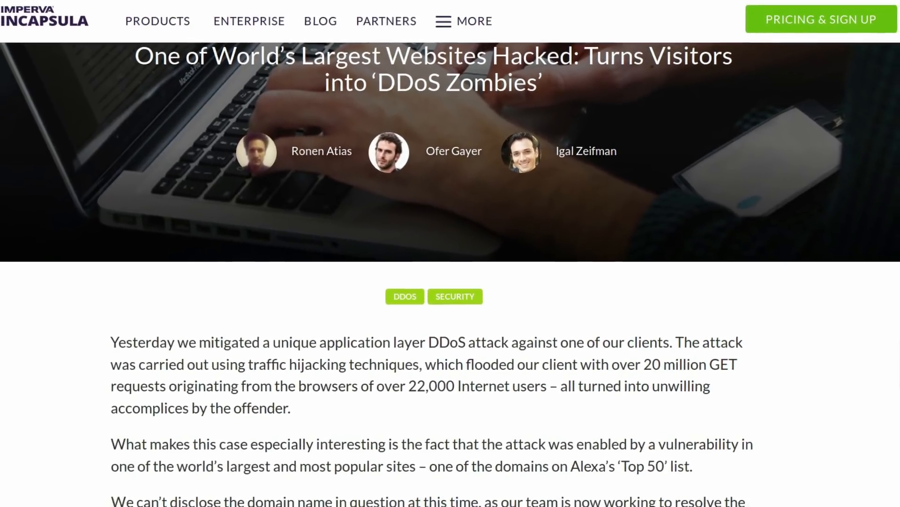
scroll("up", 3)
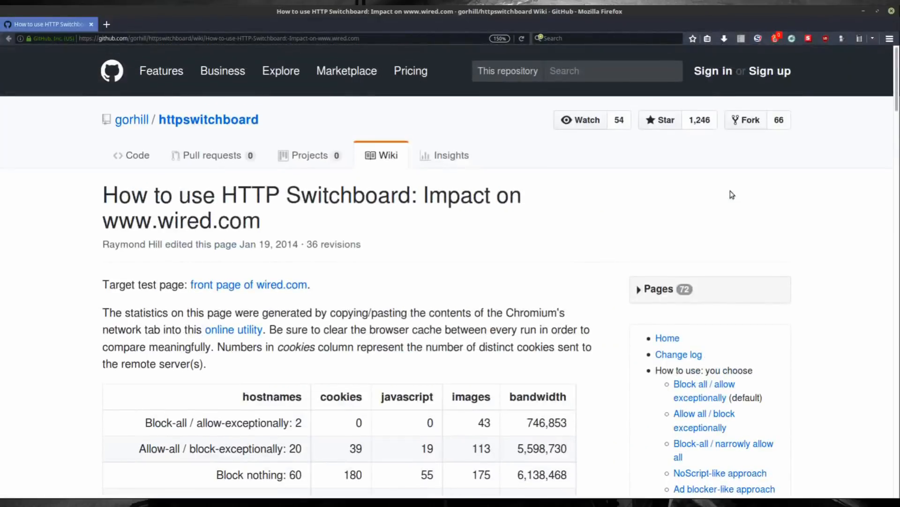
scroll("down", 3)
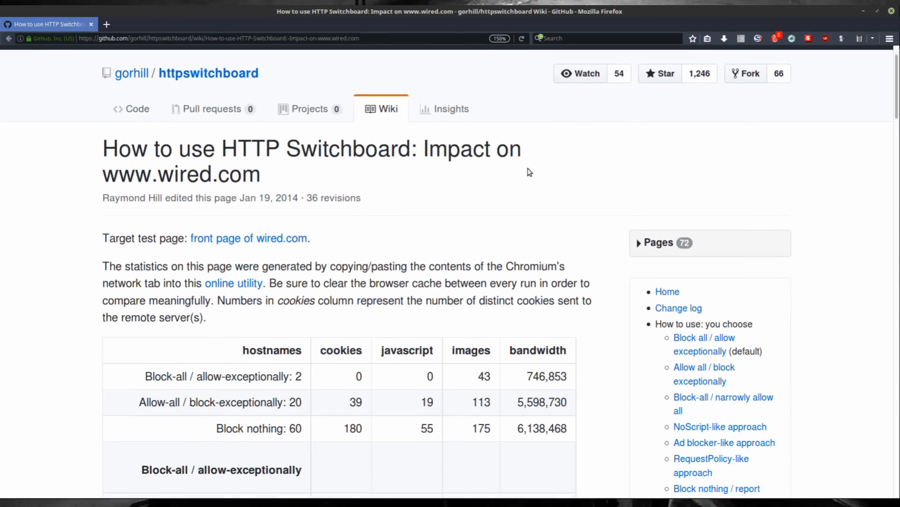
scroll("down", 3)
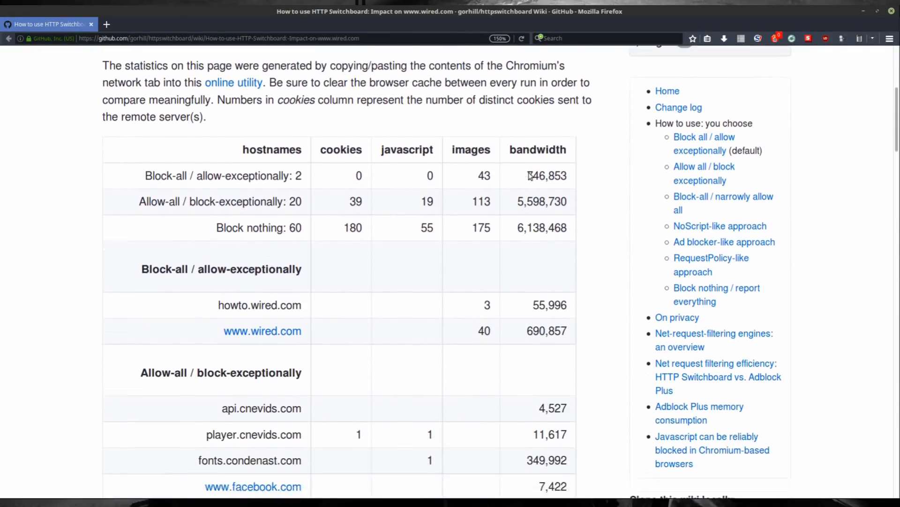
scroll("down", 3)
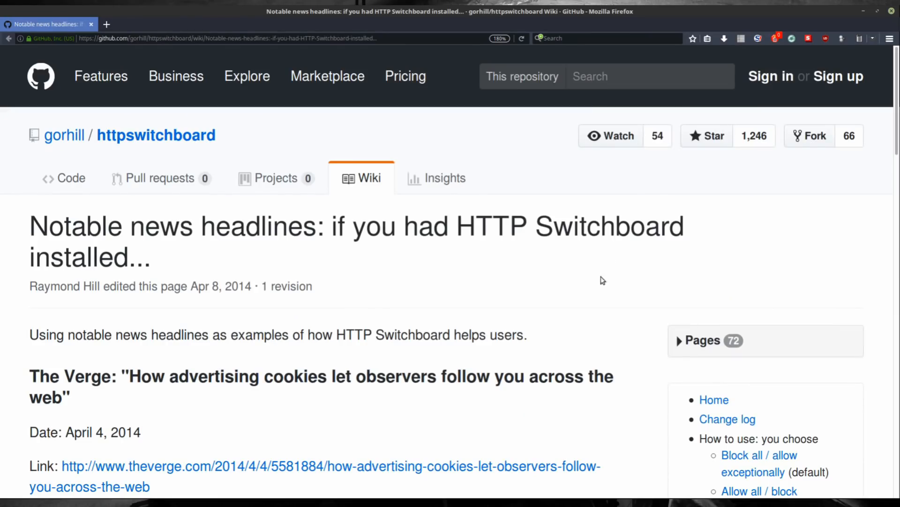
scroll("down", 3)
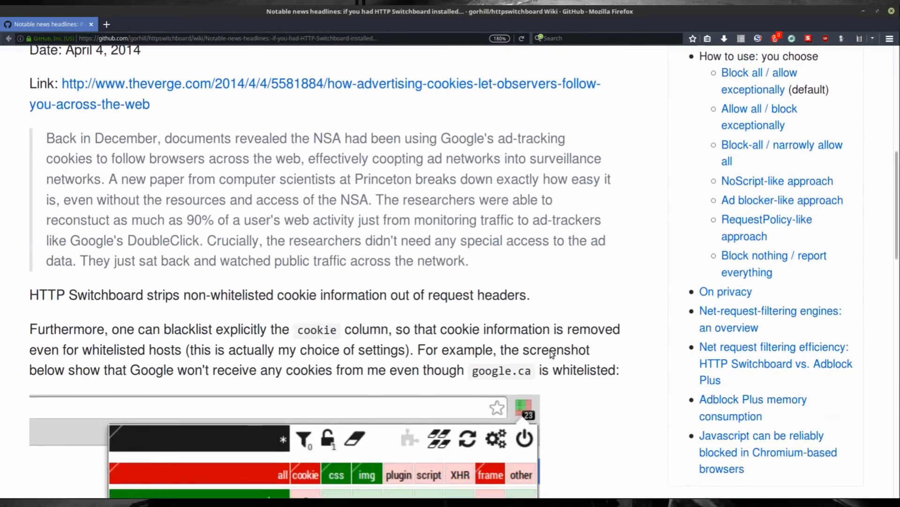
scroll("down", 3)
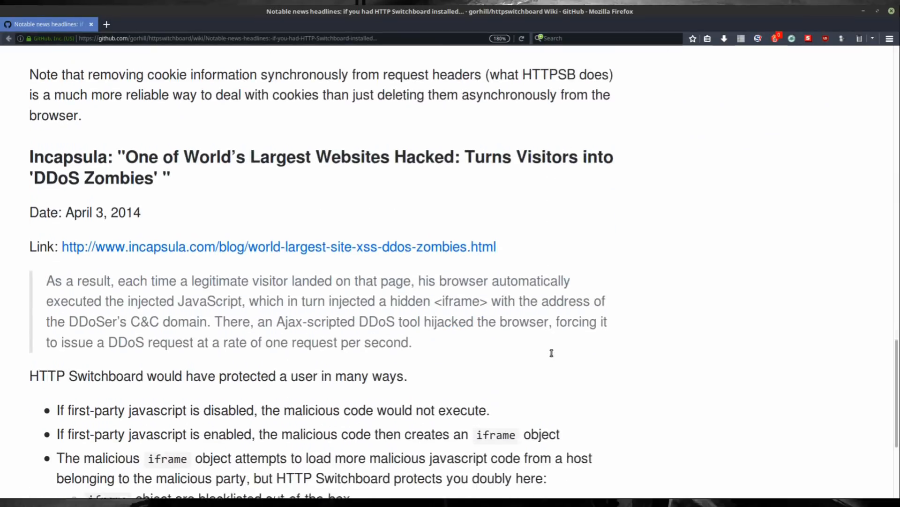
scroll("down", 3)
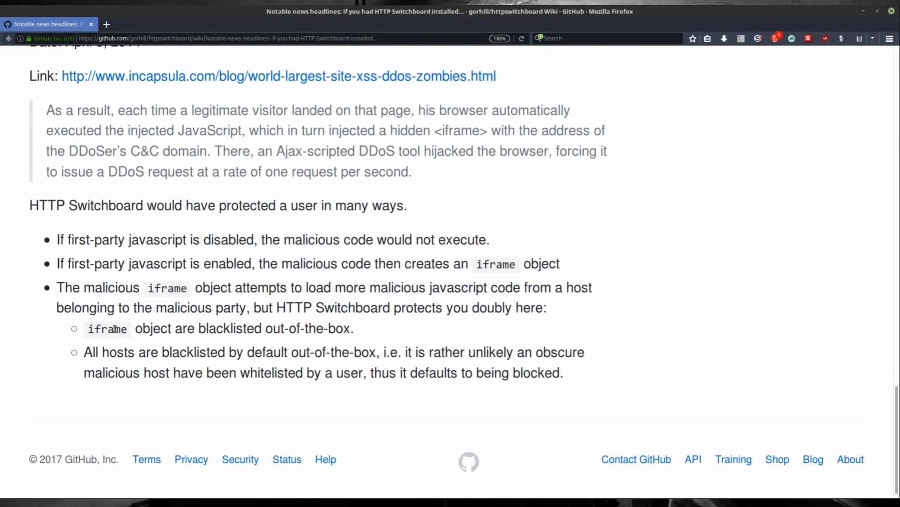
mouse_move(60, 278)
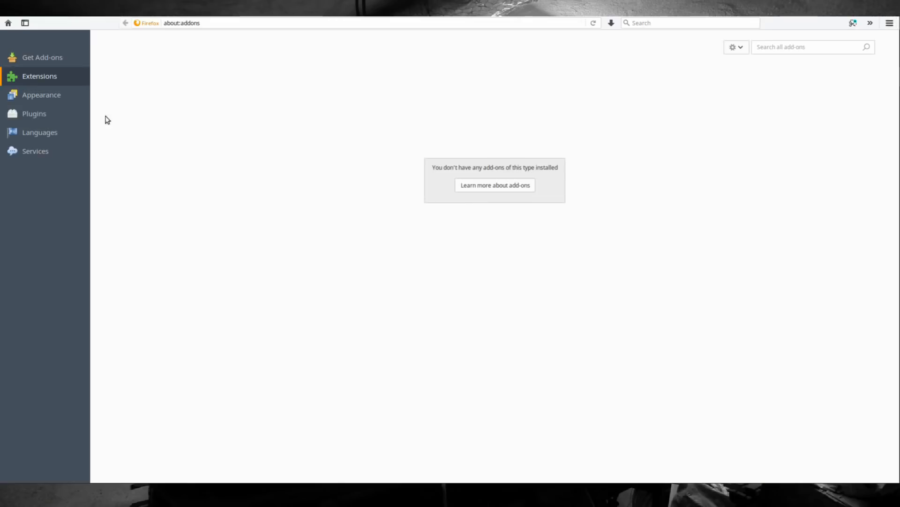
left_click(494, 185)
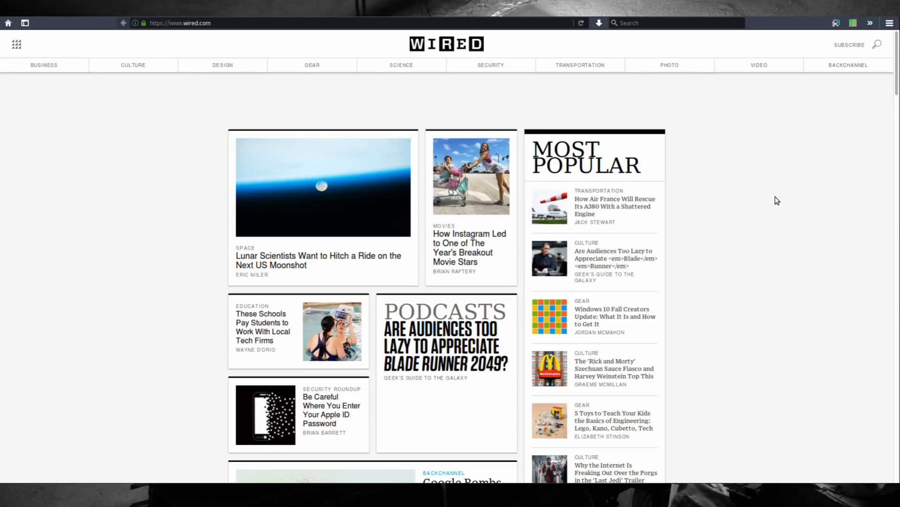
Show the uMatrix request matrix for wired.com and scroll through its third-party host list.
left_click(853, 22)
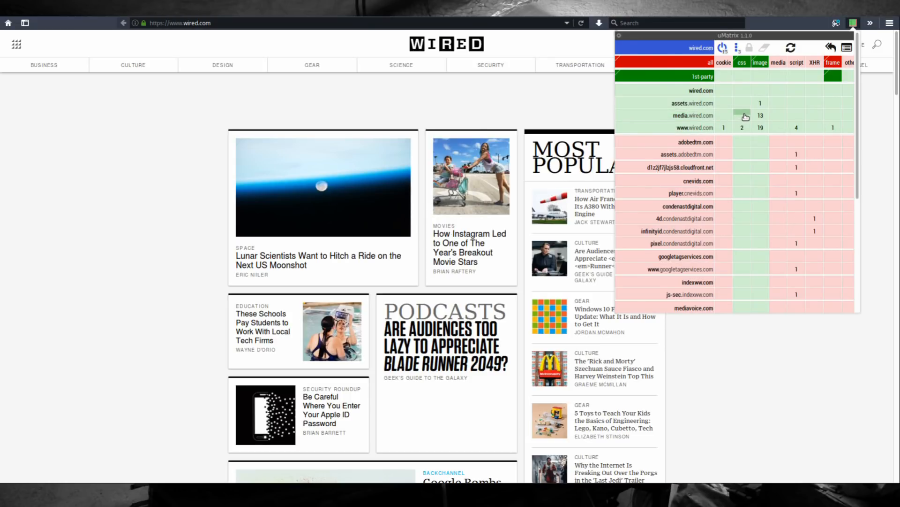
mouse_move(693, 99)
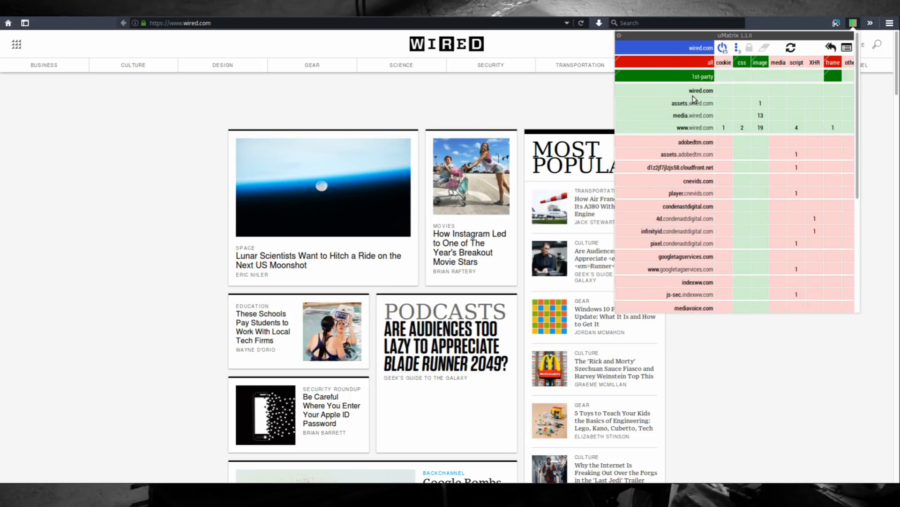
scroll("down", 3)
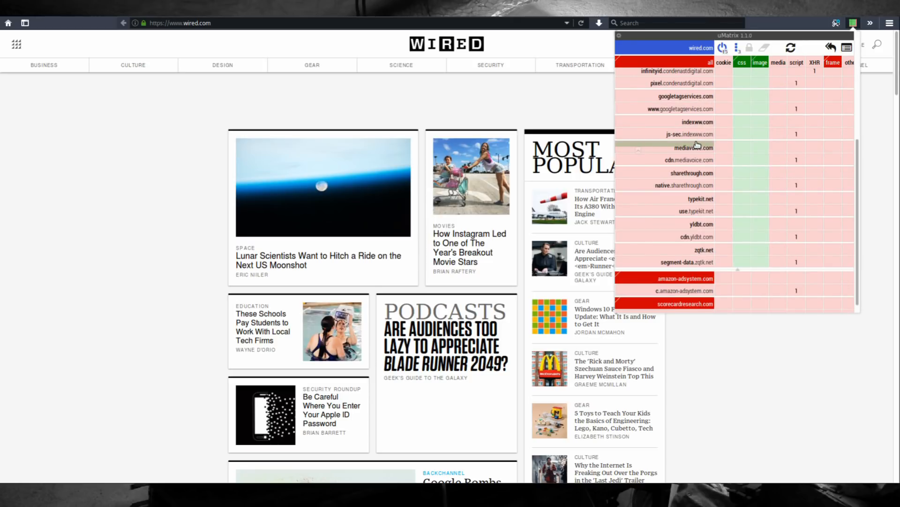
scroll("up", 3)
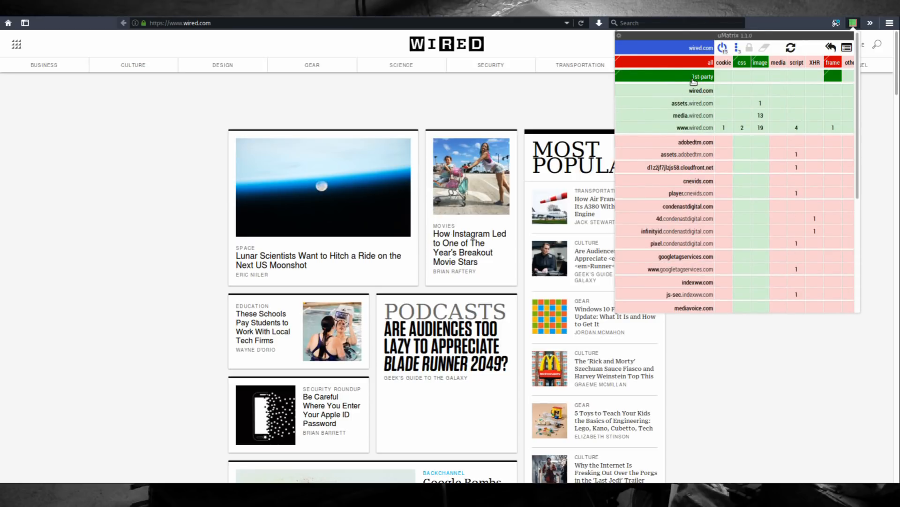
scroll("down", 3)
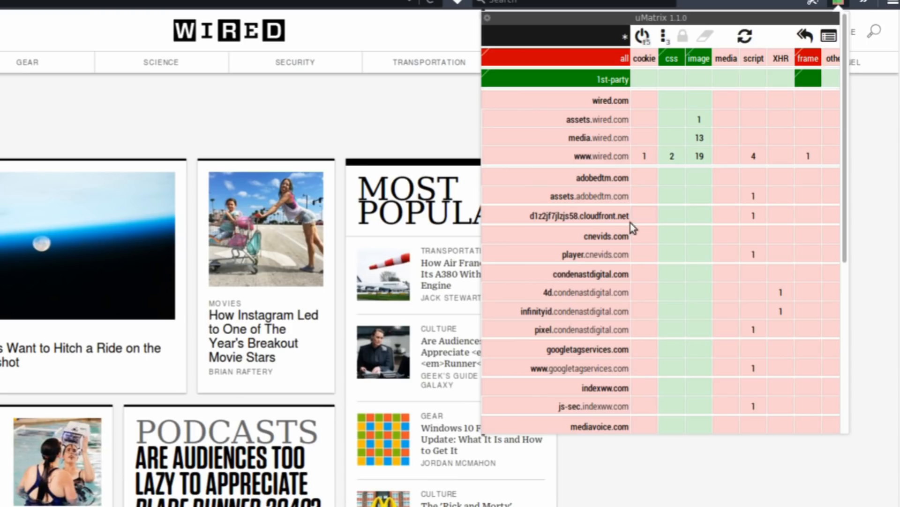
mouse_move(613, 185)
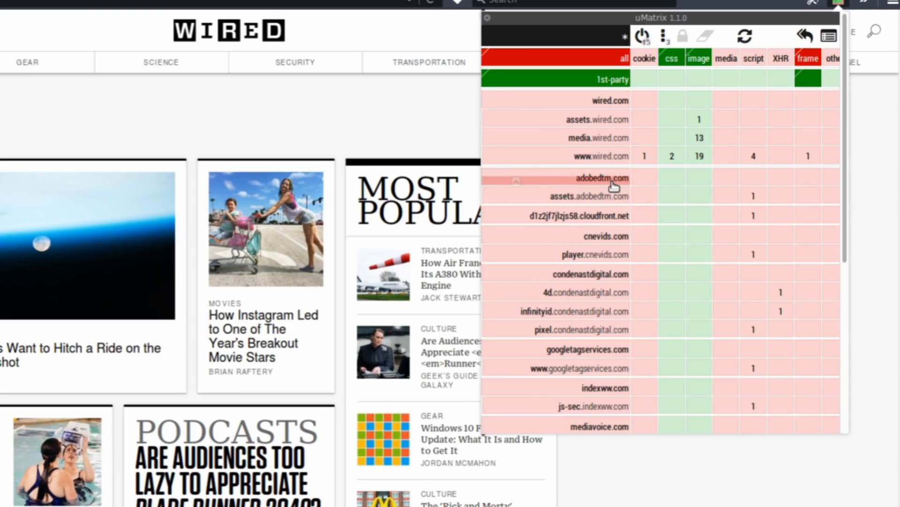
mouse_move(706, 36)
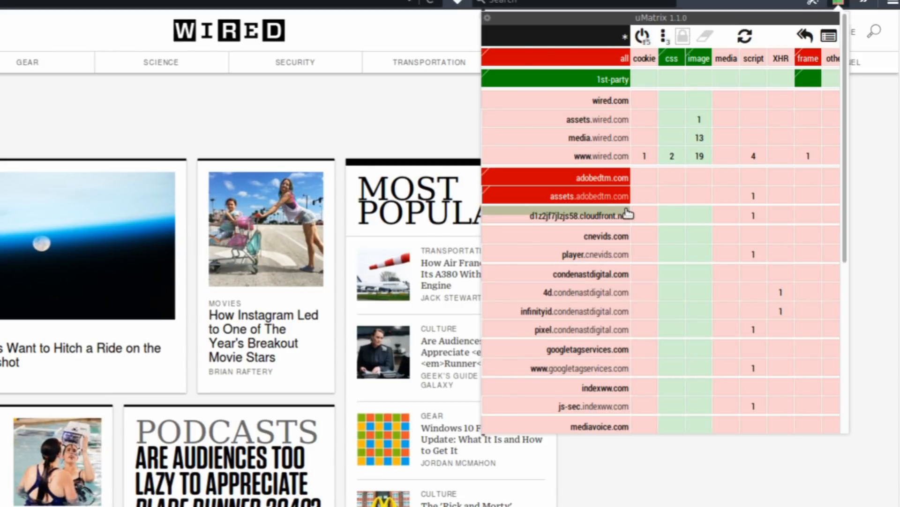
mouse_move(614, 192)
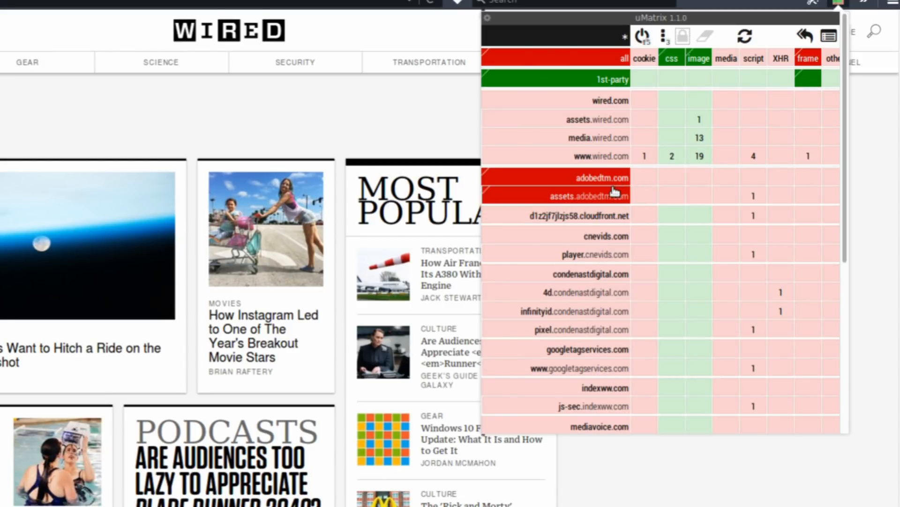
mouse_move(600, 191)
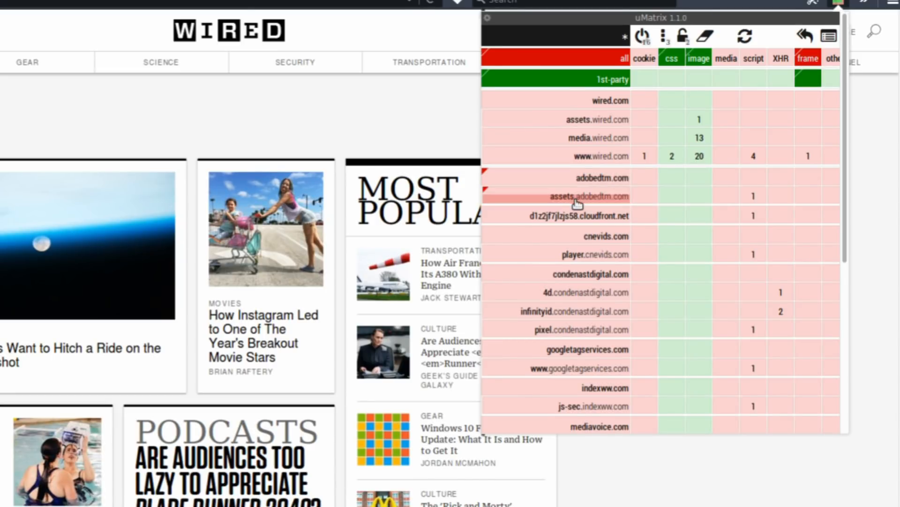
Switch the matrix scope to wired.com, try a rule change, then revert the temporary rules to defaults.
left_click(610, 100)
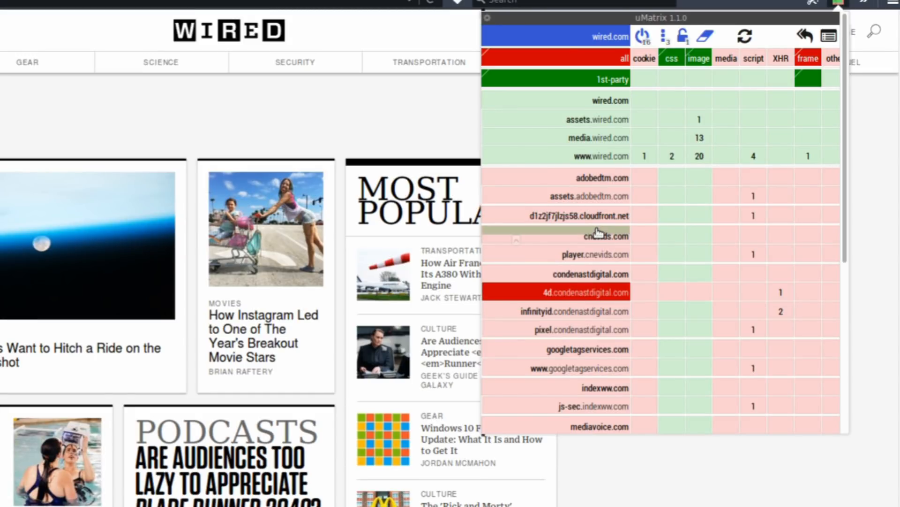
scroll("down", 3)
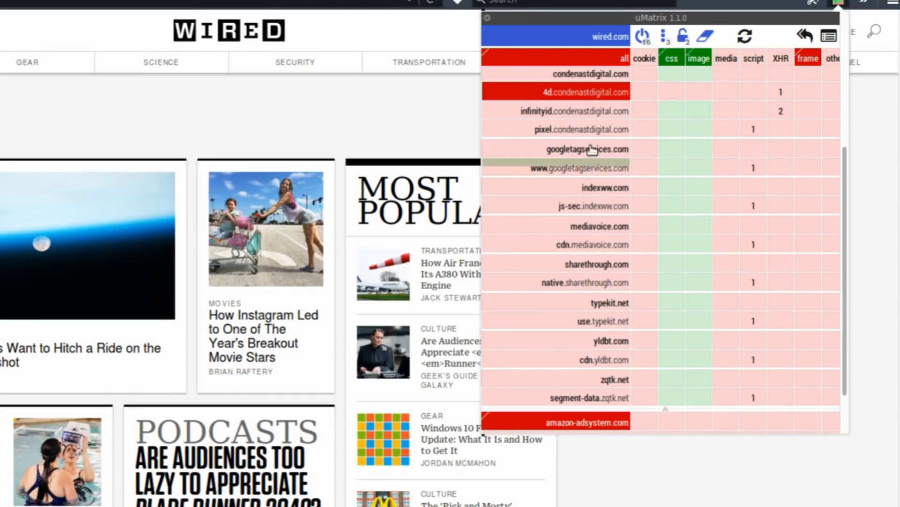
left_click(587, 149)
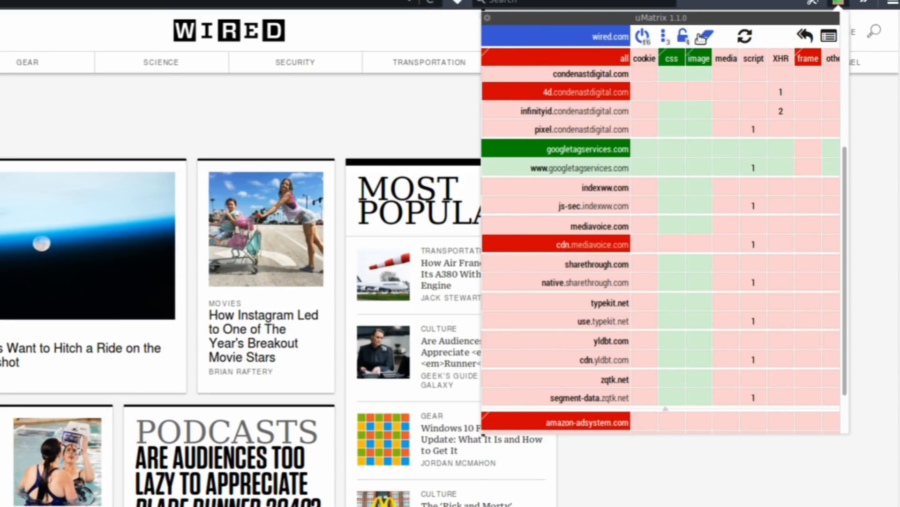
left_click(682, 36)
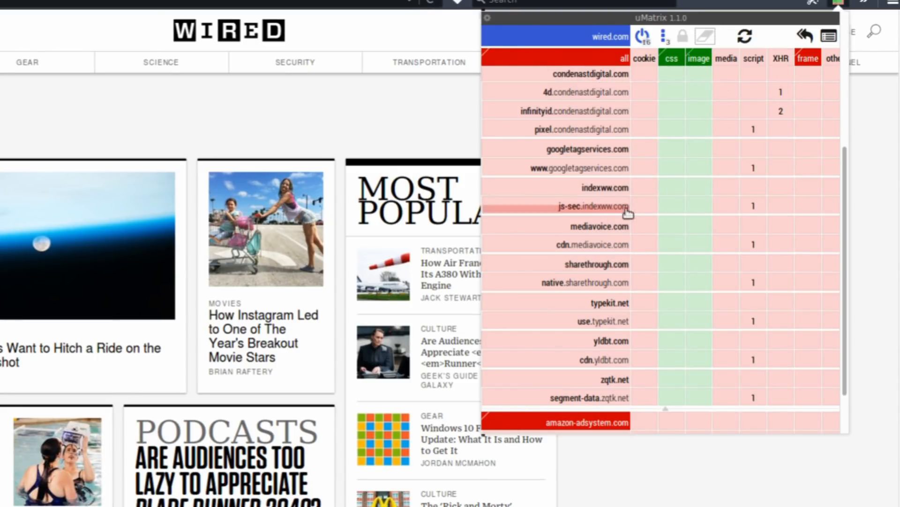
scroll("up", 3)
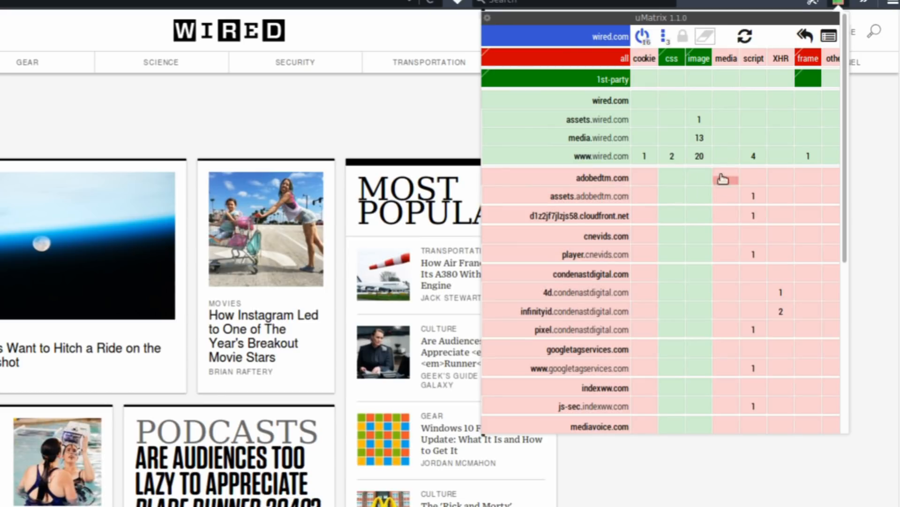
mouse_move(744, 36)
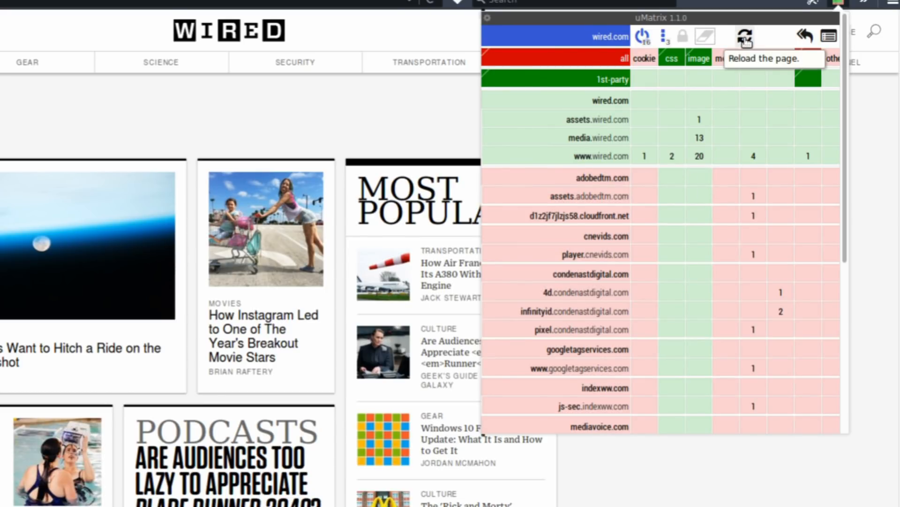
Reload wired.com under the current rules and read the lunar scientists moonshot article.
left_click(744, 36)
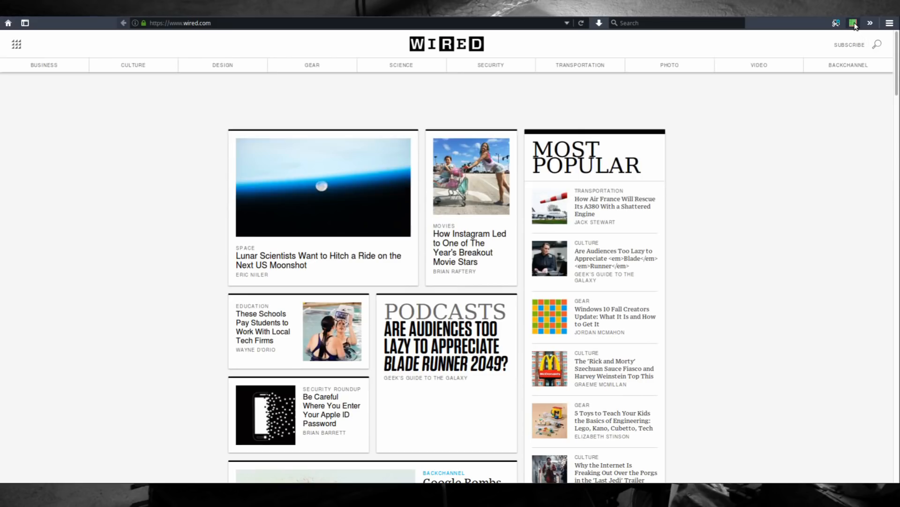
scroll("down", 3)
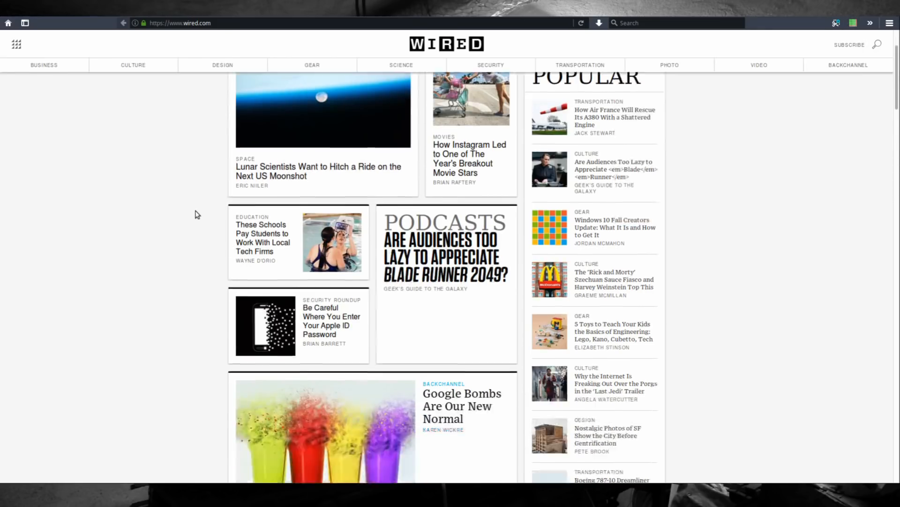
scroll("down", 3)
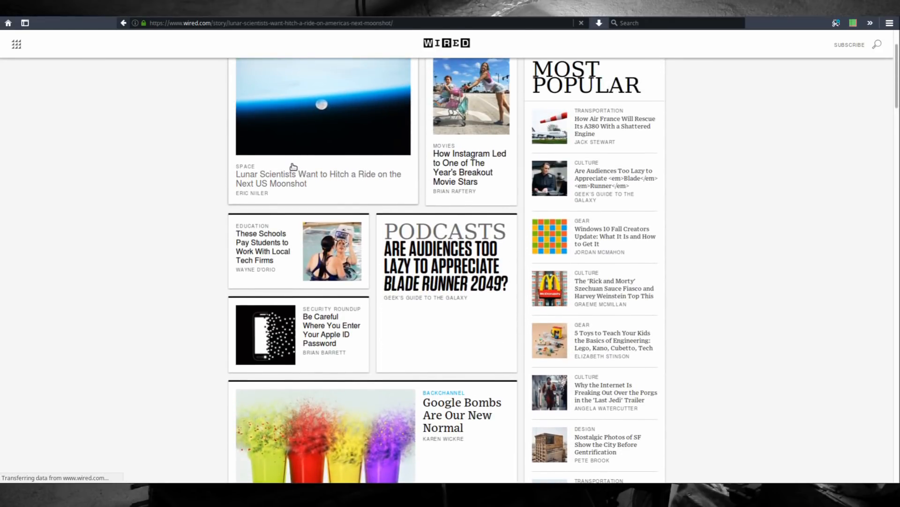
left_click(318, 178)
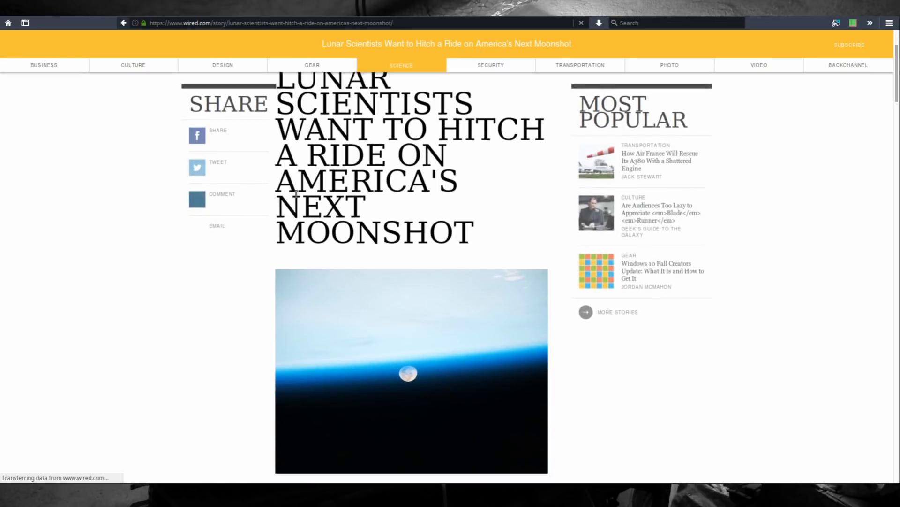
scroll("down", 3)
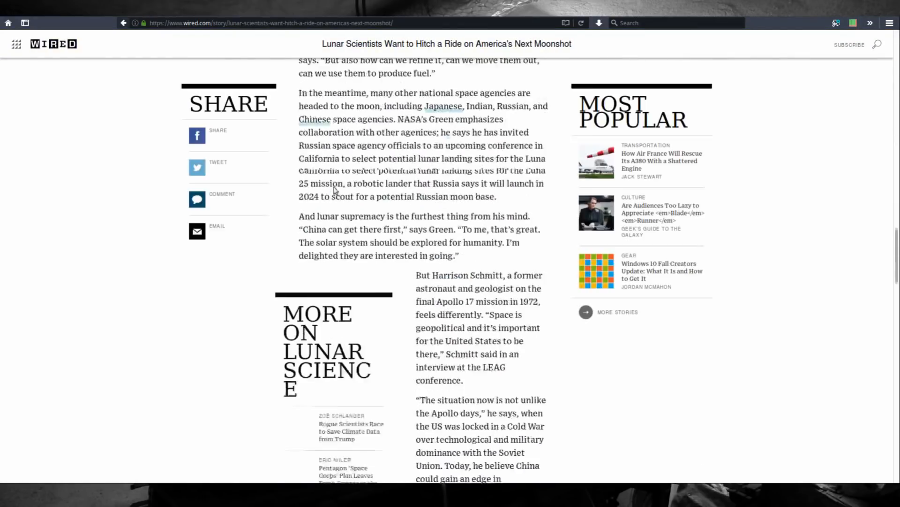
scroll("down", 3)
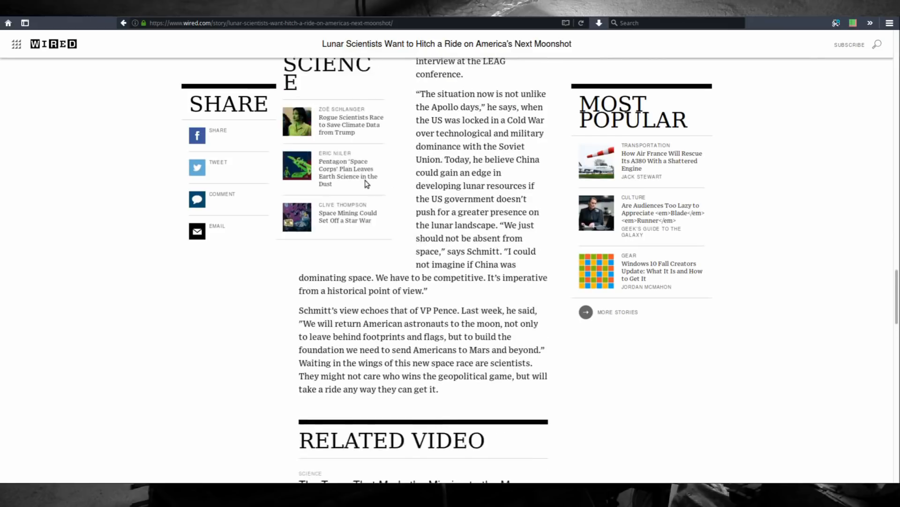
Return to the wired.com homepage and scroll down to the Latest Videos section.
left_click(53, 44)
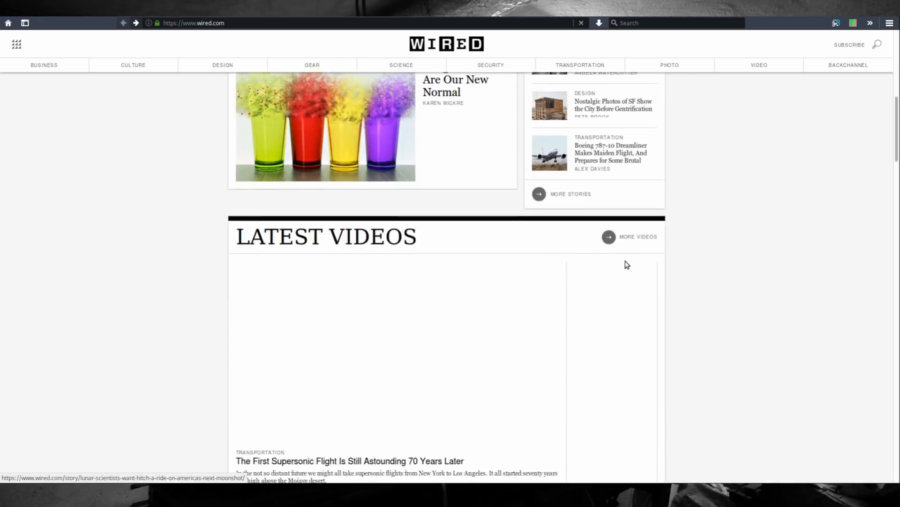
scroll("down", 3)
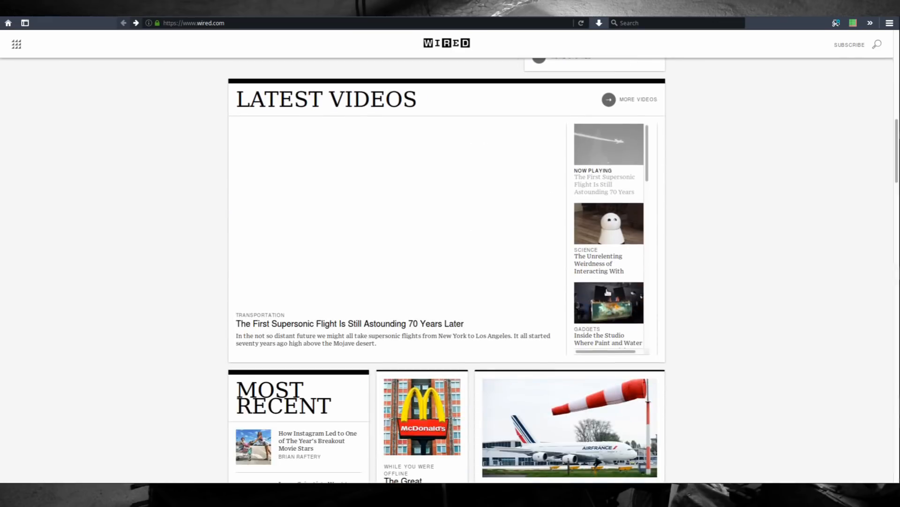
mouse_move(411, 316)
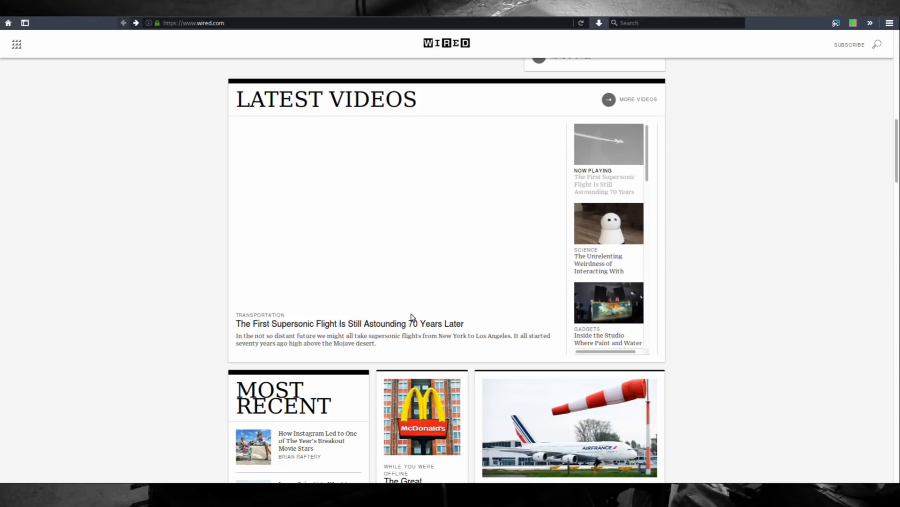
mouse_move(601, 173)
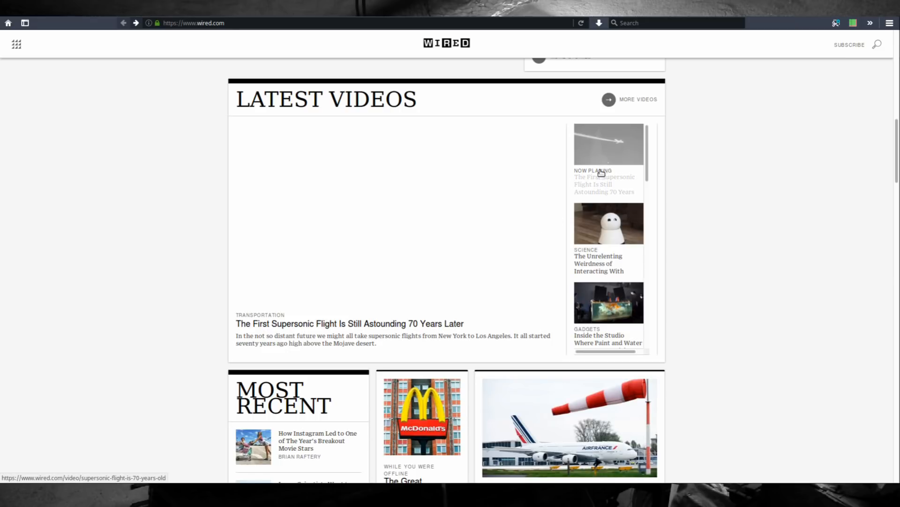
mouse_move(597, 221)
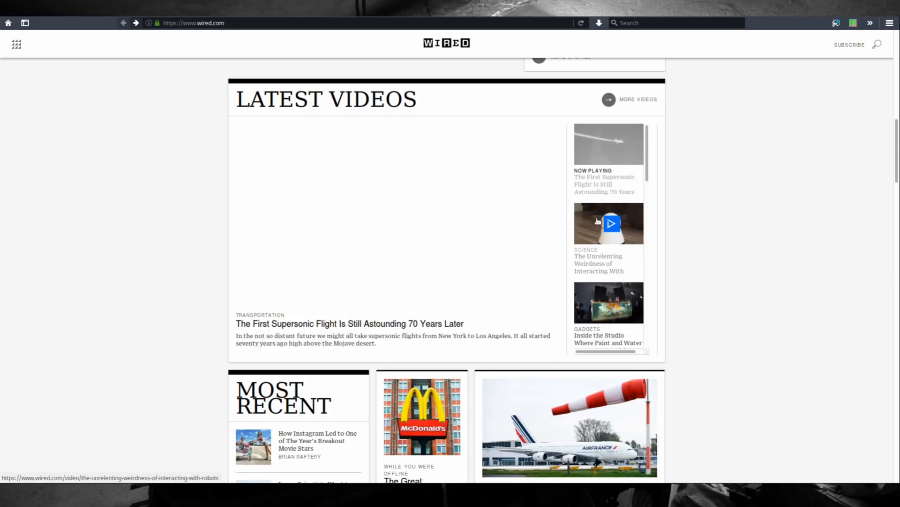
mouse_move(631, 172)
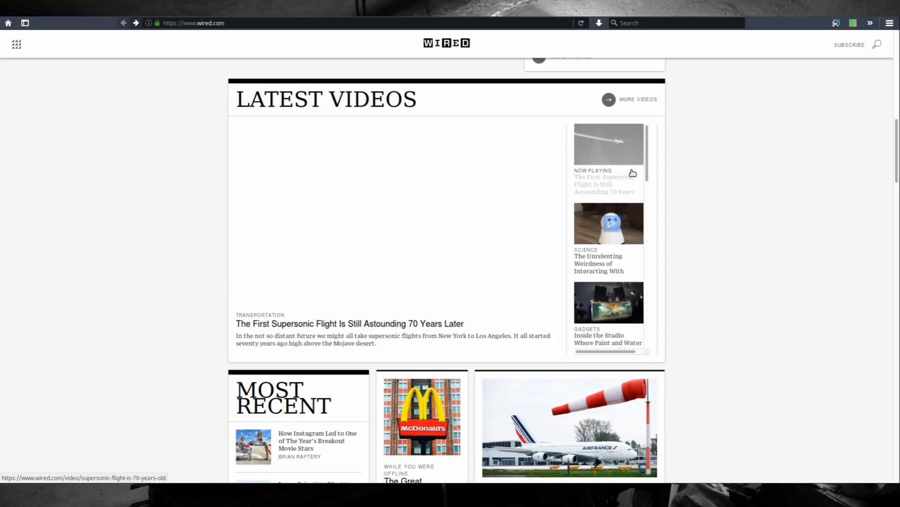
scroll("down", 3)
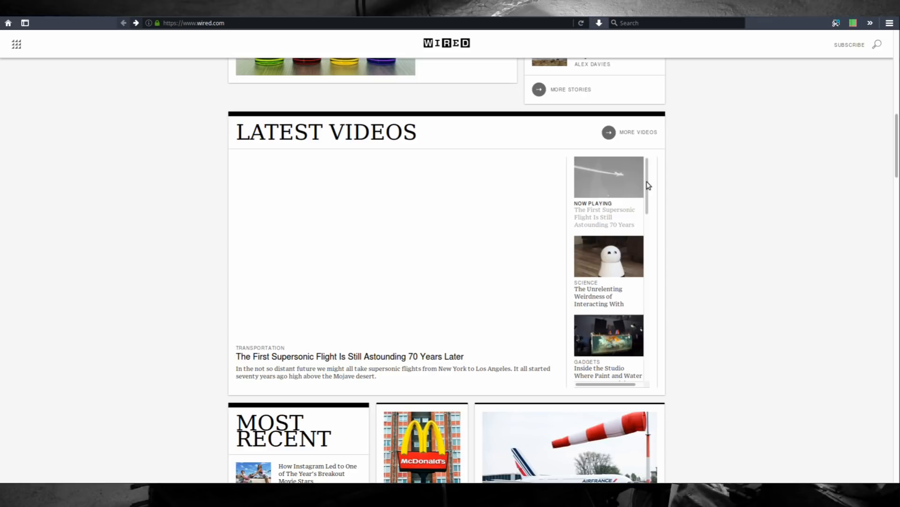
mouse_move(864, 175)
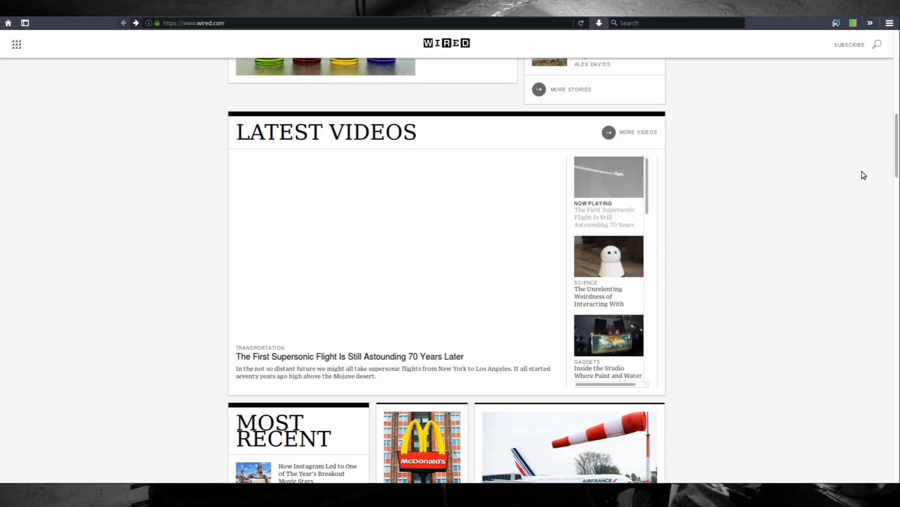
scroll("up", 3)
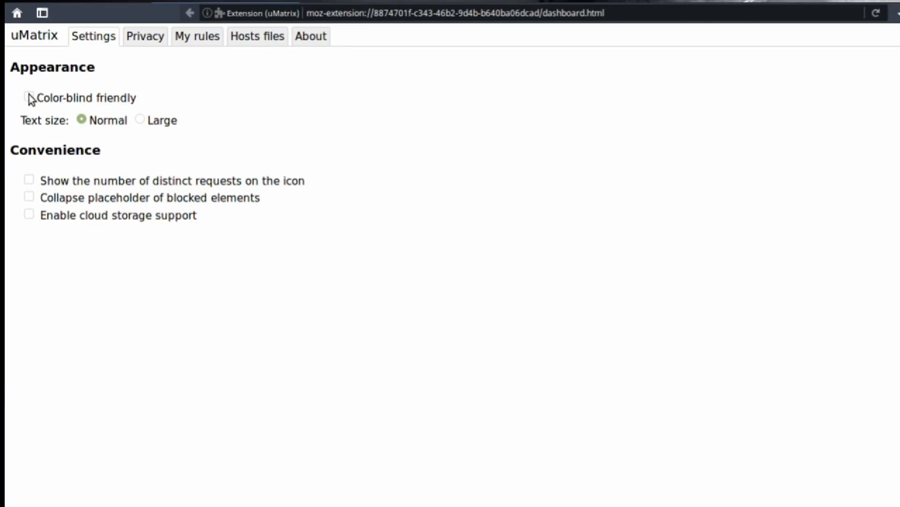
Try colour-blind colours and Large text, restore Normal, then view the matrix on arstechnica.com.
left_click(836, 22)
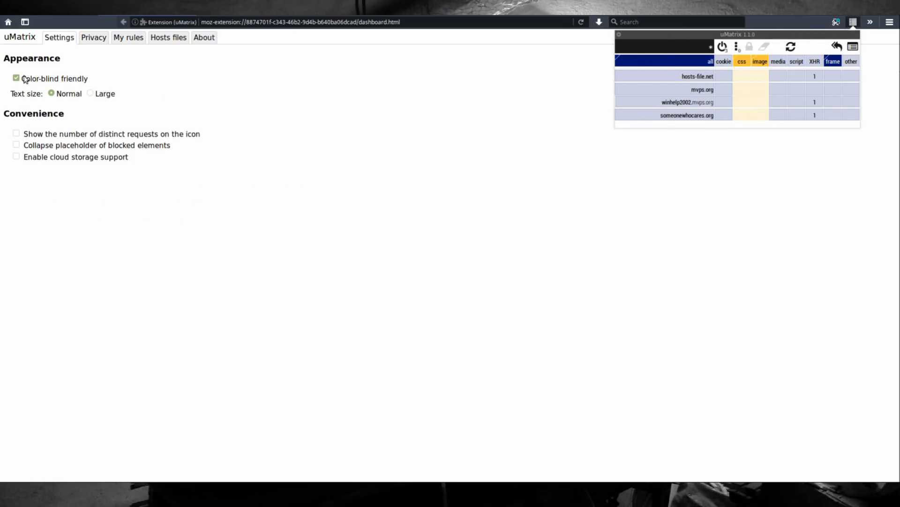
left_click(90, 93)
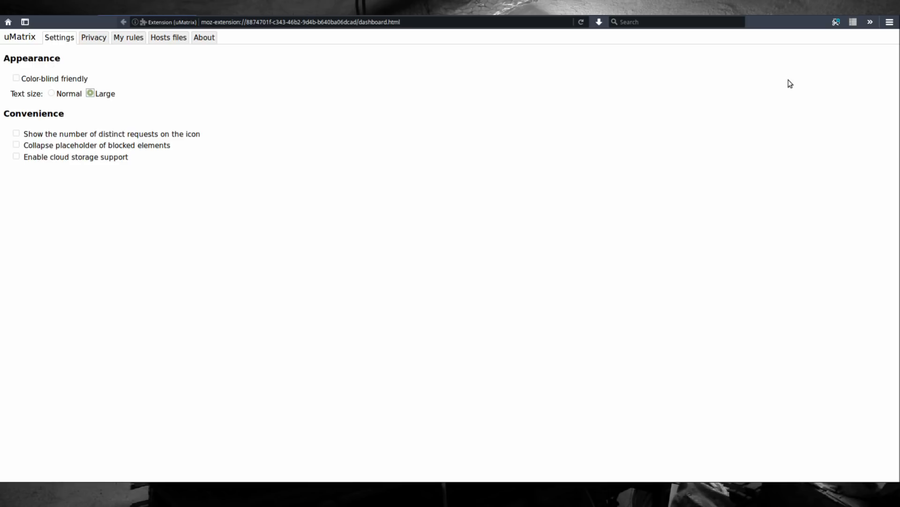
left_click(853, 22)
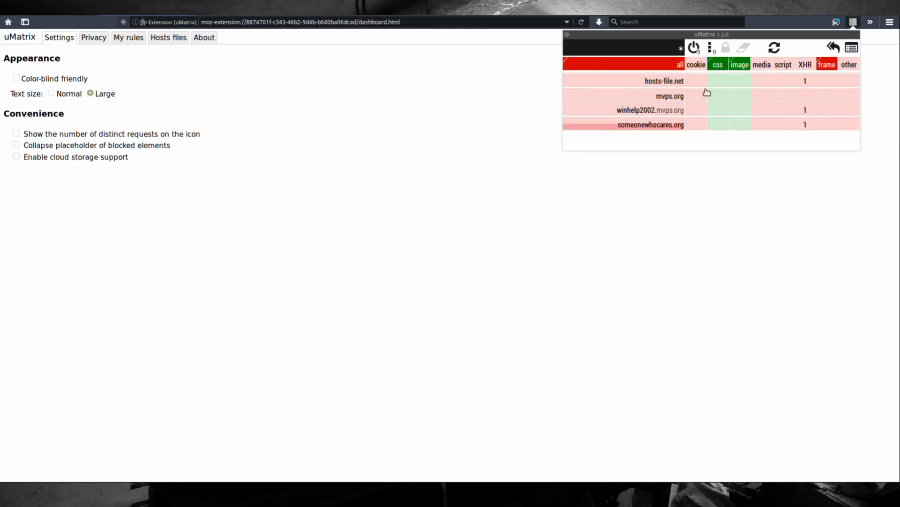
left_click(50, 93)
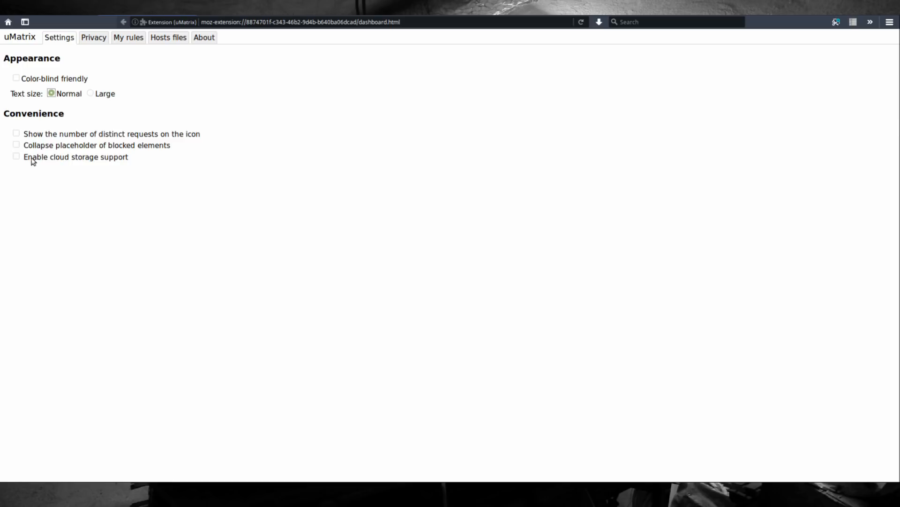
mouse_move(56, 137)
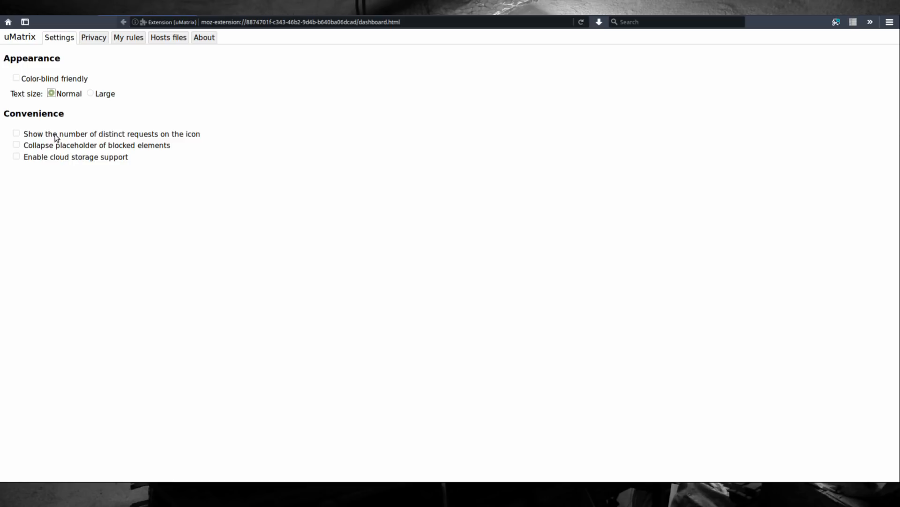
mouse_move(40, 136)
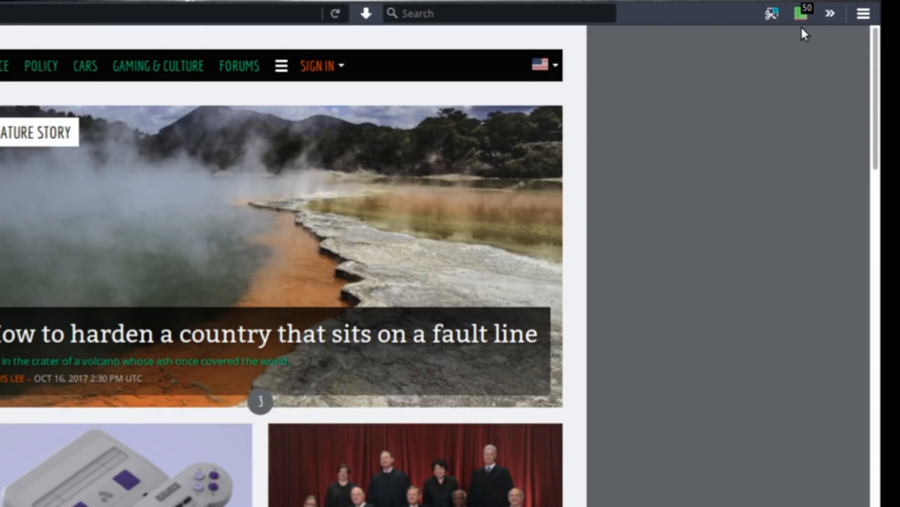
left_click(803, 12)
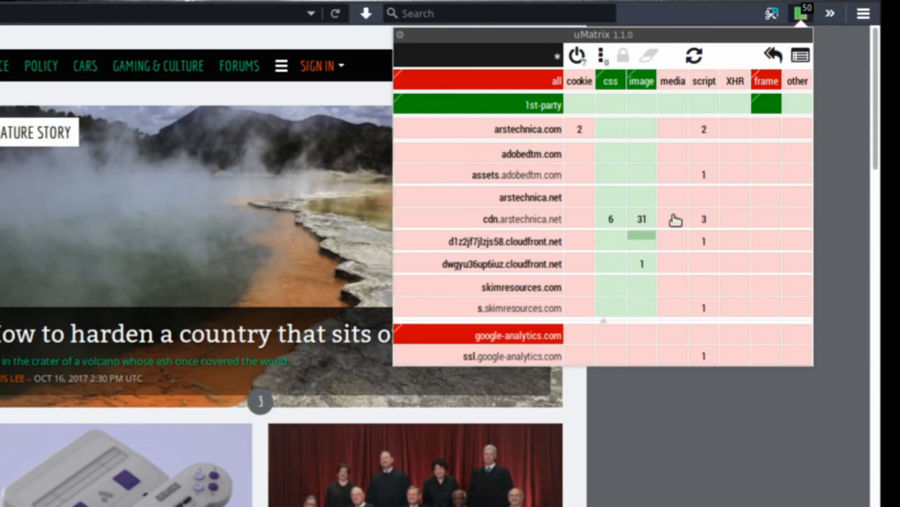
In Privacy settings, enable deleting blocked cookies, session cookies after 60 minutes and blocked local storage.
left_click(799, 56)
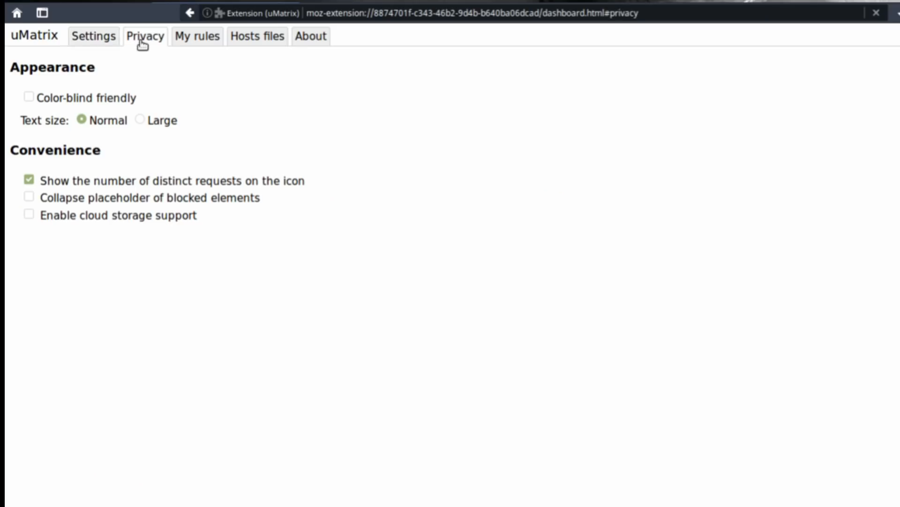
left_click(144, 36)
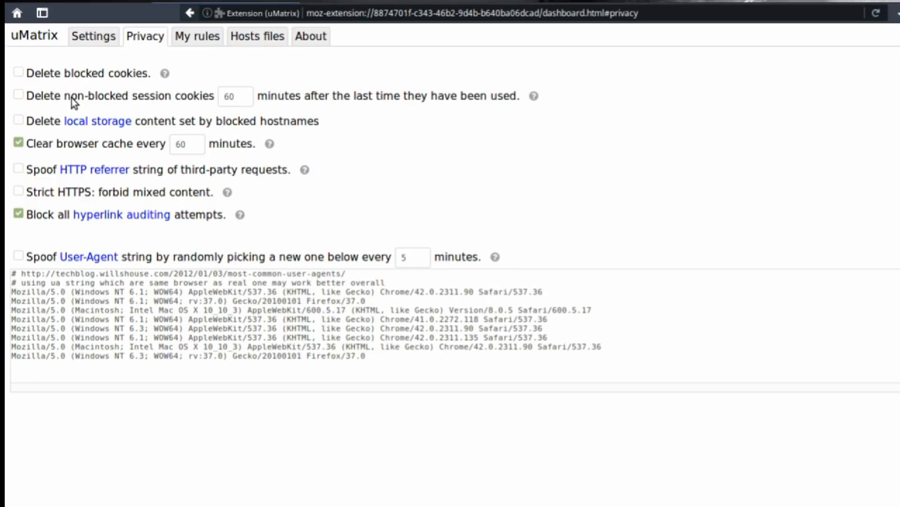
mouse_move(55, 90)
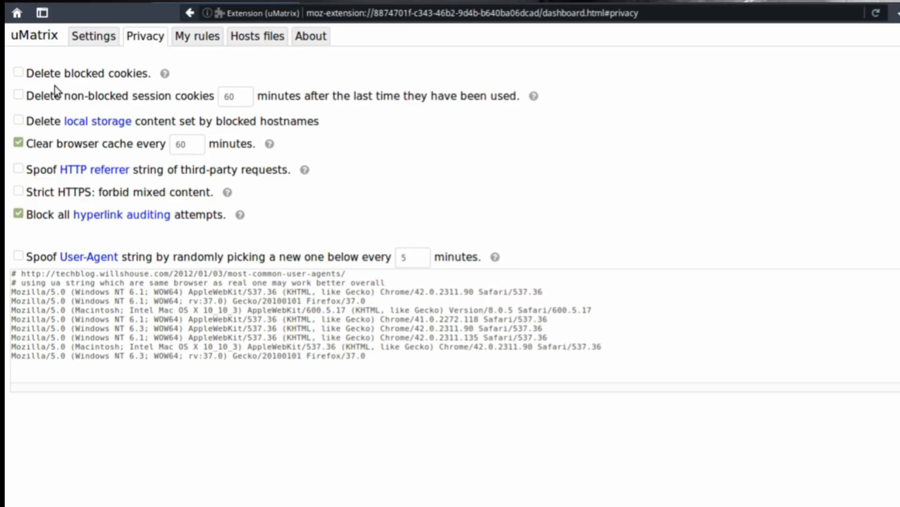
left_click(19, 72)
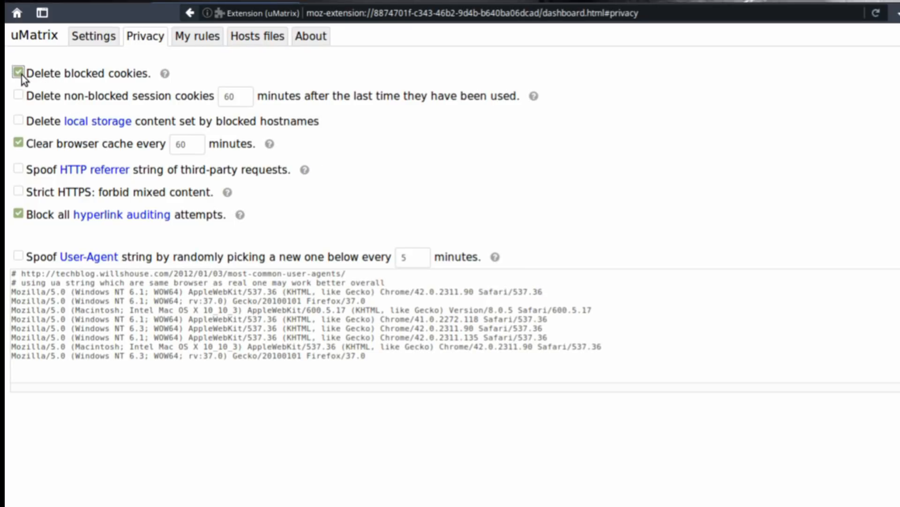
mouse_move(21, 103)
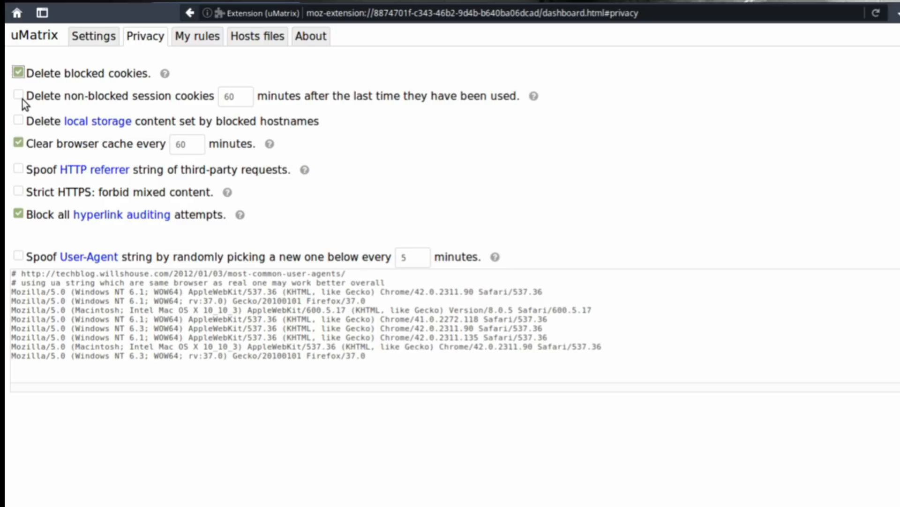
left_click(19, 96)
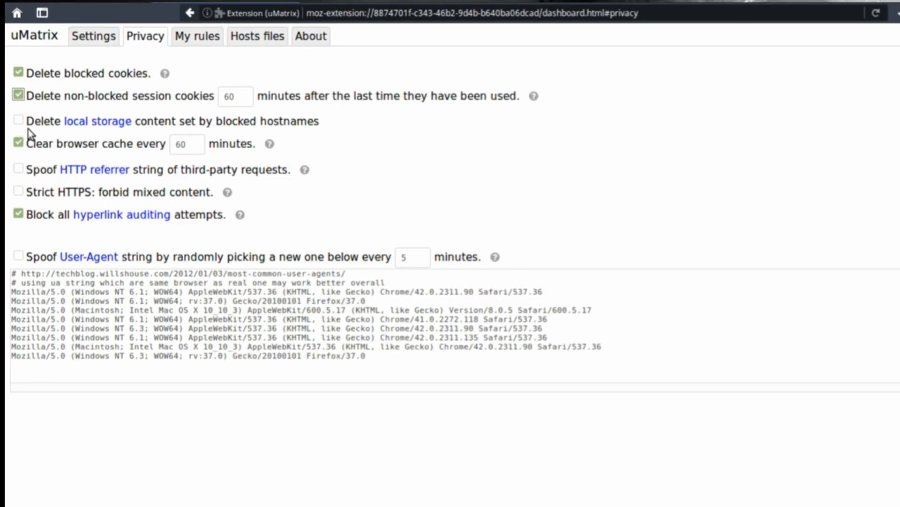
left_click(19, 119)
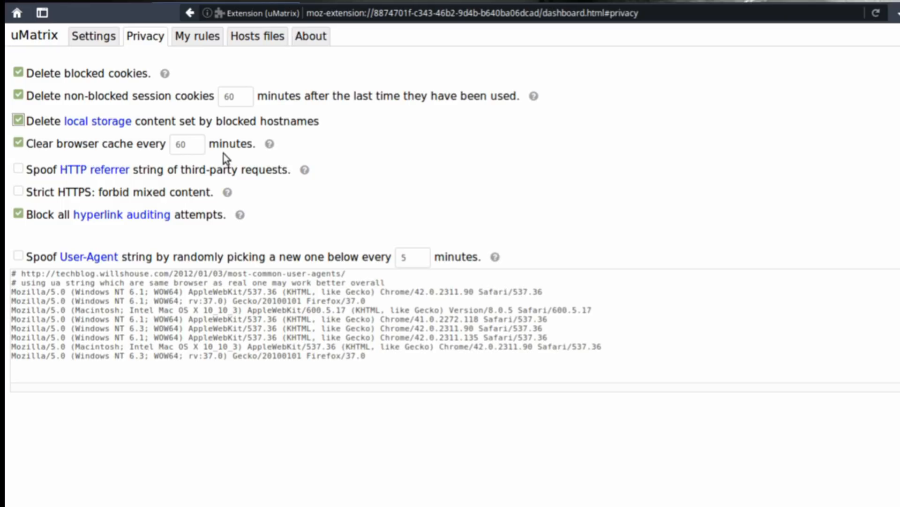
Keep cache clearing on and enable referrer spoofing, strict HTTPS and random User-Agent spoofing every 5 minutes.
left_click(19, 142)
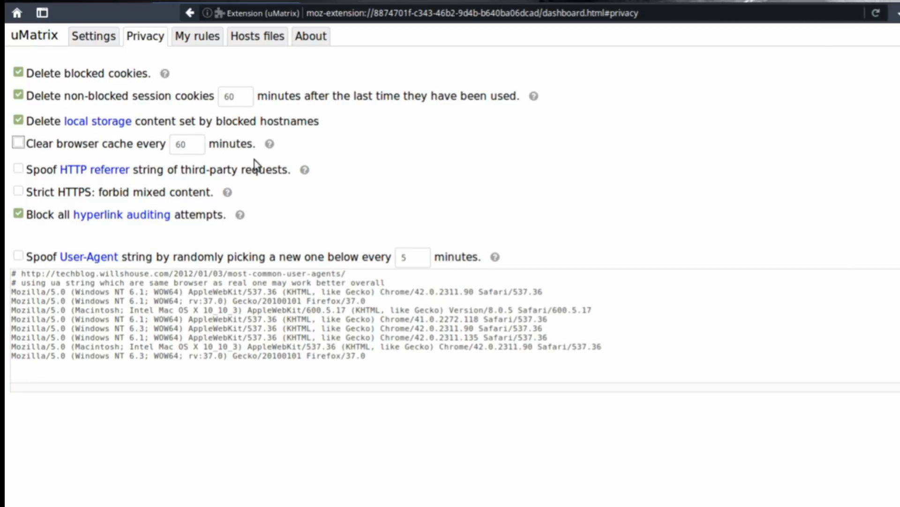
mouse_move(106, 170)
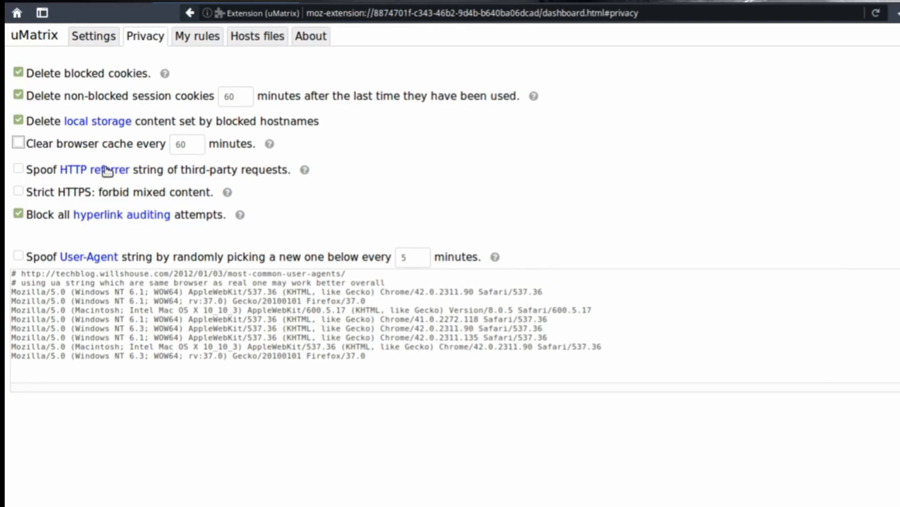
left_click(18, 143)
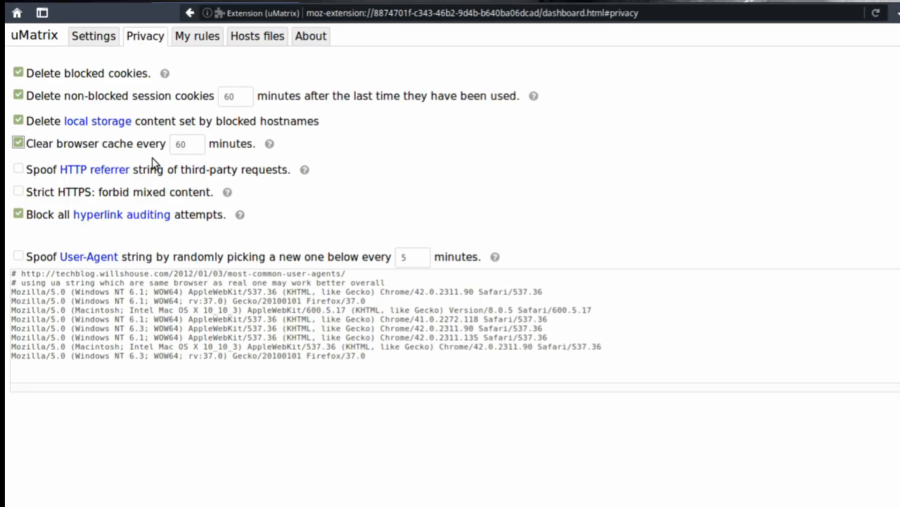
mouse_move(78, 185)
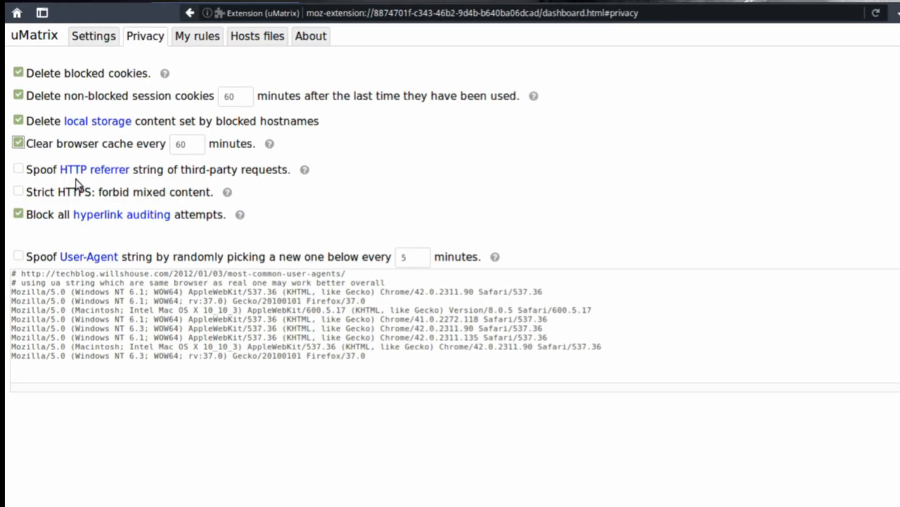
left_click(19, 169)
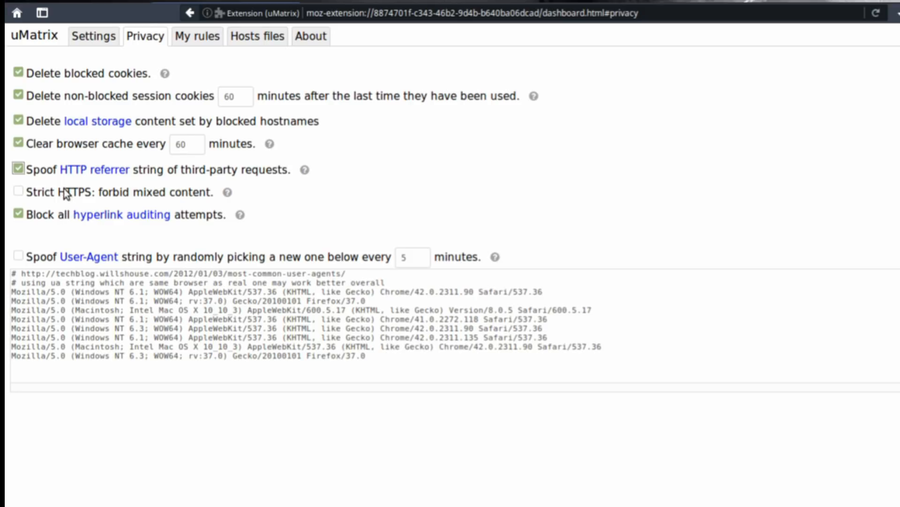
left_click(18, 192)
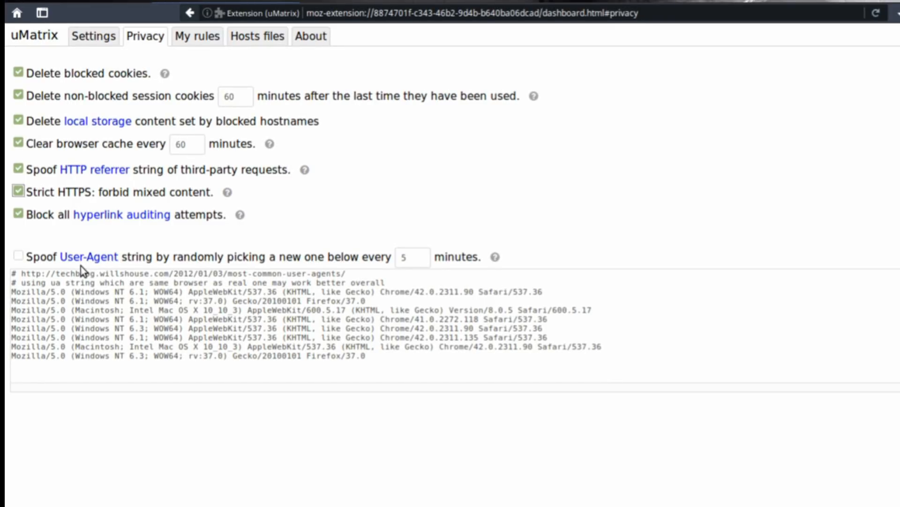
mouse_move(160, 232)
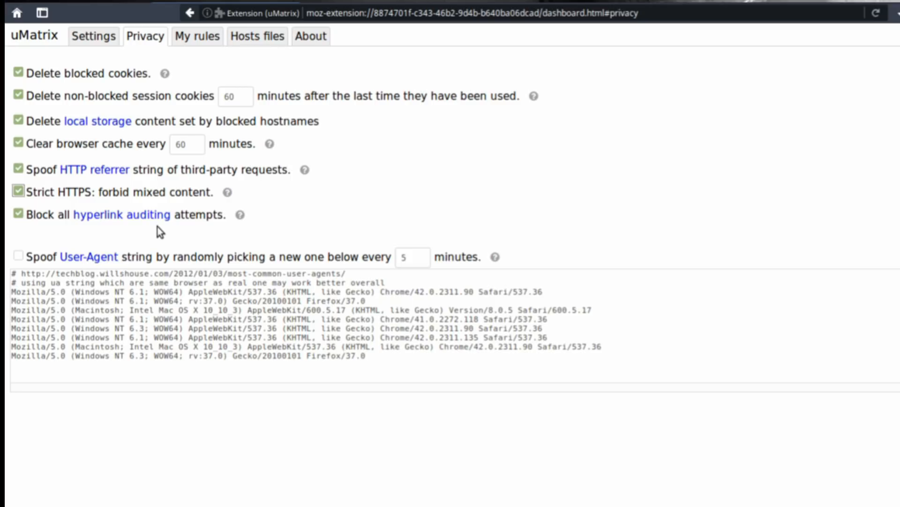
mouse_move(134, 232)
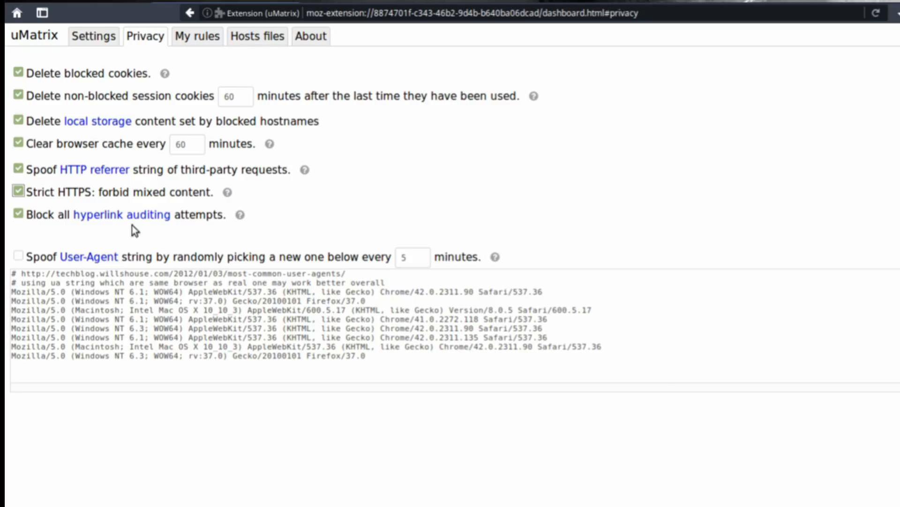
mouse_move(790, 231)
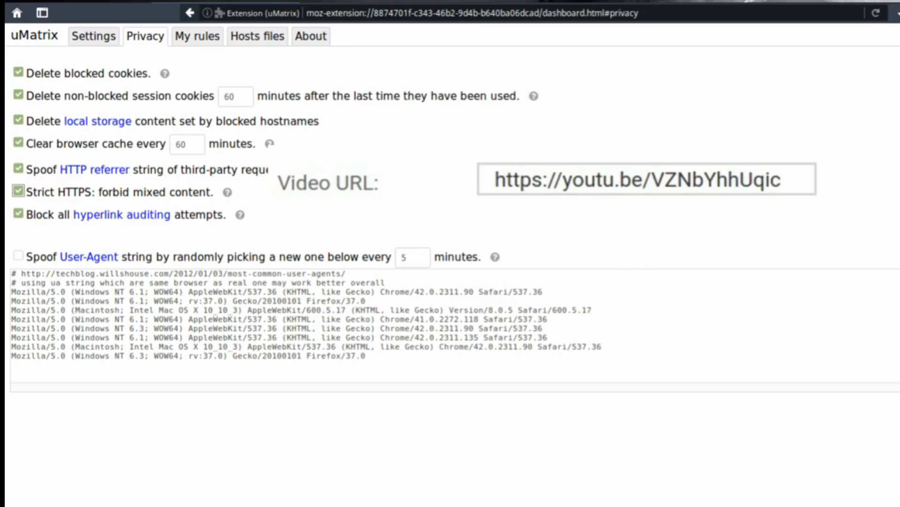
mouse_move(635, 226)
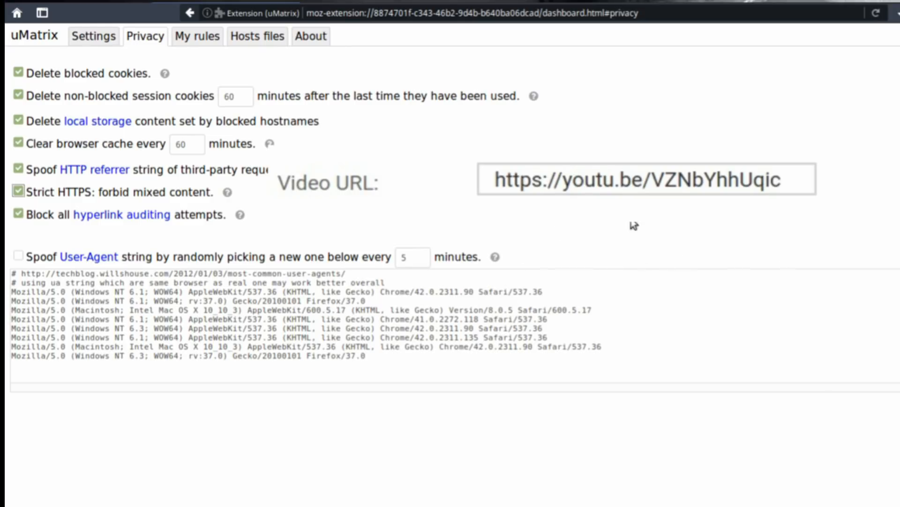
mouse_move(666, 267)
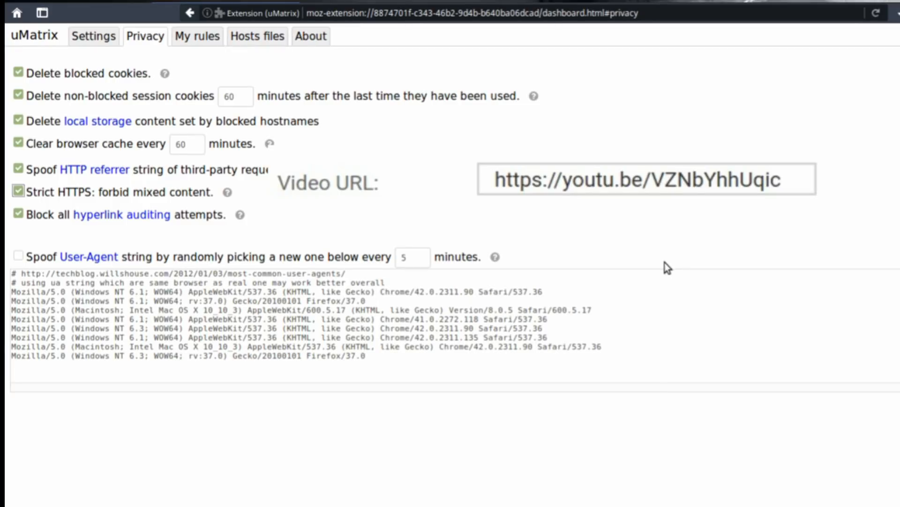
mouse_move(759, 273)
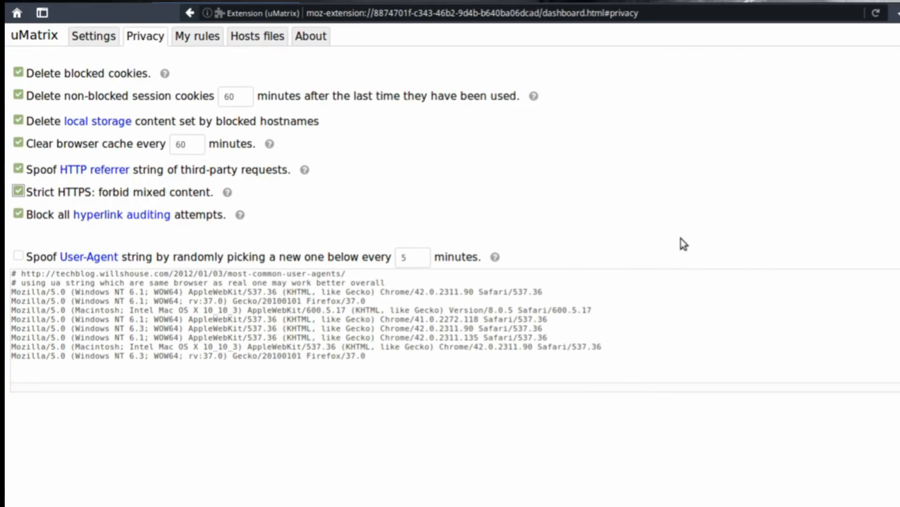
mouse_move(671, 234)
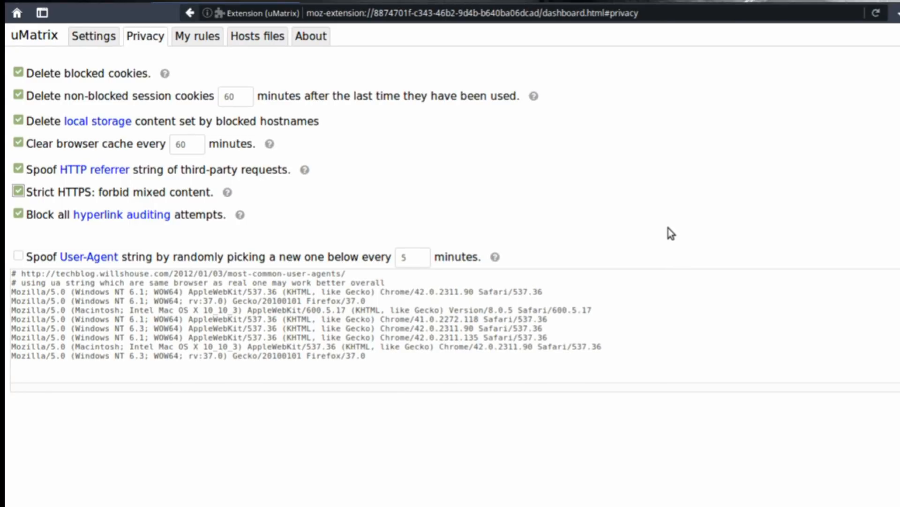
mouse_move(543, 271)
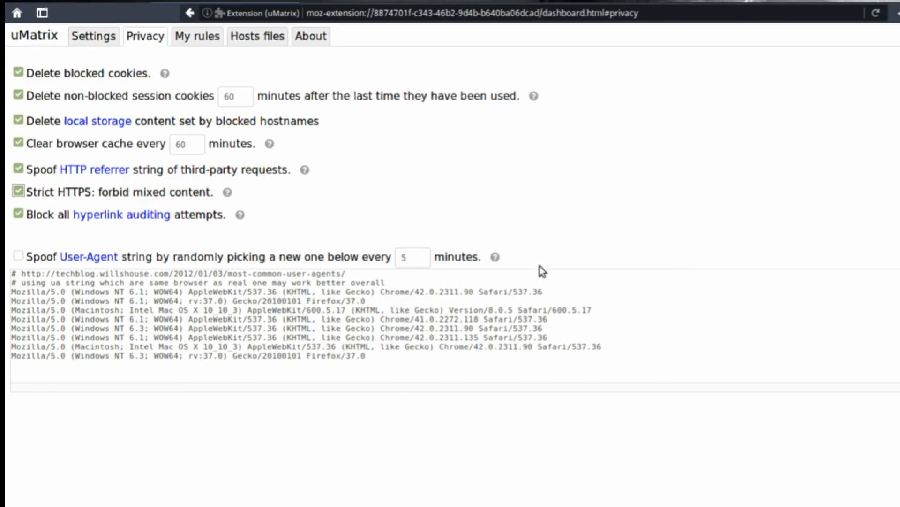
mouse_move(292, 242)
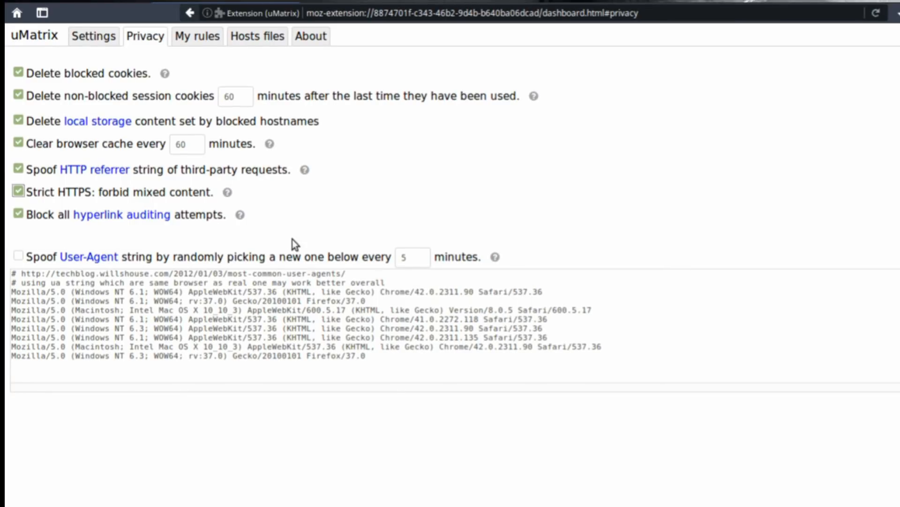
mouse_move(596, 178)
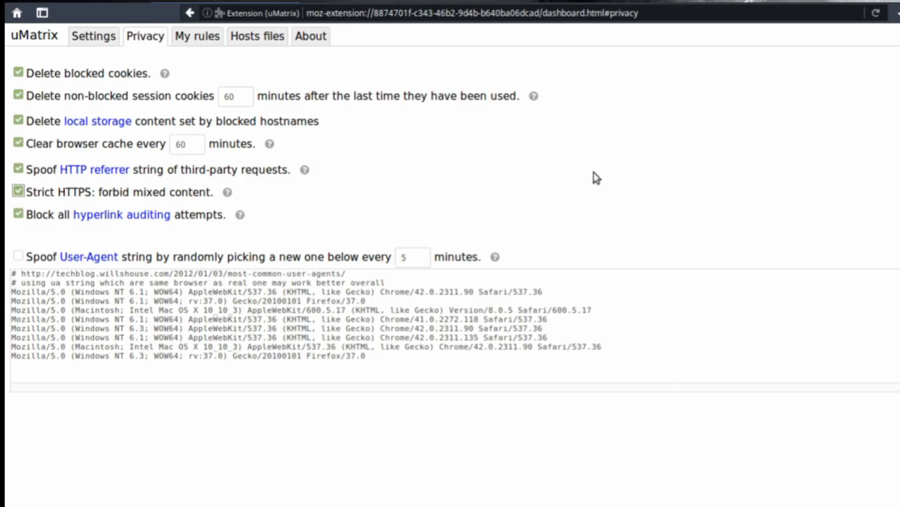
mouse_move(773, 168)
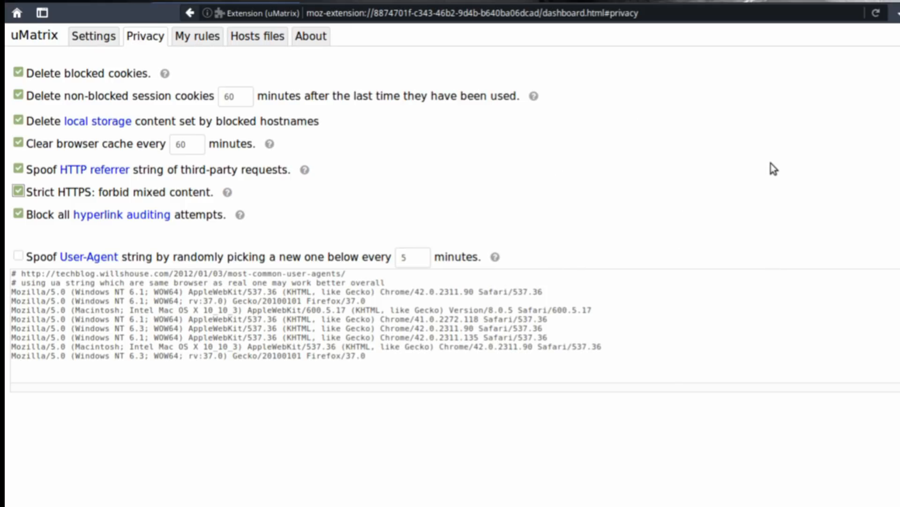
mouse_move(582, 231)
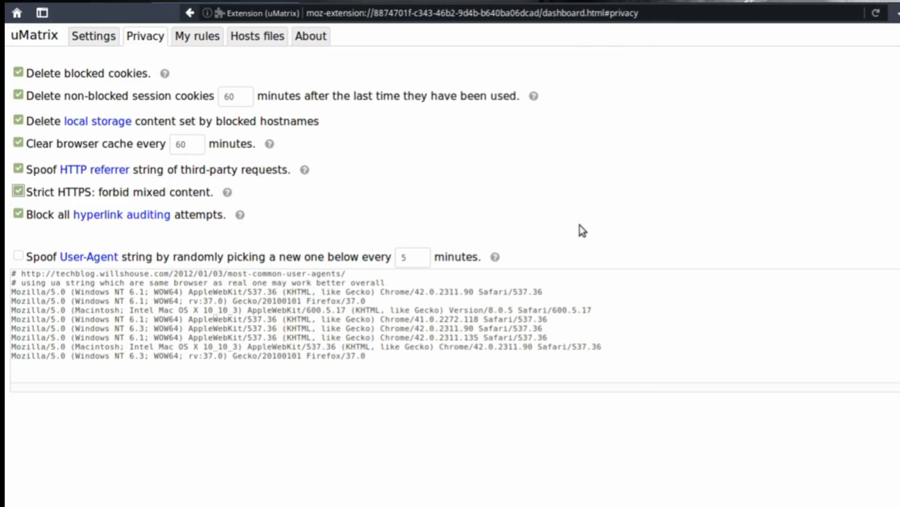
left_click(19, 256)
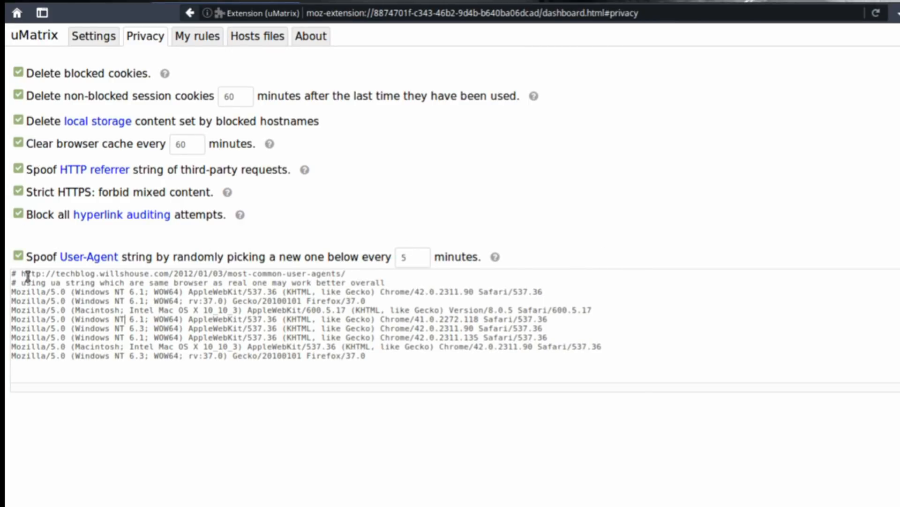
mouse_move(395, 361)
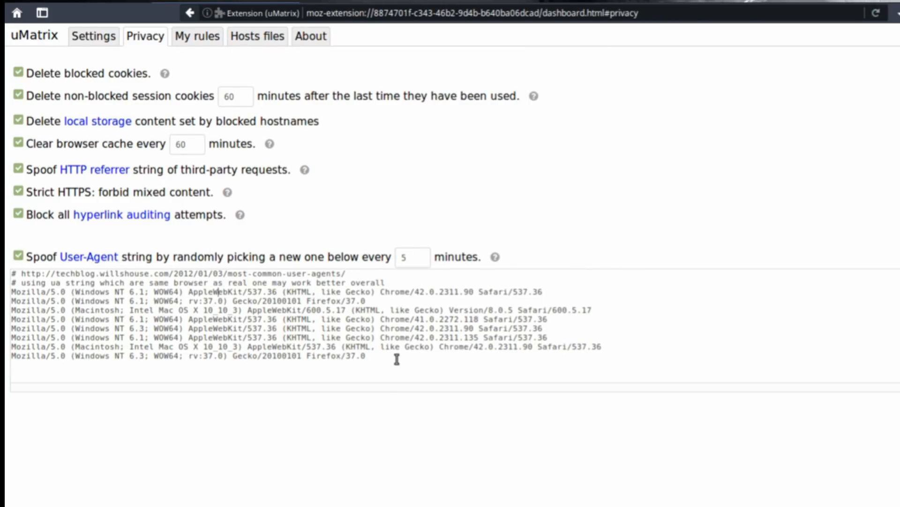
Show the My rules list with the new https-strict, referrer-spoof and ua-spoof entries.
left_click(197, 36)
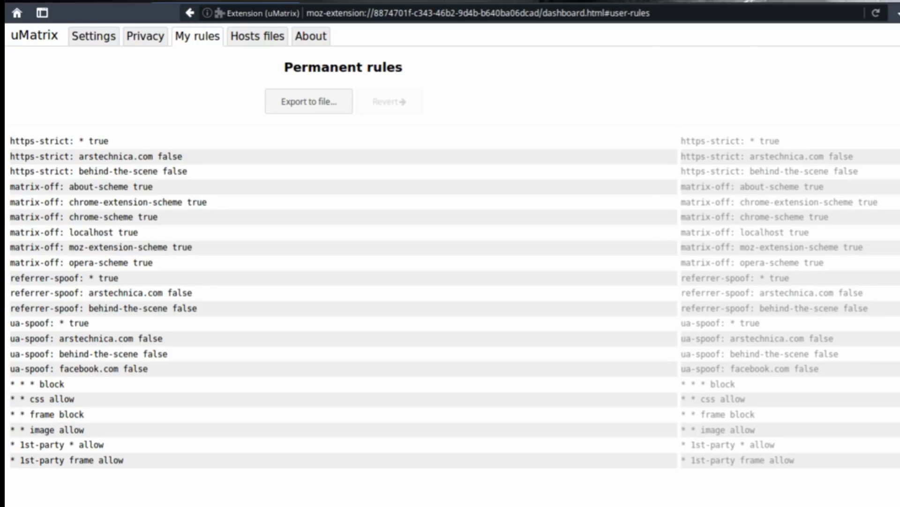
left_click(257, 35)
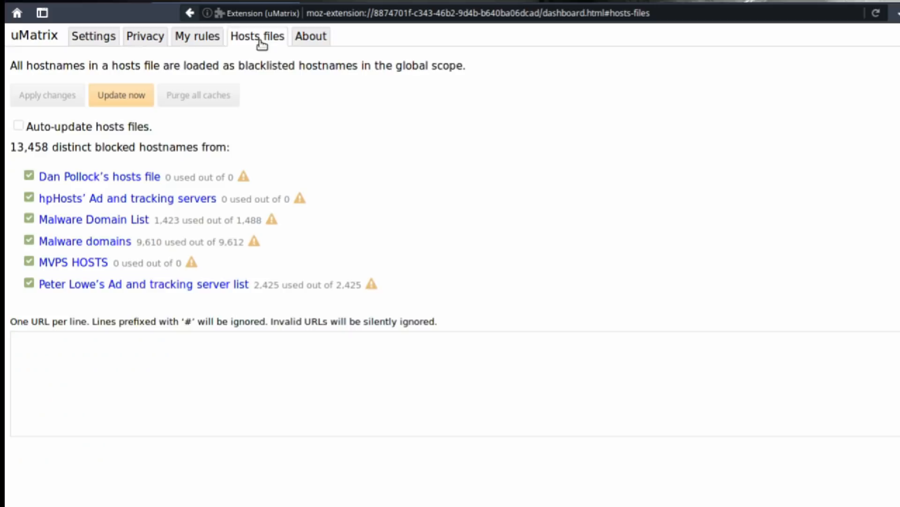
mouse_move(95, 118)
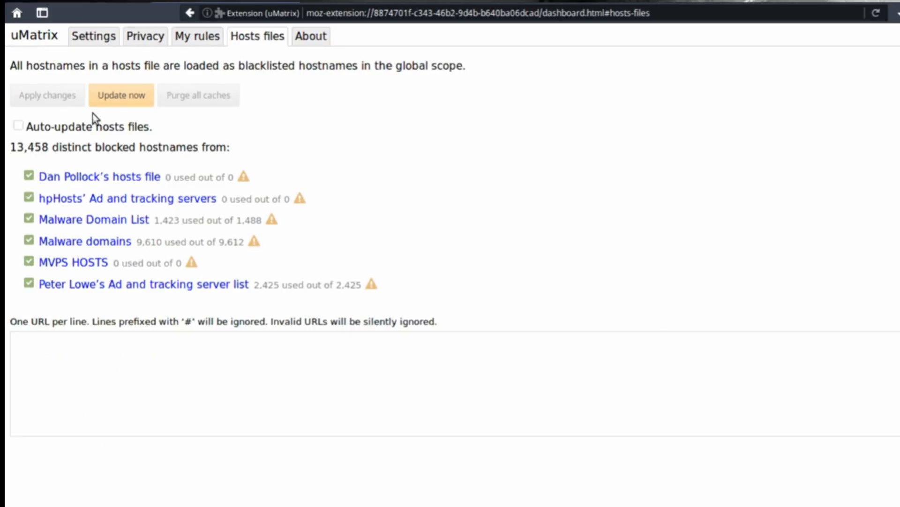
left_click(121, 95)
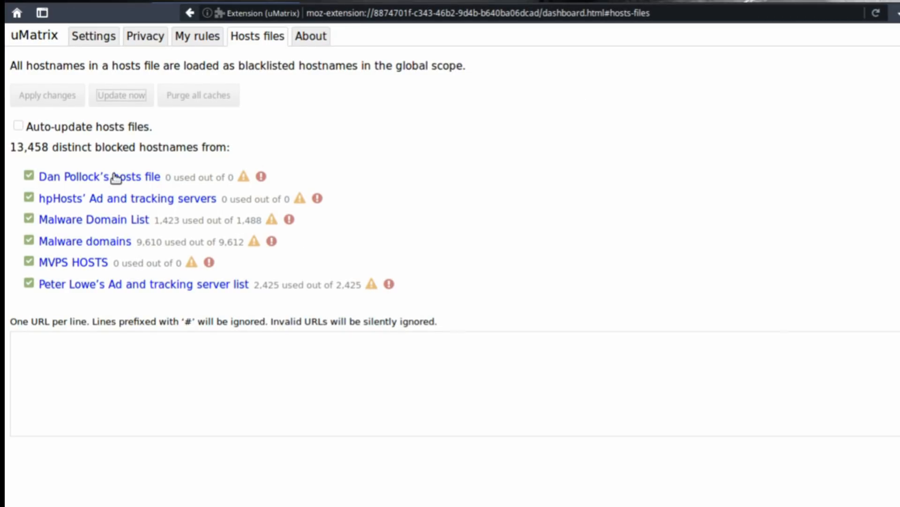
mouse_move(287, 254)
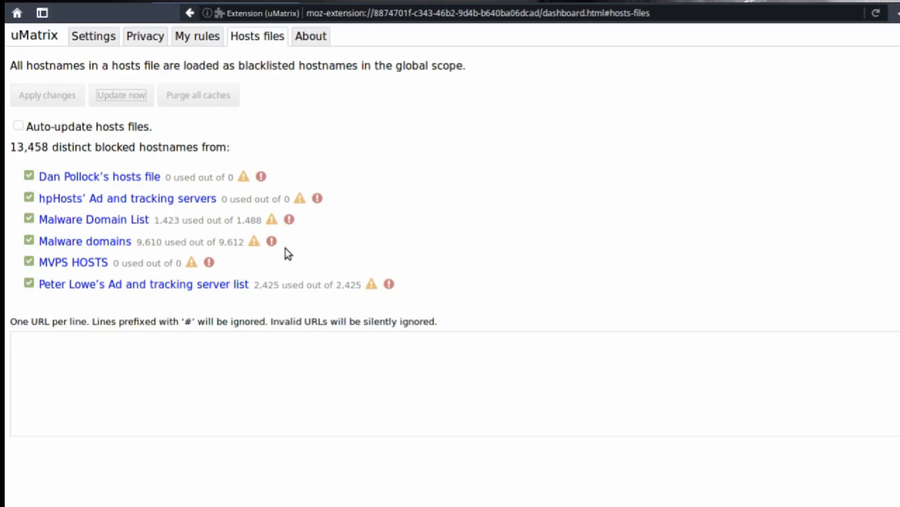
mouse_move(109, 293)
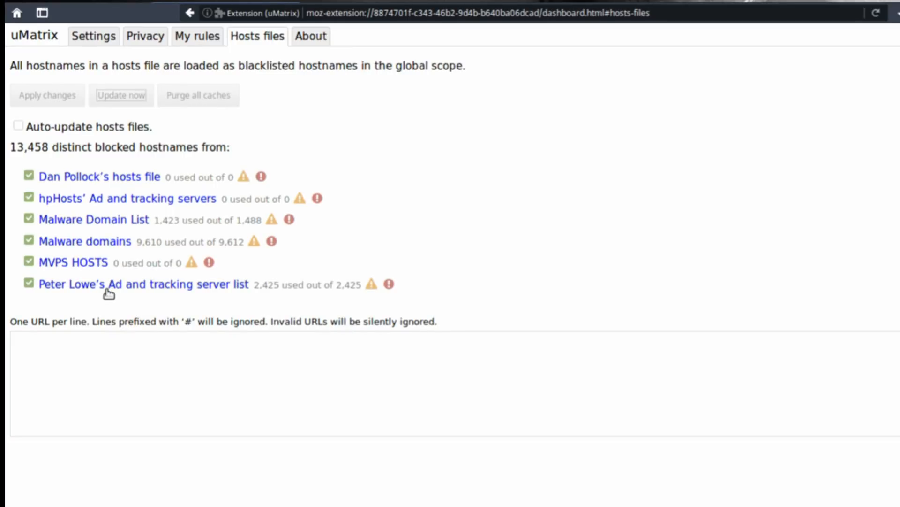
mouse_move(189, 290)
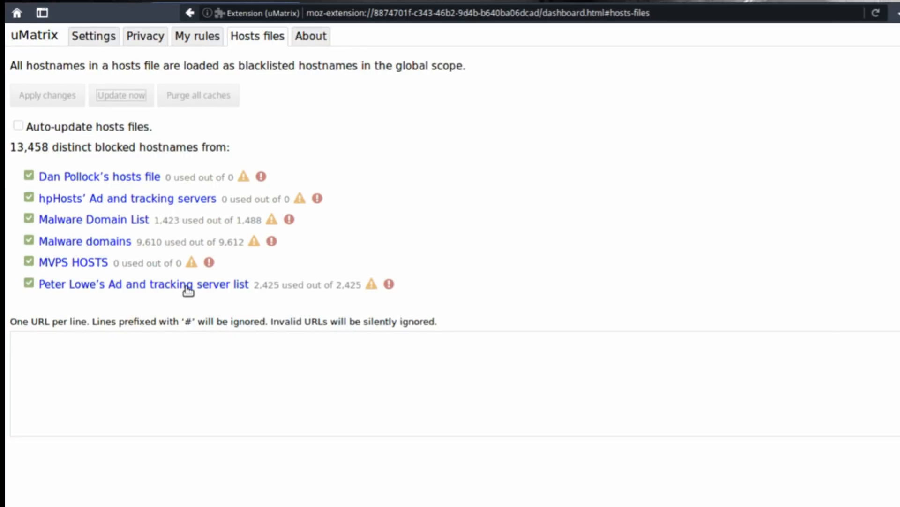
mouse_move(120, 244)
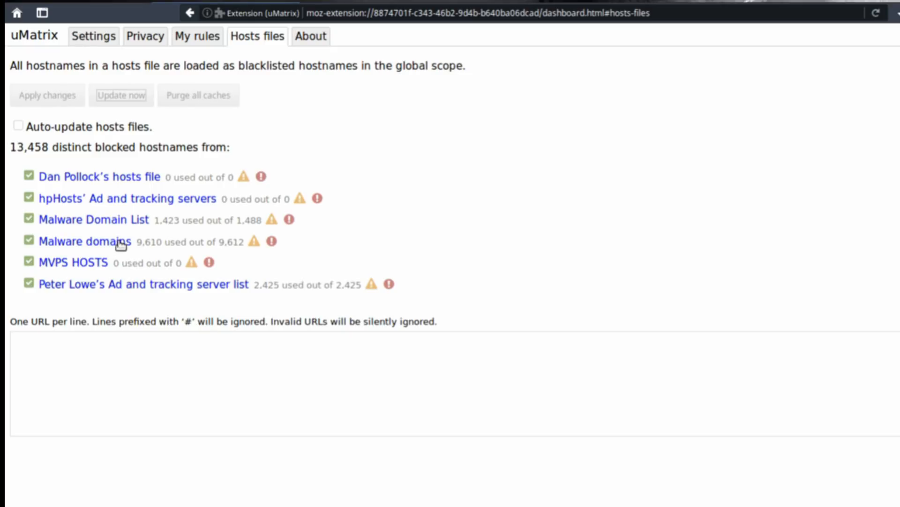
mouse_move(261, 227)
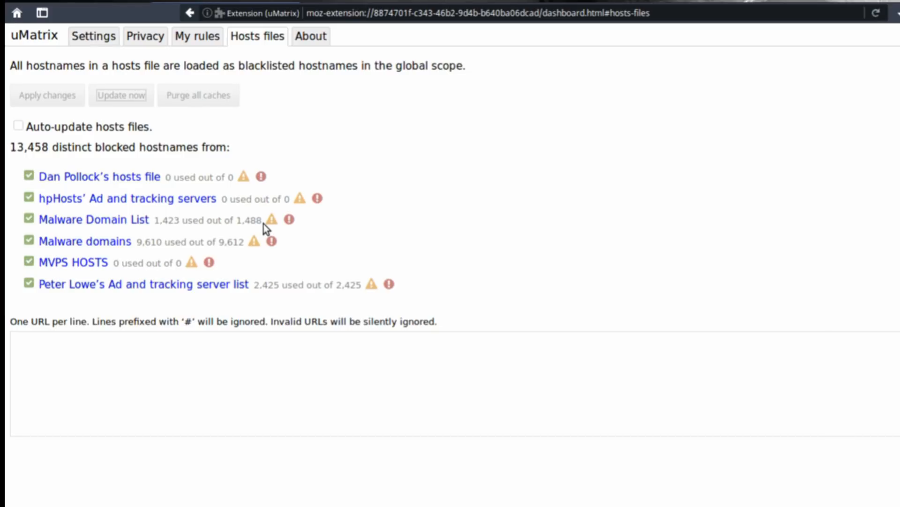
Show the uMatrix About page listing version 1.1.0 and backup, restore and reset options.
left_click(311, 37)
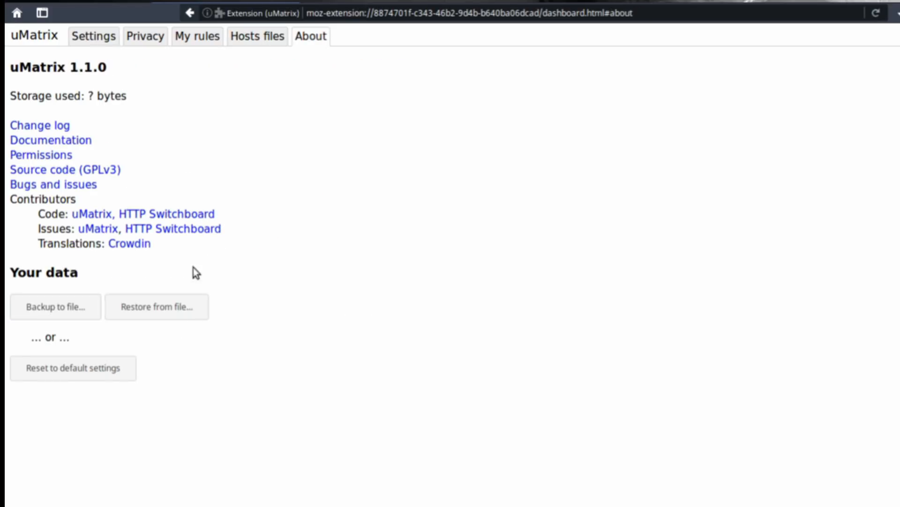
mouse_move(83, 334)
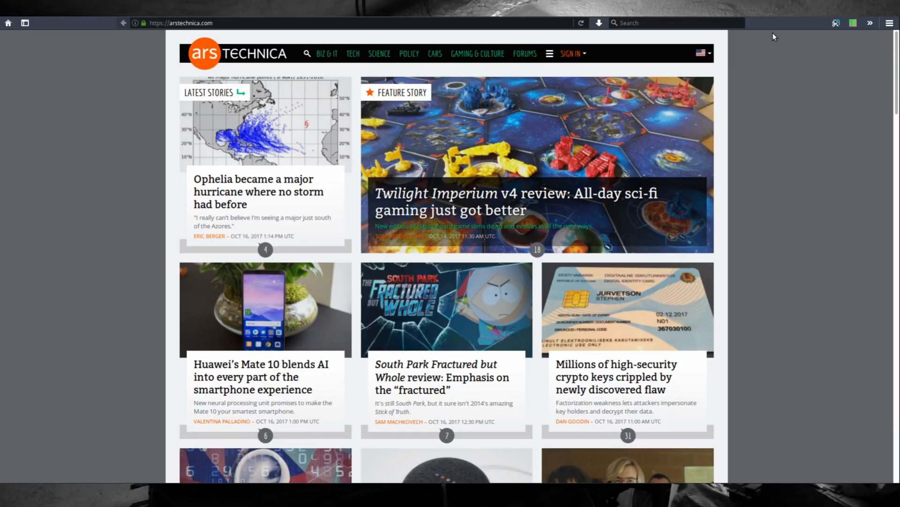
Reload arstechnica.com with all request types allowed and review the request matrix.
left_click(852, 22)
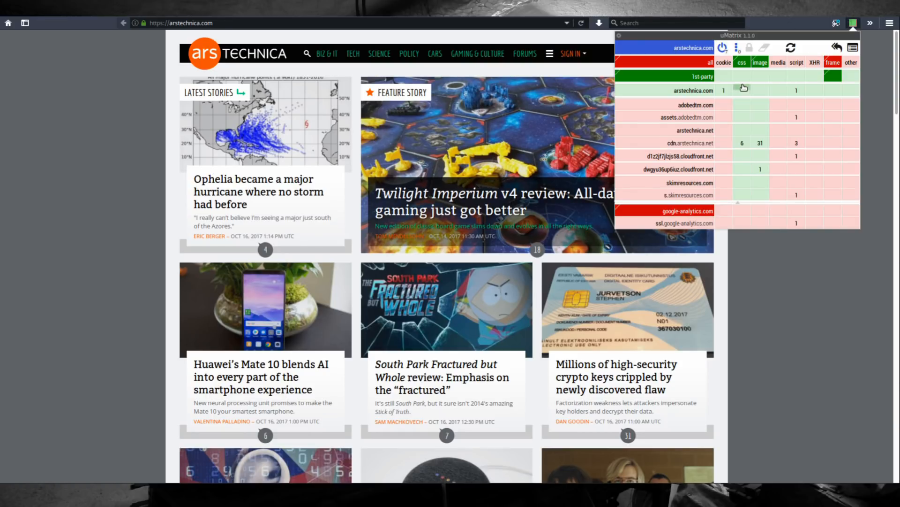
mouse_move(720, 160)
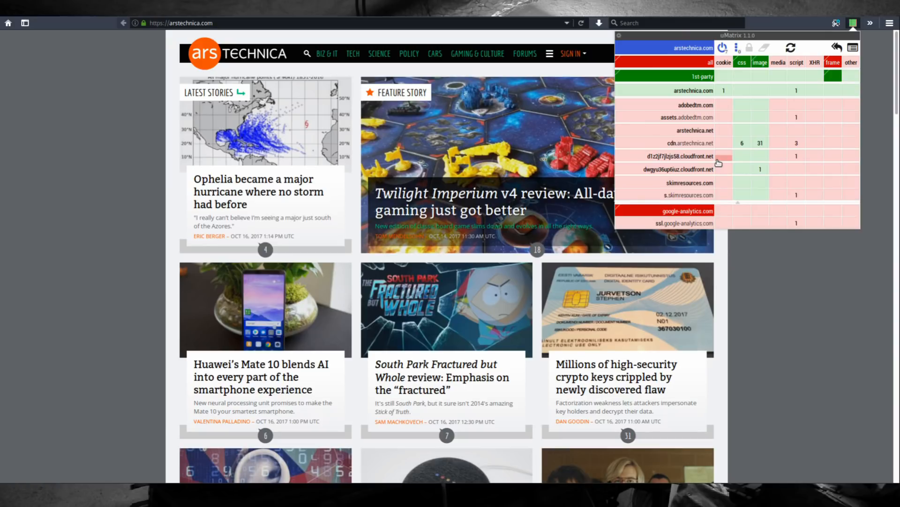
mouse_move(694, 130)
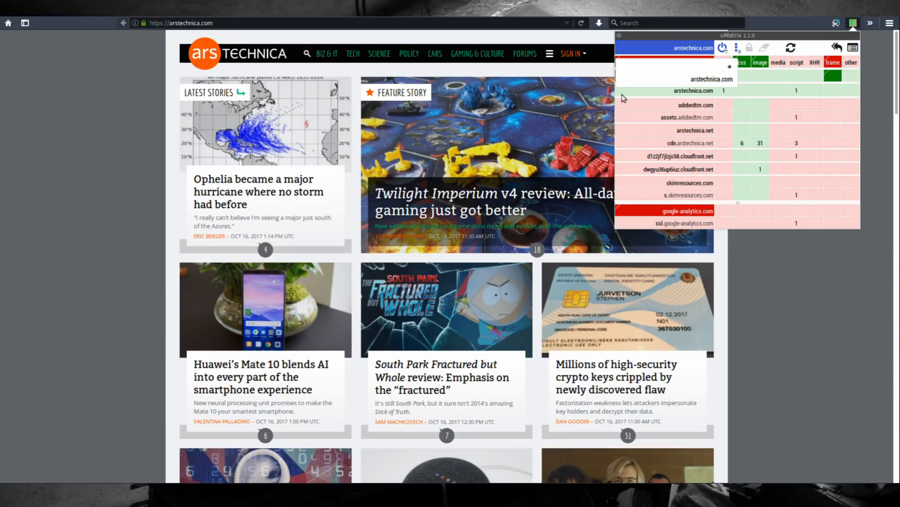
mouse_move(695, 52)
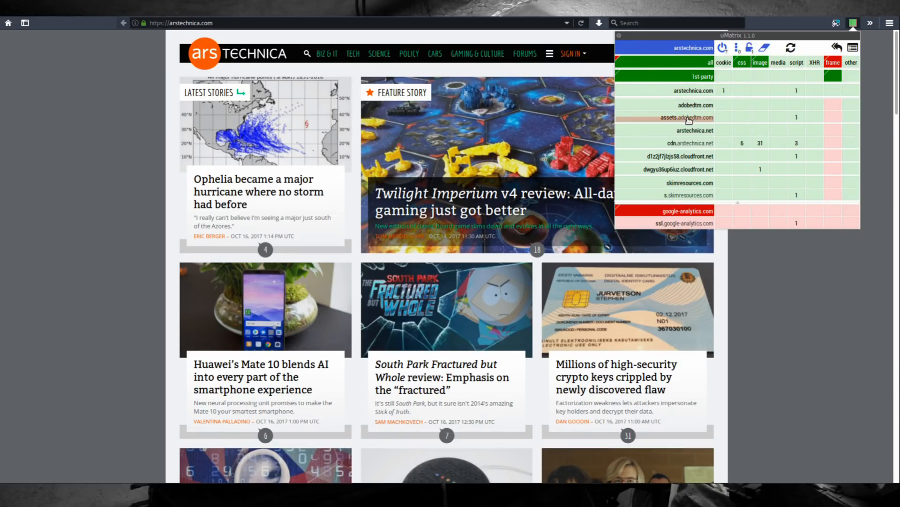
mouse_move(684, 126)
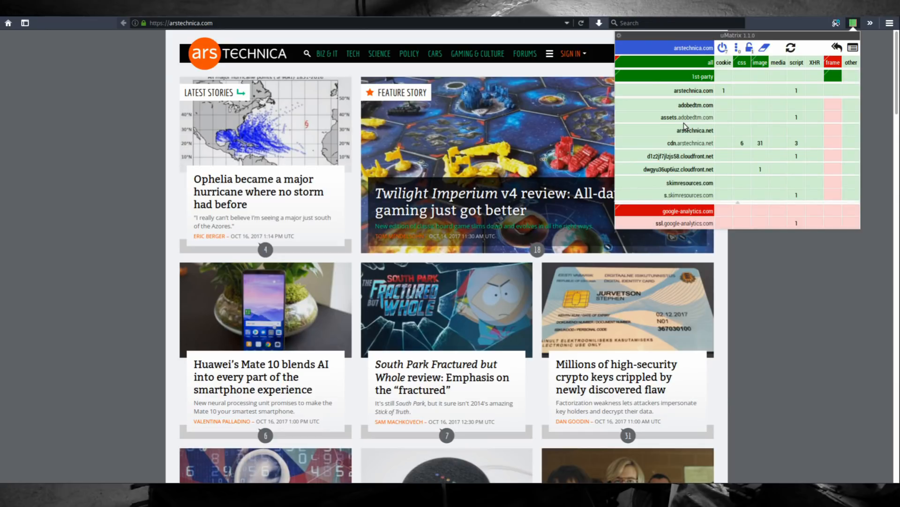
mouse_move(791, 48)
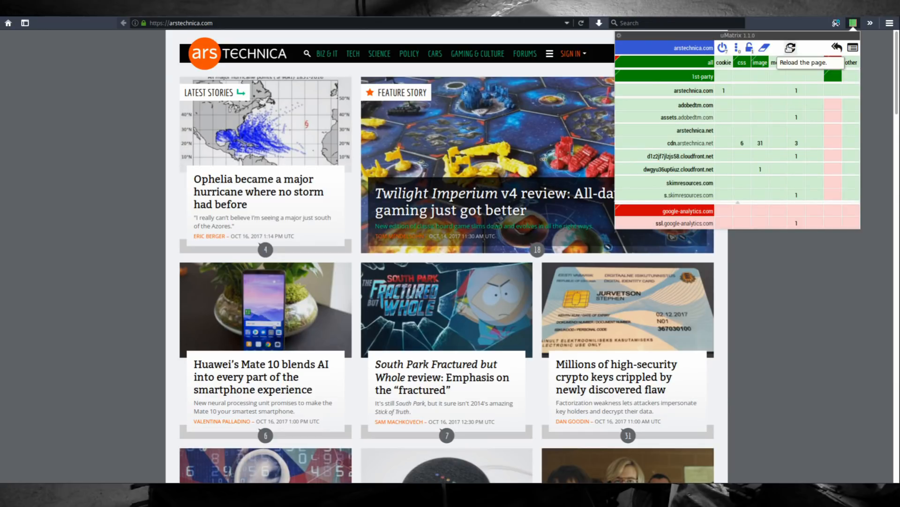
left_click(791, 48)
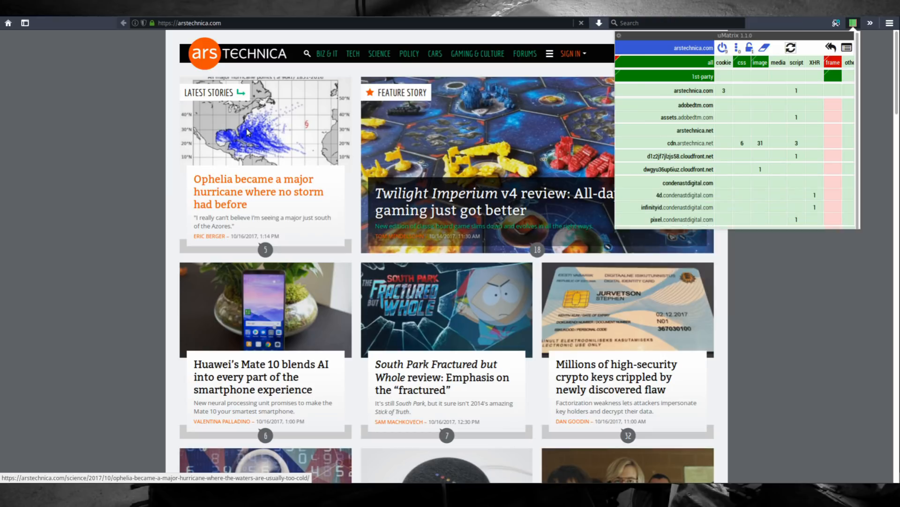
scroll("down", 3)
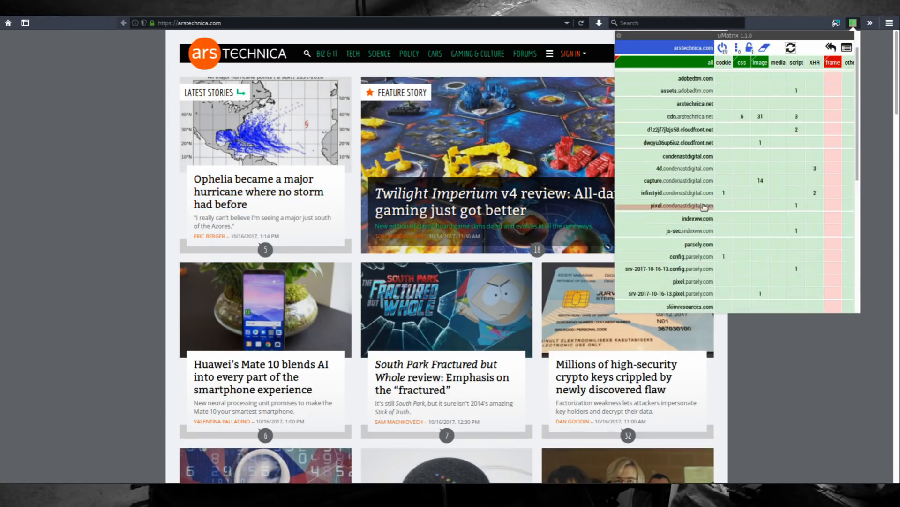
scroll("down", 3)
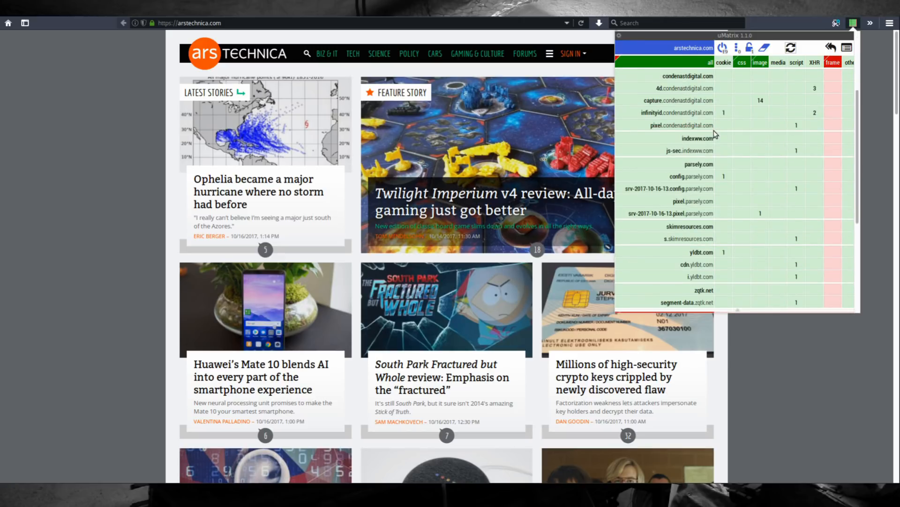
scroll("down", 3)
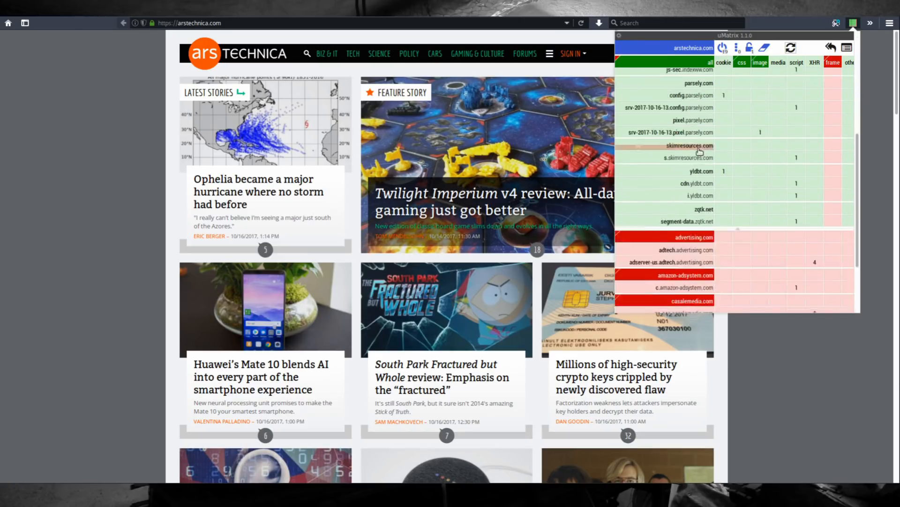
scroll("up", 3)
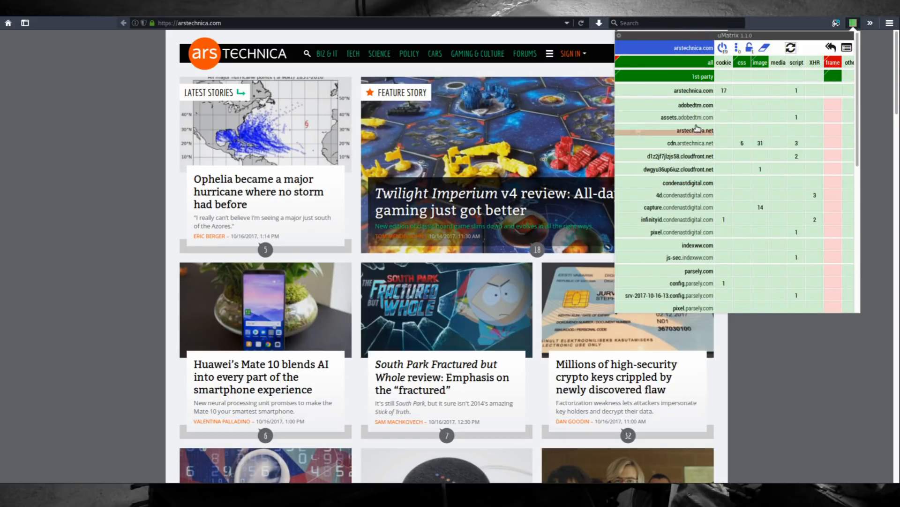
mouse_move(700, 109)
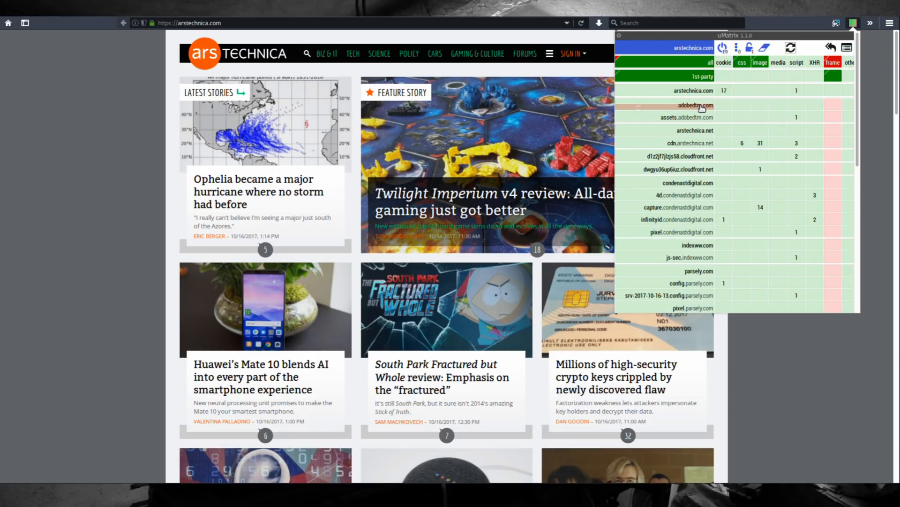
Mark adobedtm.com as blocked in the arstechnica.com matrix.
left_click(697, 105)
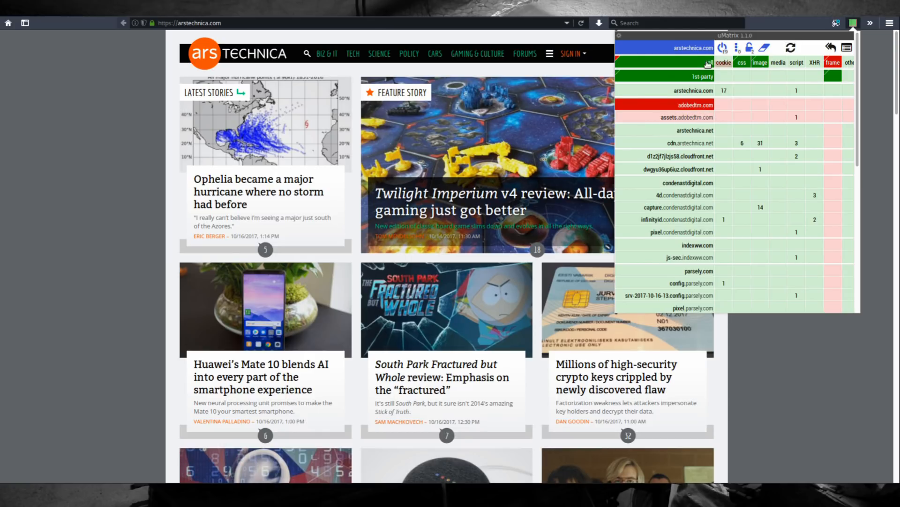
scroll("down", 3)
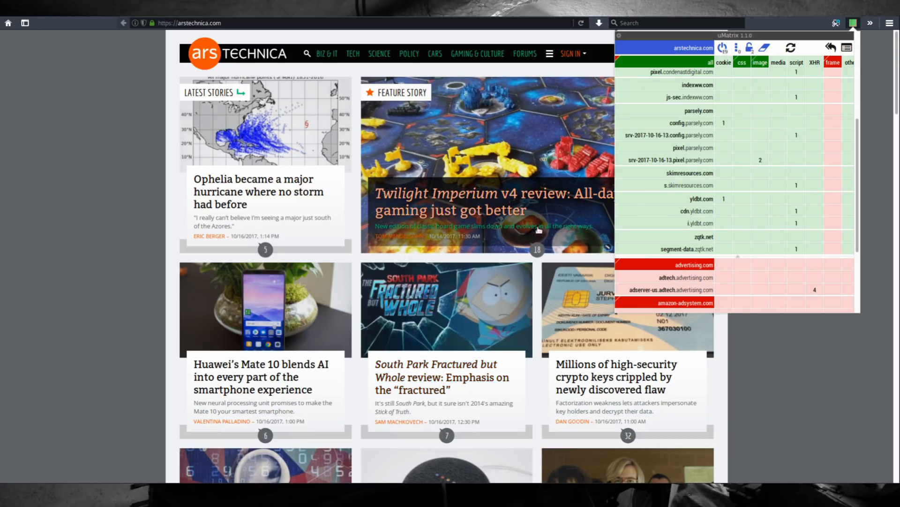
mouse_move(749, 47)
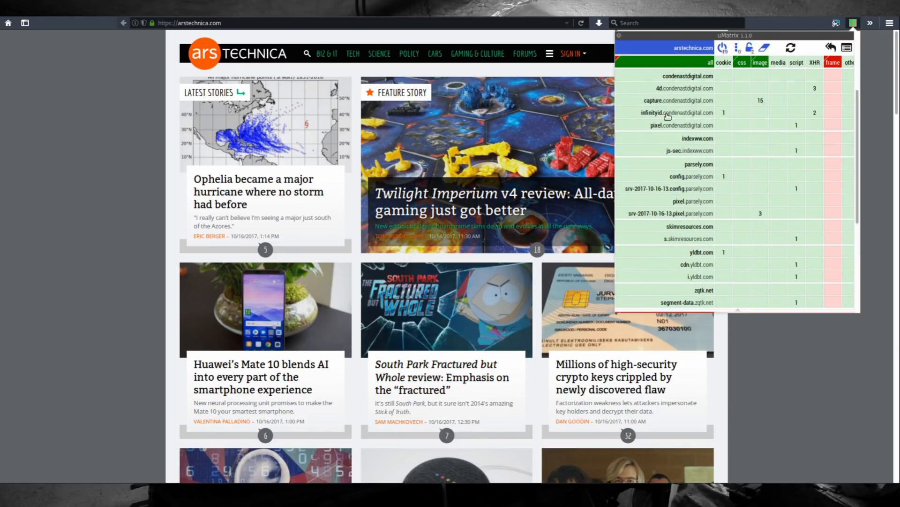
mouse_move(670, 52)
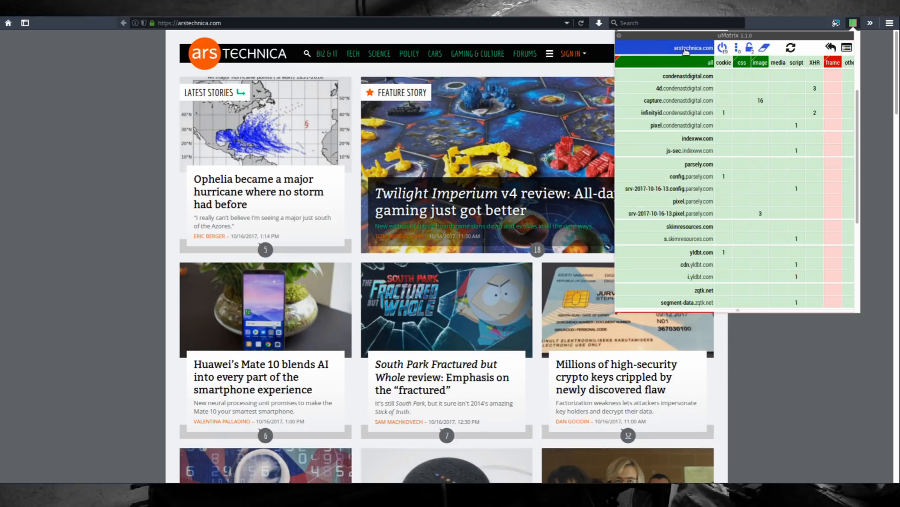
mouse_move(740, 156)
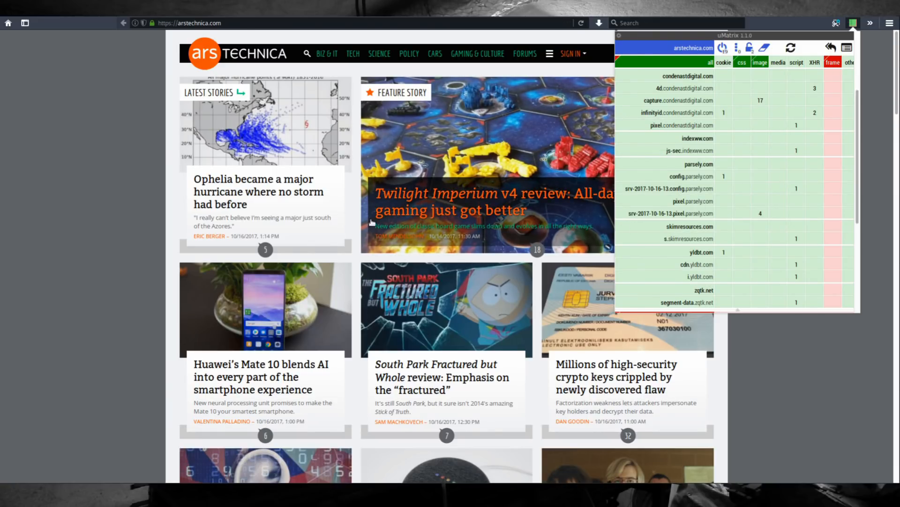
scroll("up", 3)
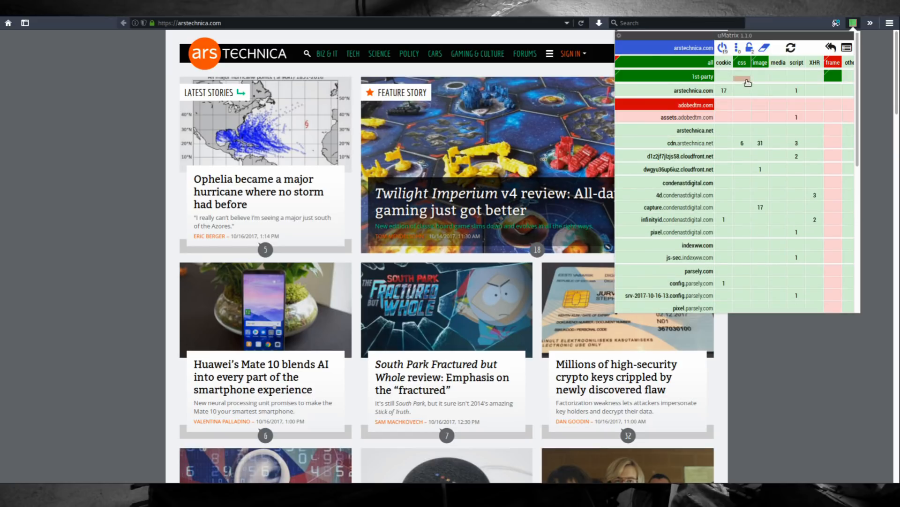
mouse_move(750, 48)
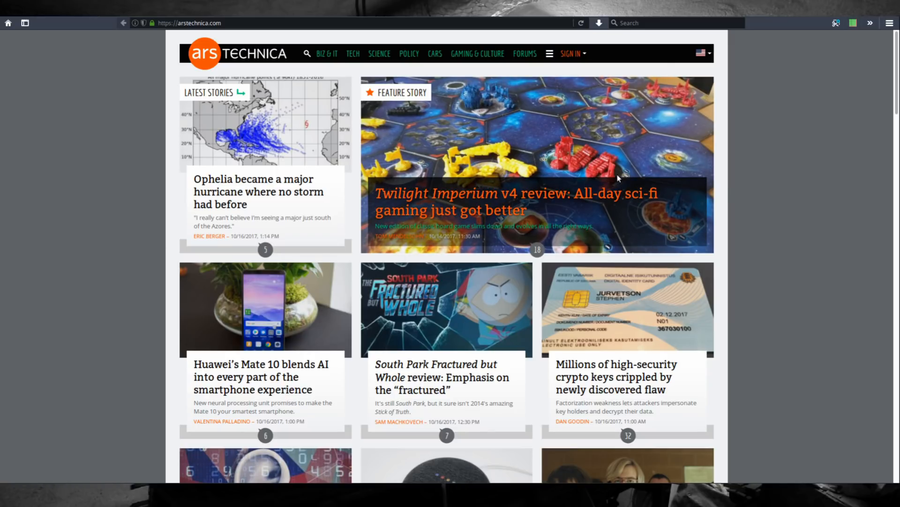
Go to the Fitbit Charge 2 review video page and dismiss the permissions matrix.
left_click(549, 53)
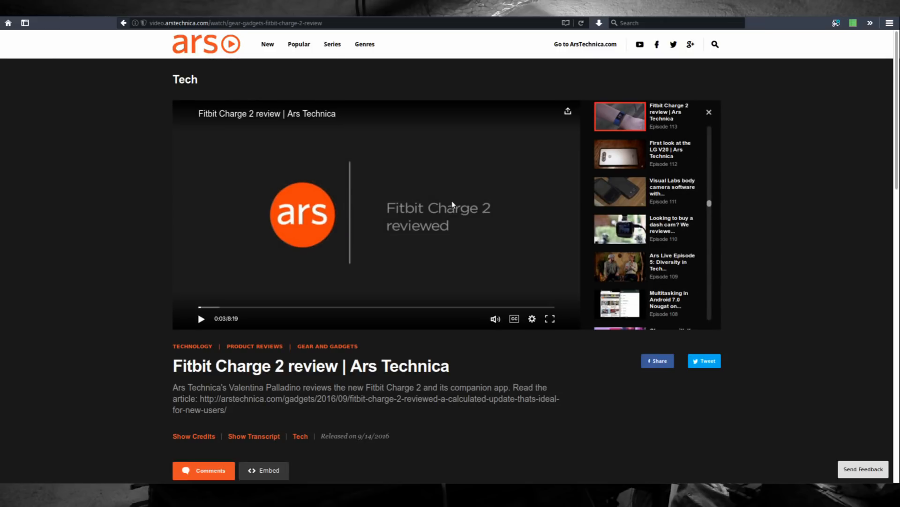
left_click(852, 22)
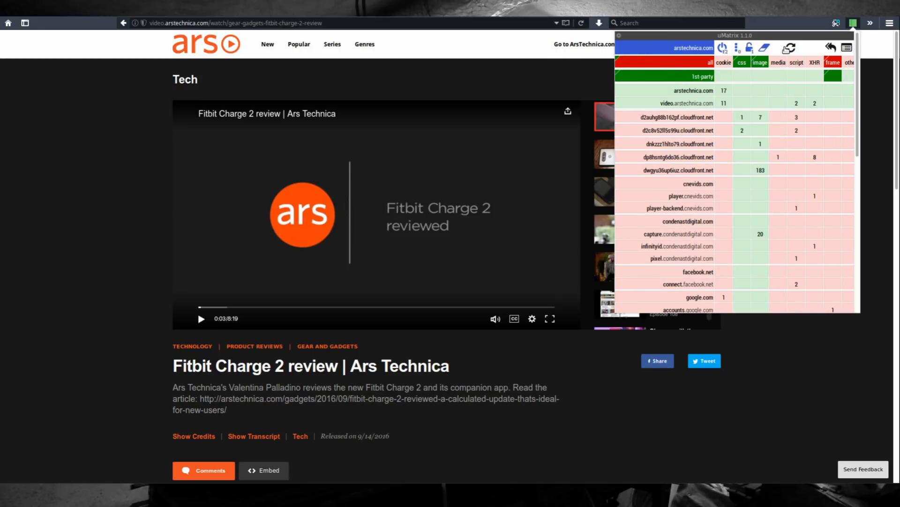
left_click(759, 103)
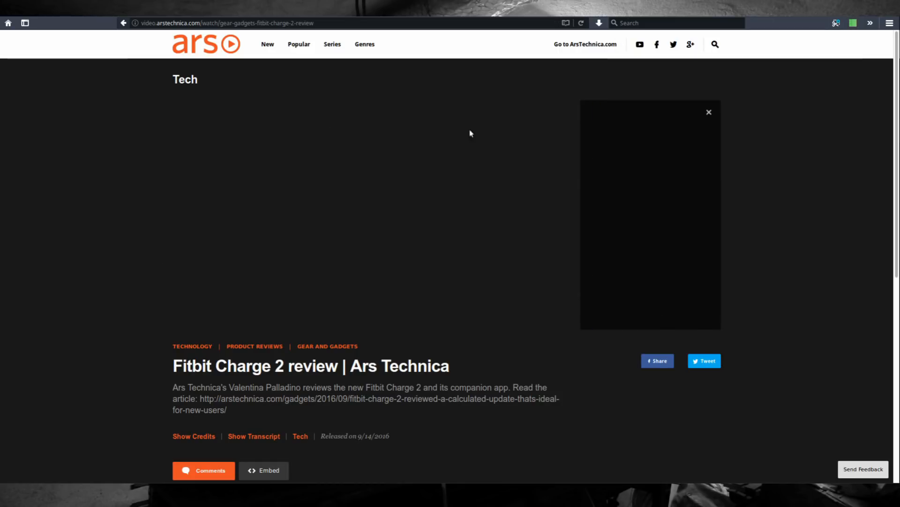
mouse_move(218, 44)
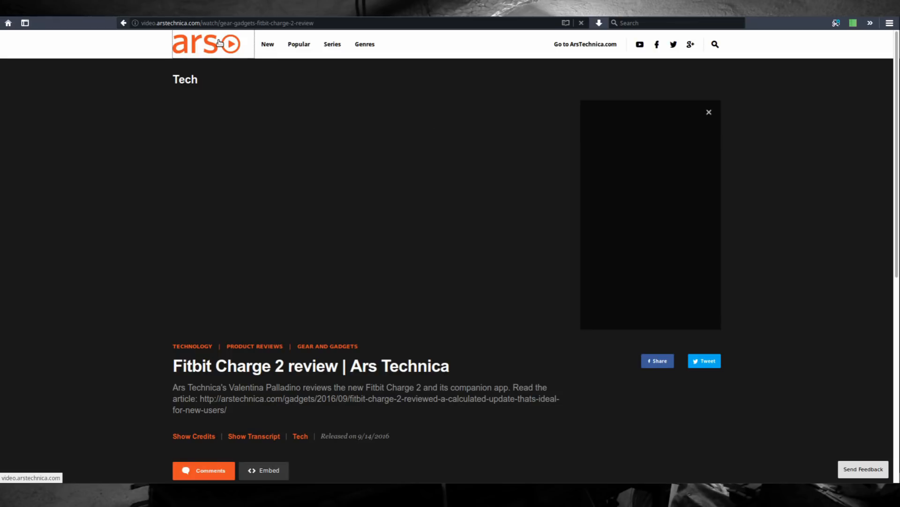
Go to the Ophelia hurricane article on Ars Technica and request its reader comments.
left_click(584, 44)
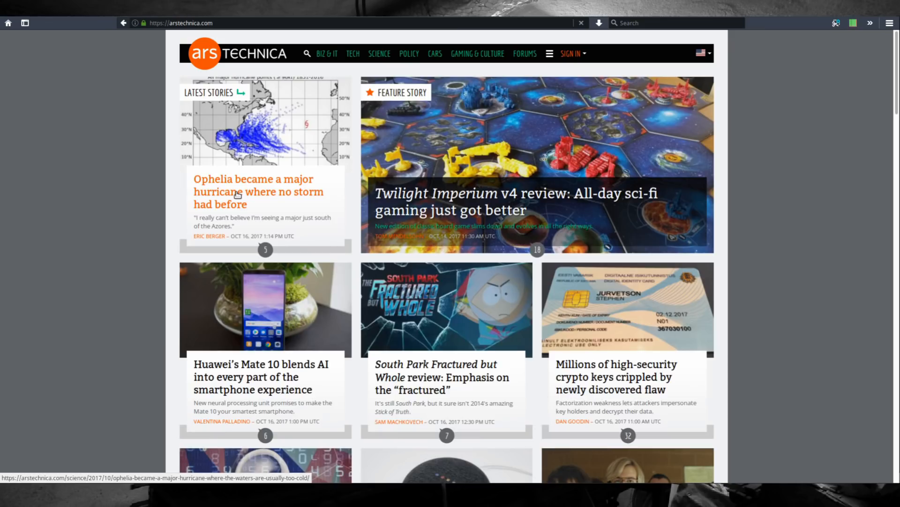
left_click(258, 191)
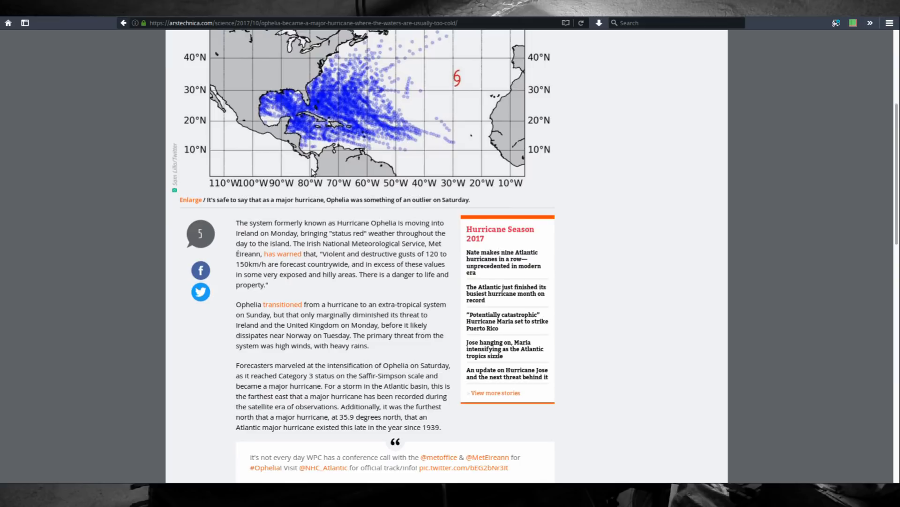
scroll("up", 3)
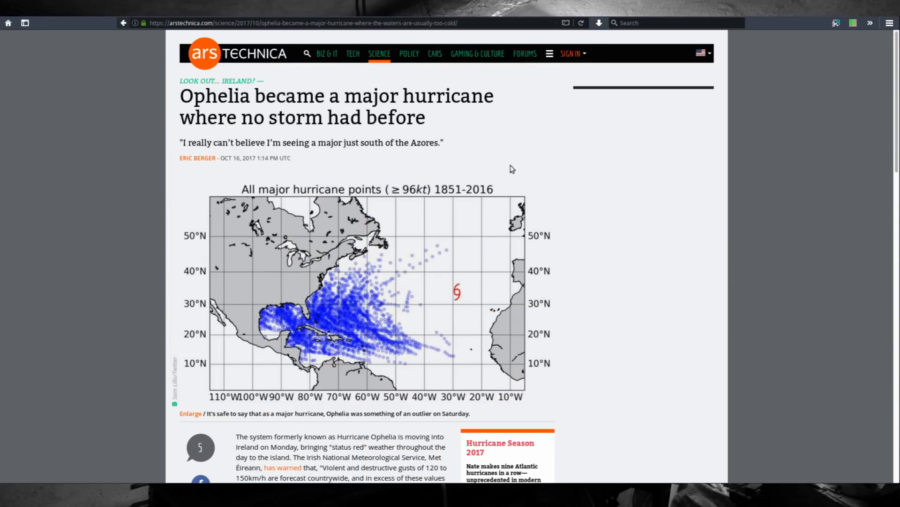
scroll("down", 3)
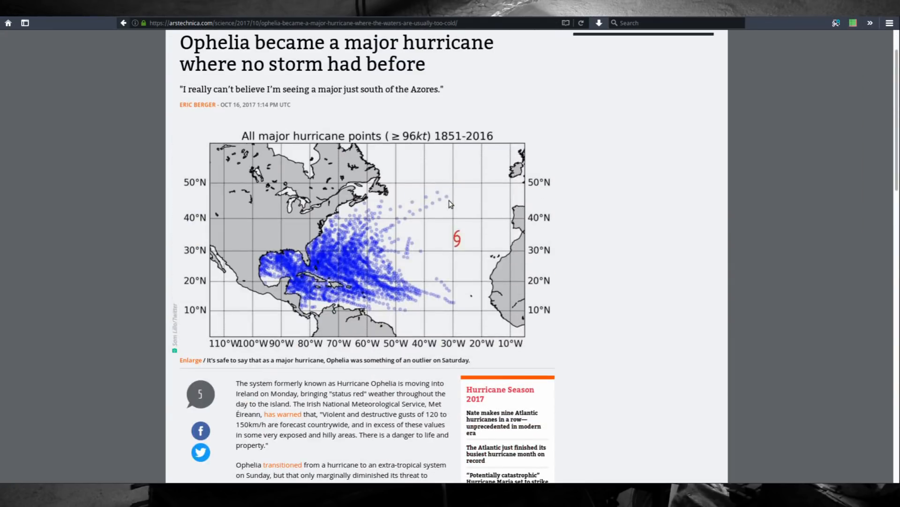
scroll("down", 3)
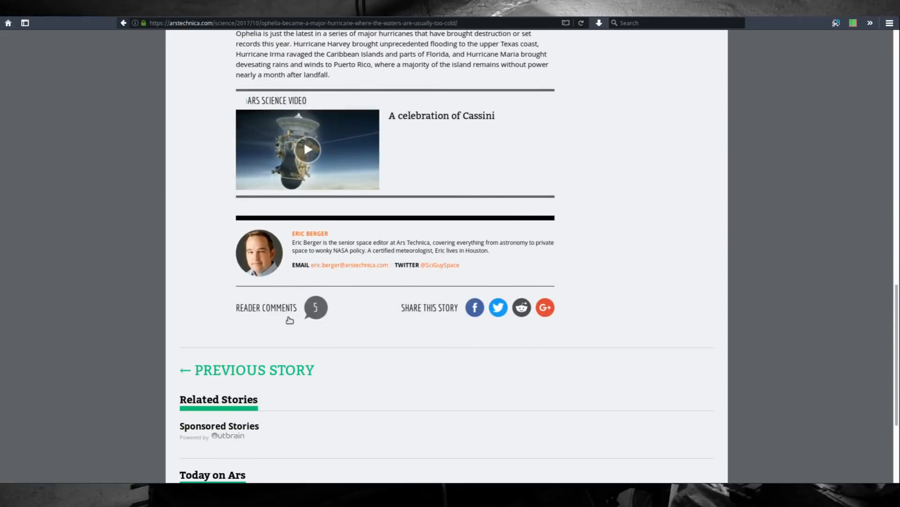
left_click(315, 308)
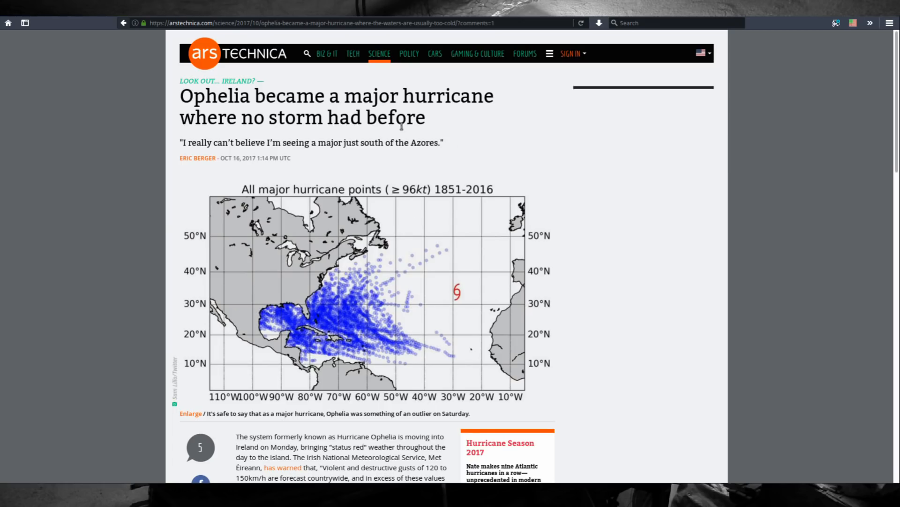
Reload the article twice from the uMatrix matrix so the current rules apply.
left_click(852, 22)
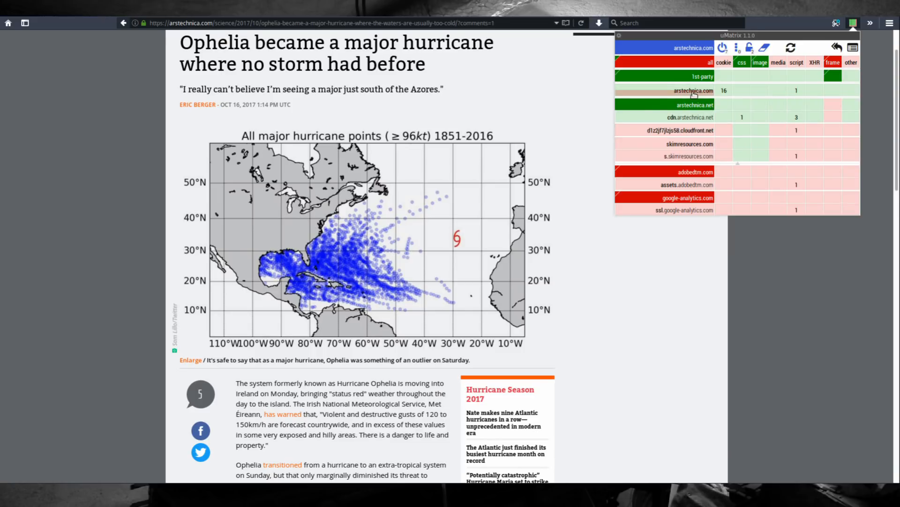
left_click(791, 46)
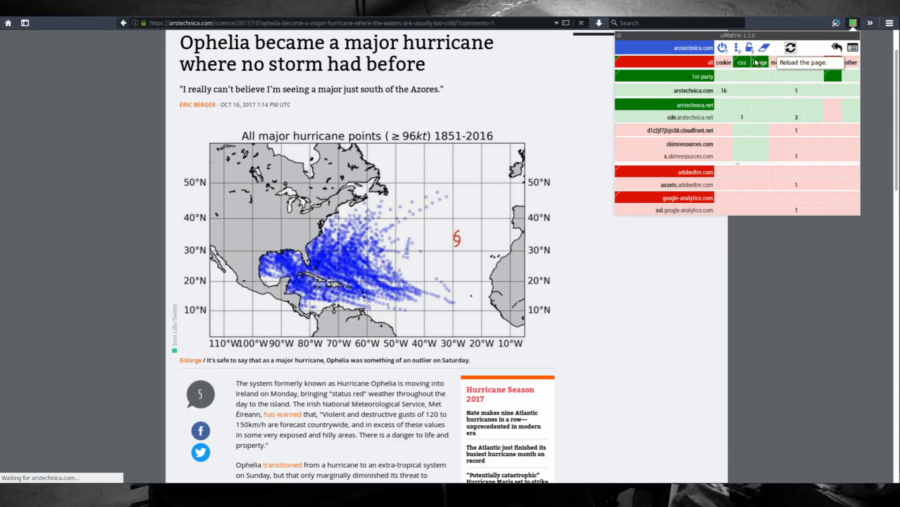
left_click(790, 47)
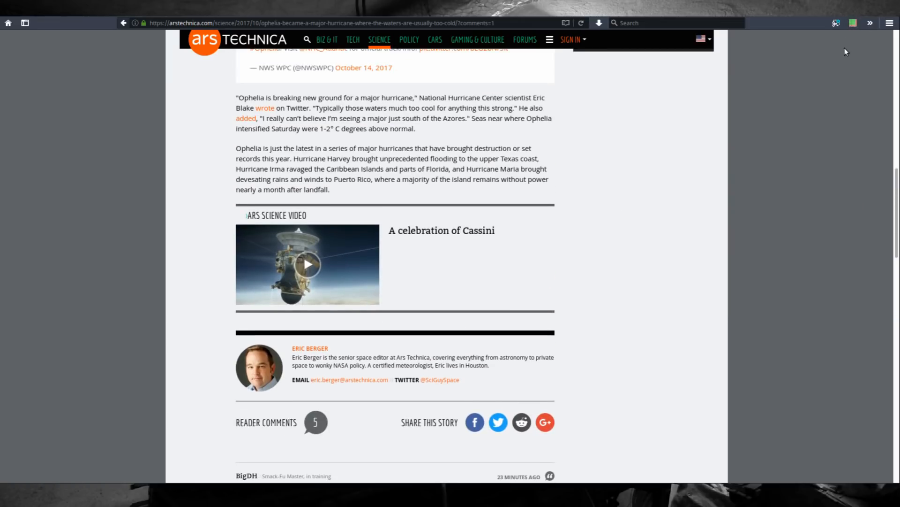
left_click(853, 22)
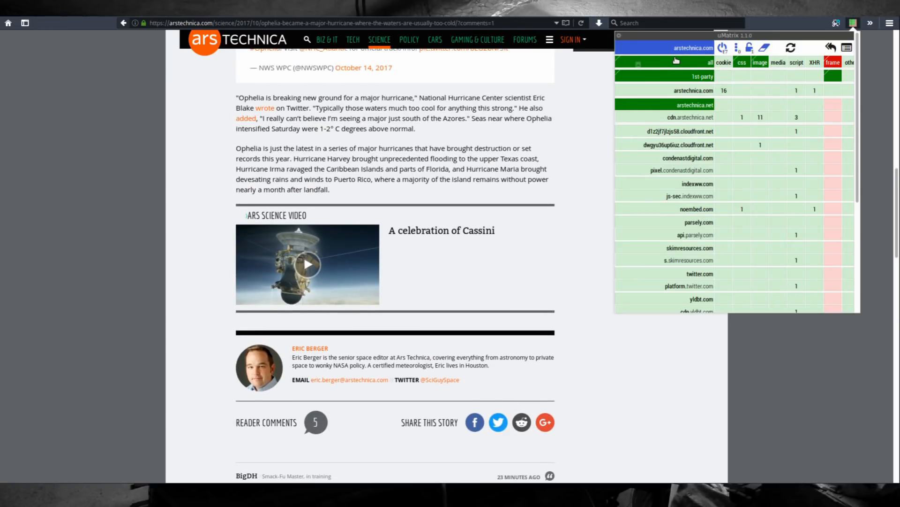
left_click(792, 48)
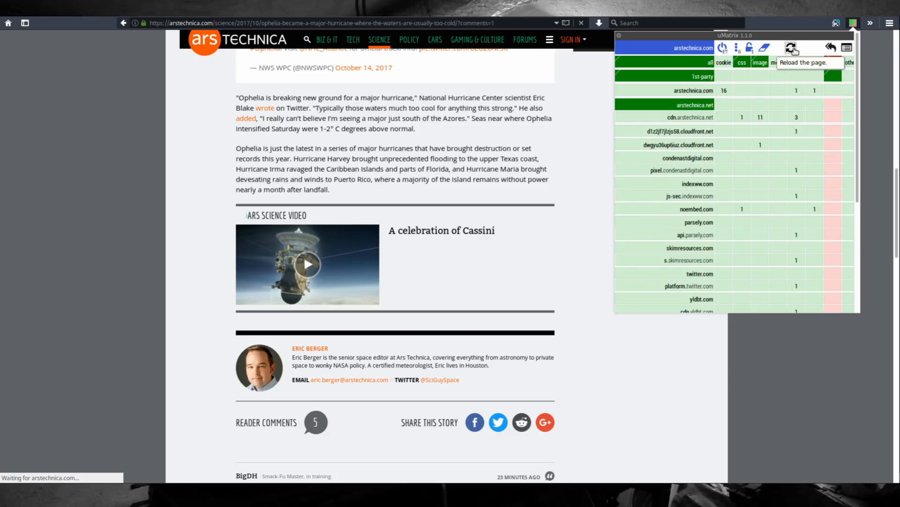
left_click(792, 47)
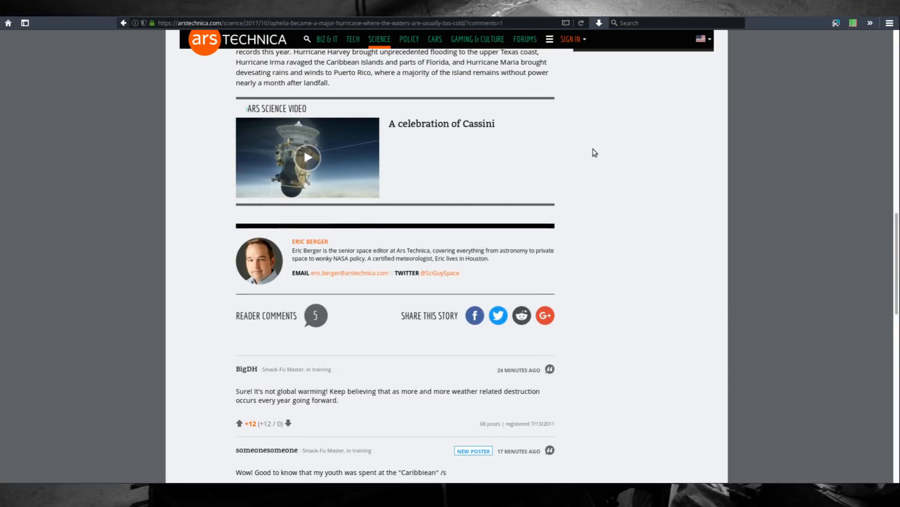
scroll("up", 3)
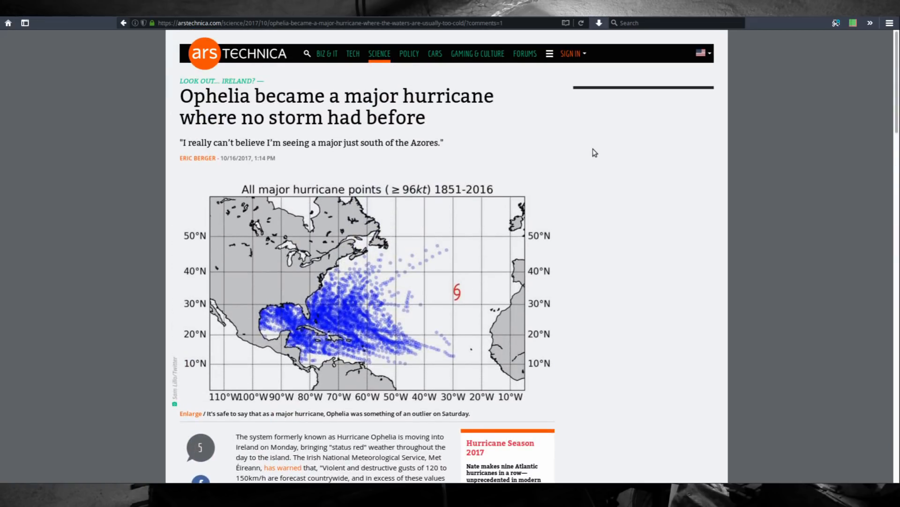
Allow requests to twitter.com in the article's permissions matrix.
left_click(853, 22)
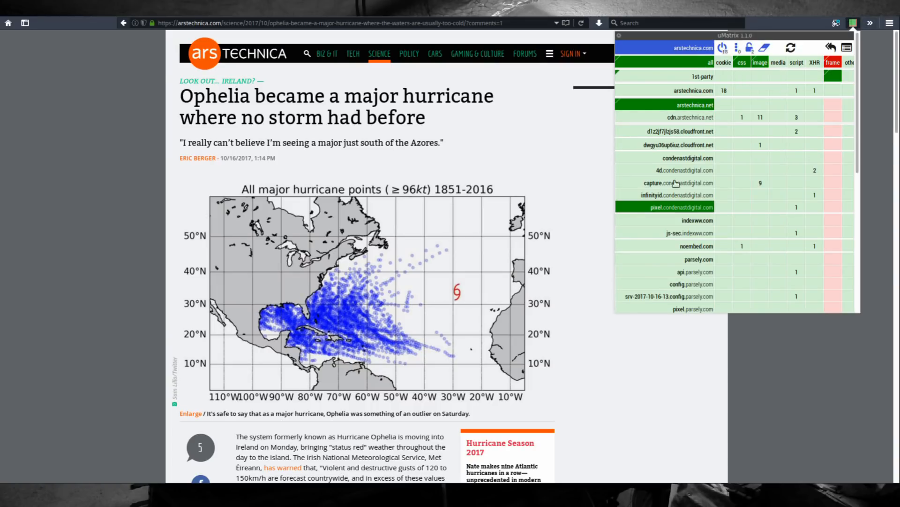
scroll("down", 3)
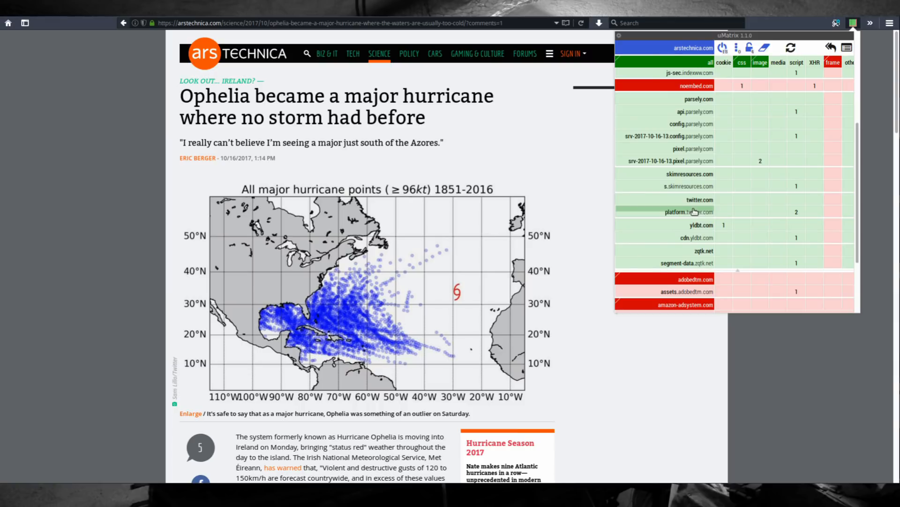
left_click(699, 199)
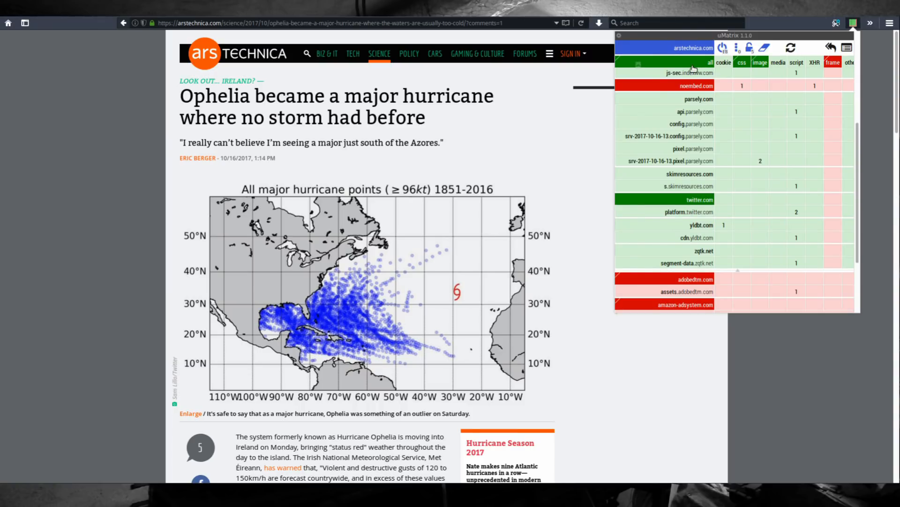
mouse_move(765, 48)
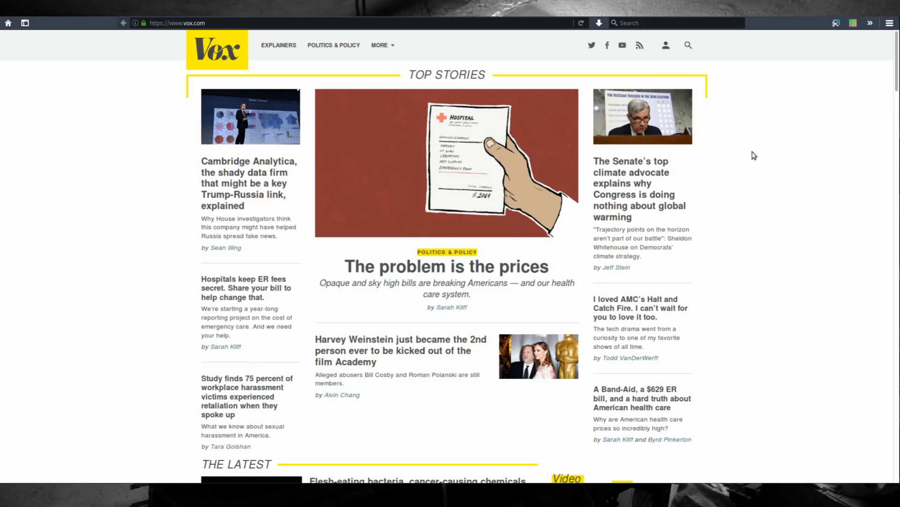
mouse_move(715, 157)
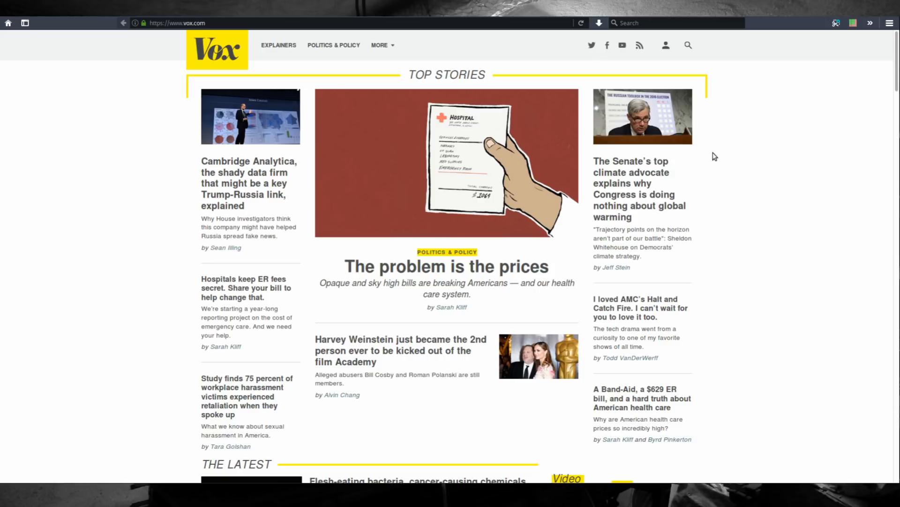
mouse_move(804, 89)
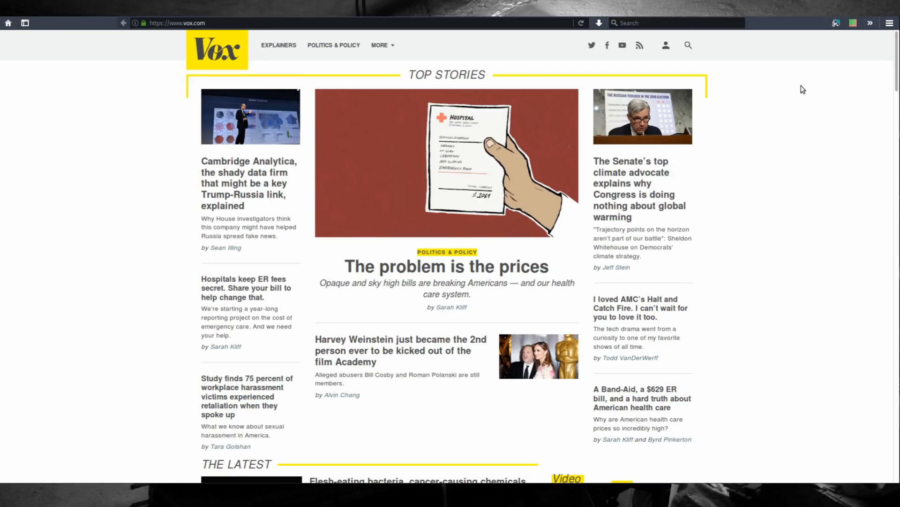
Save the Vox page's temporary rules as permanent and reload so the matrix reflects them.
left_click(853, 23)
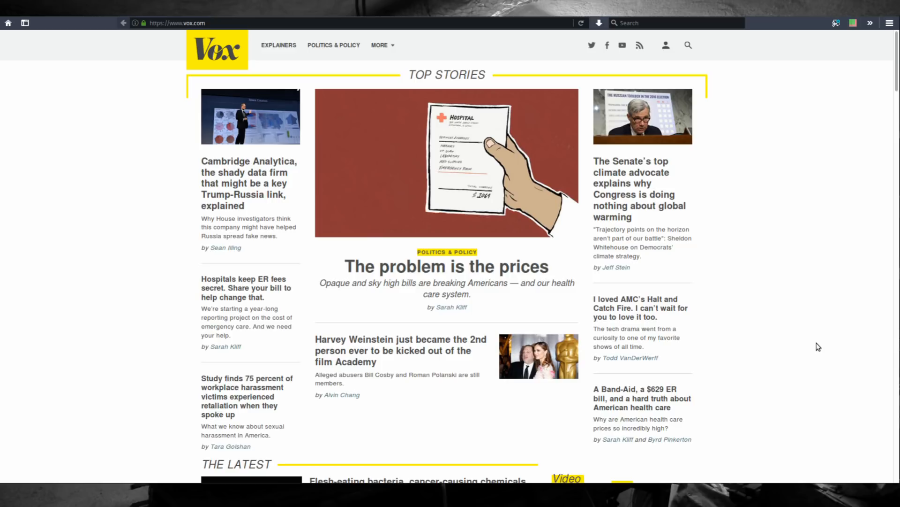
mouse_move(850, 190)
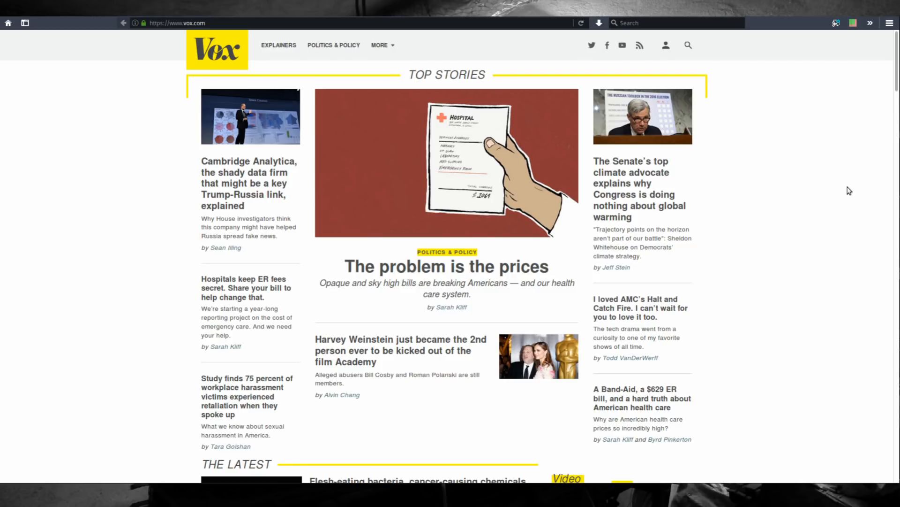
left_click(854, 22)
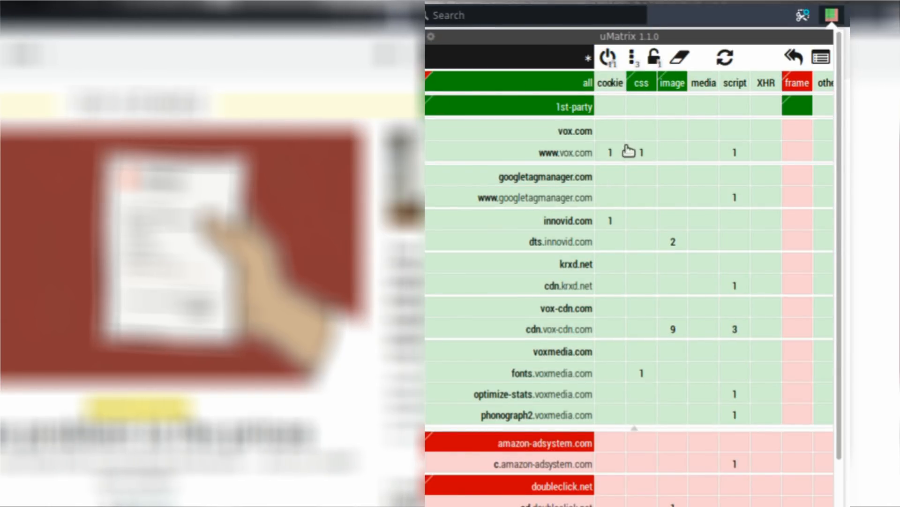
mouse_move(654, 58)
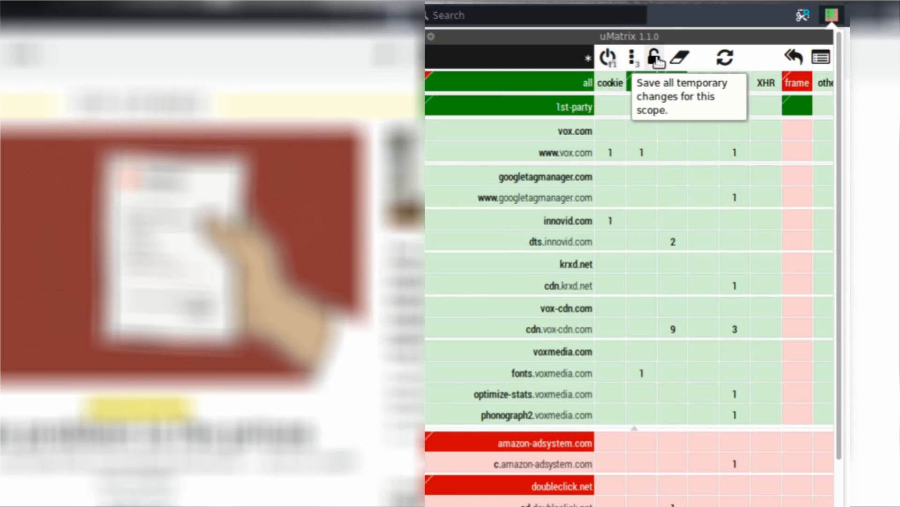
mouse_move(680, 57)
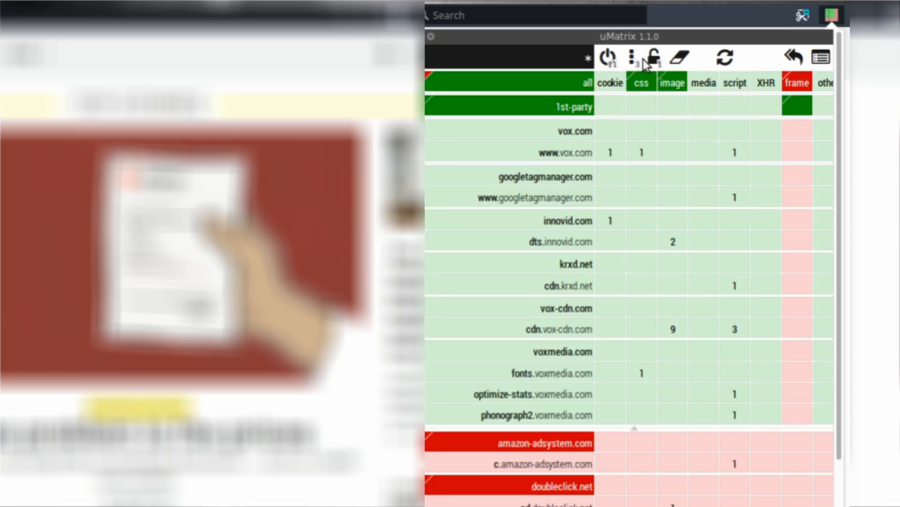
mouse_move(607, 57)
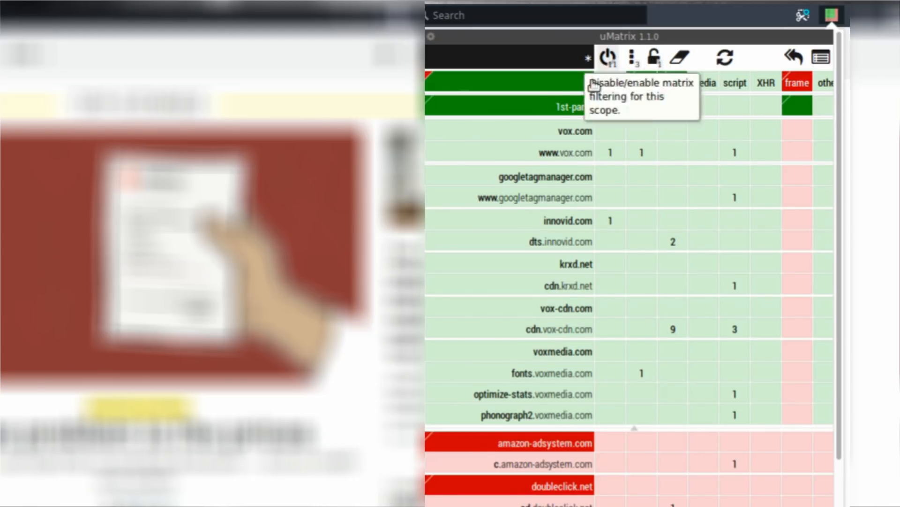
mouse_move(601, 142)
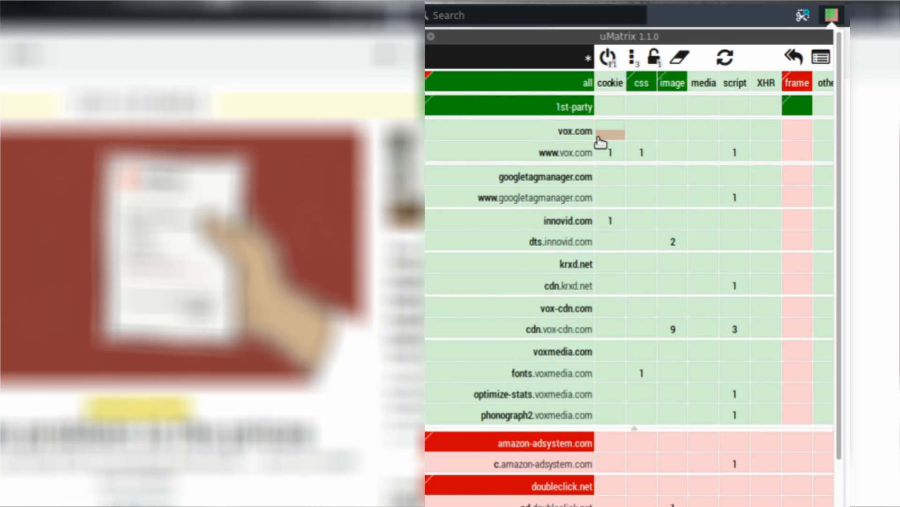
mouse_move(759, 242)
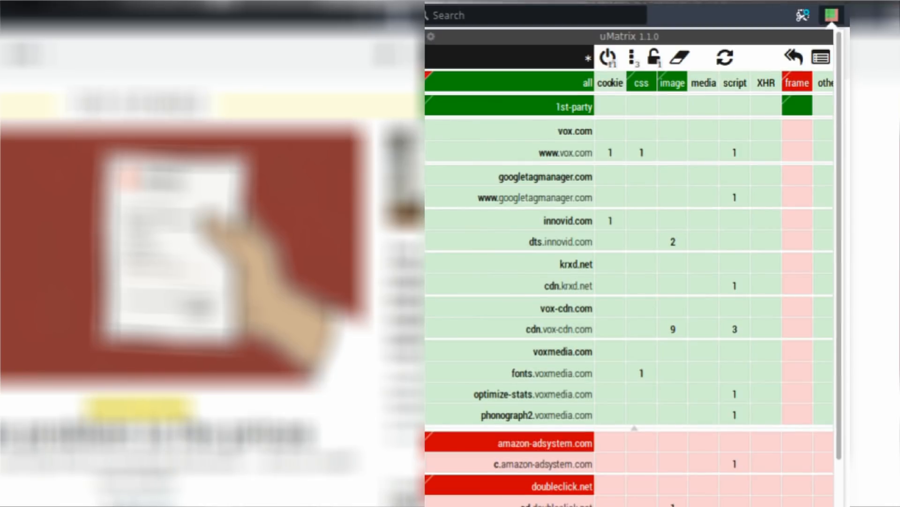
mouse_move(464, 255)
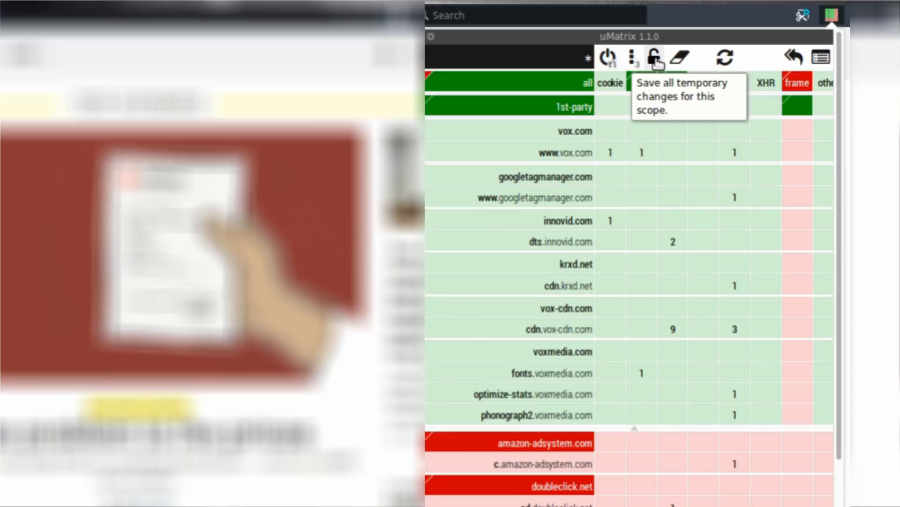
mouse_move(725, 58)
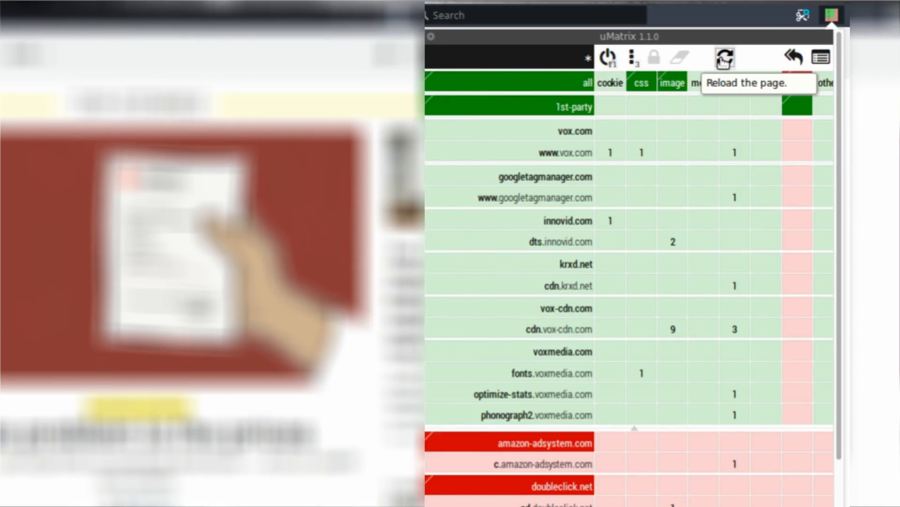
left_click(725, 58)
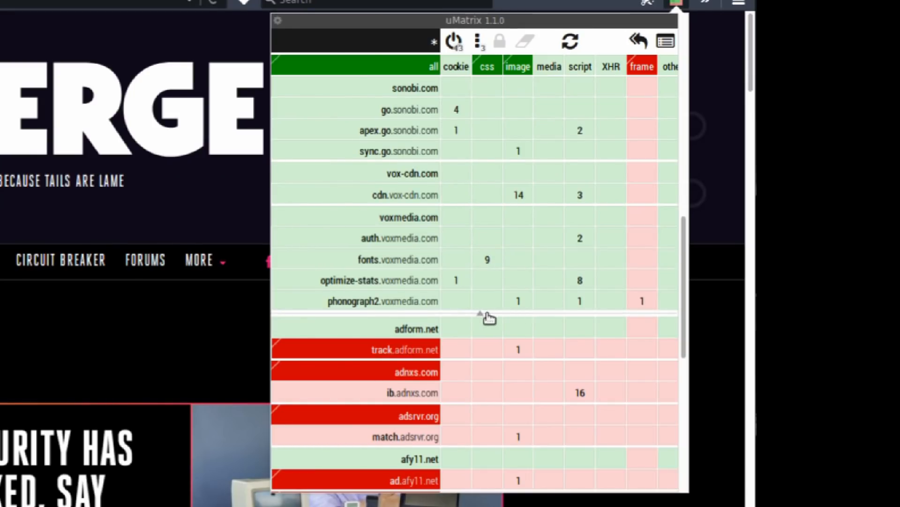
Block all requests to facebook.net in The Verge's permissions matrix.
scroll("up", 3)
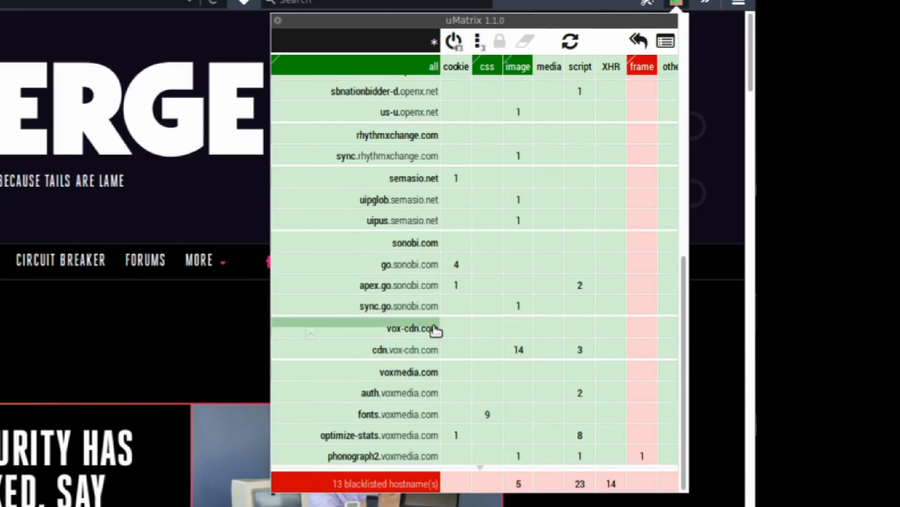
scroll("up", 3)
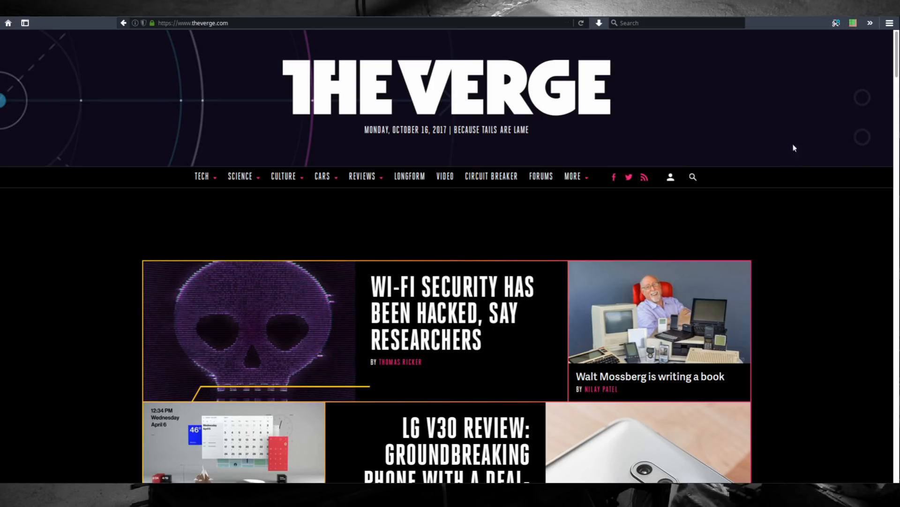
mouse_move(844, 48)
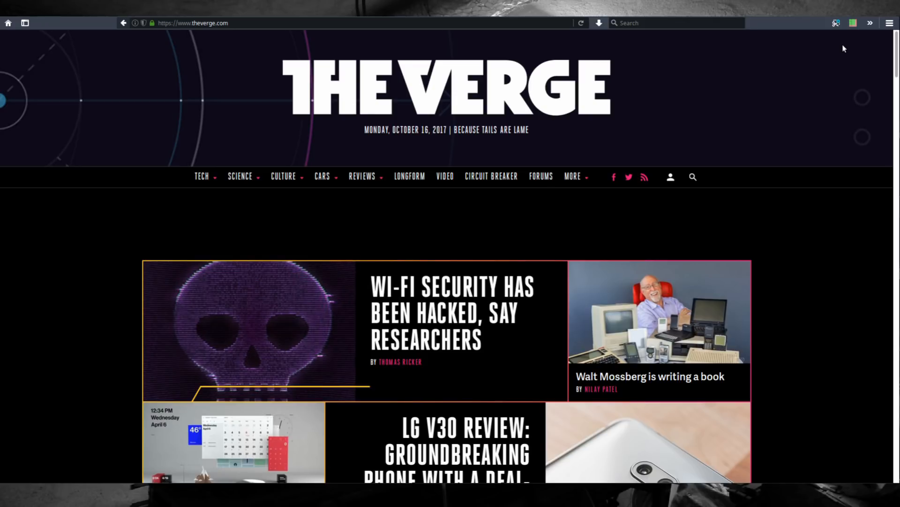
left_click(854, 22)
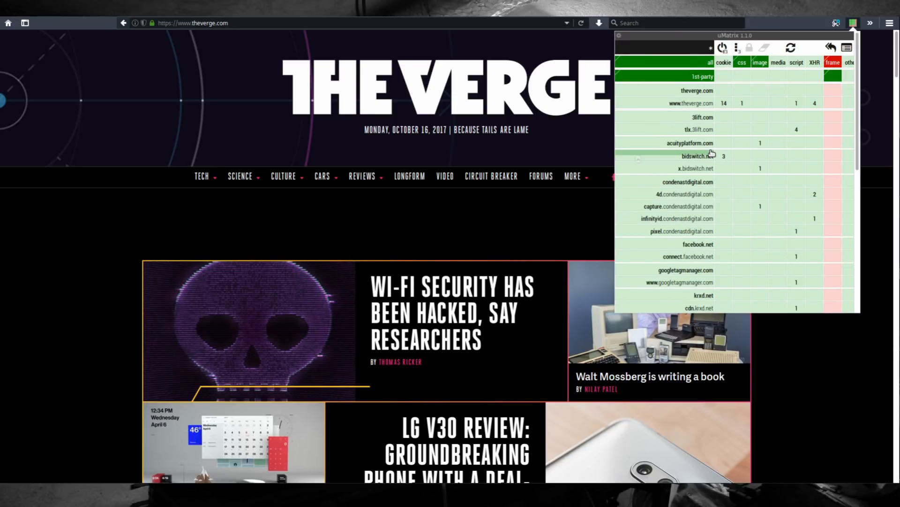
mouse_move(703, 244)
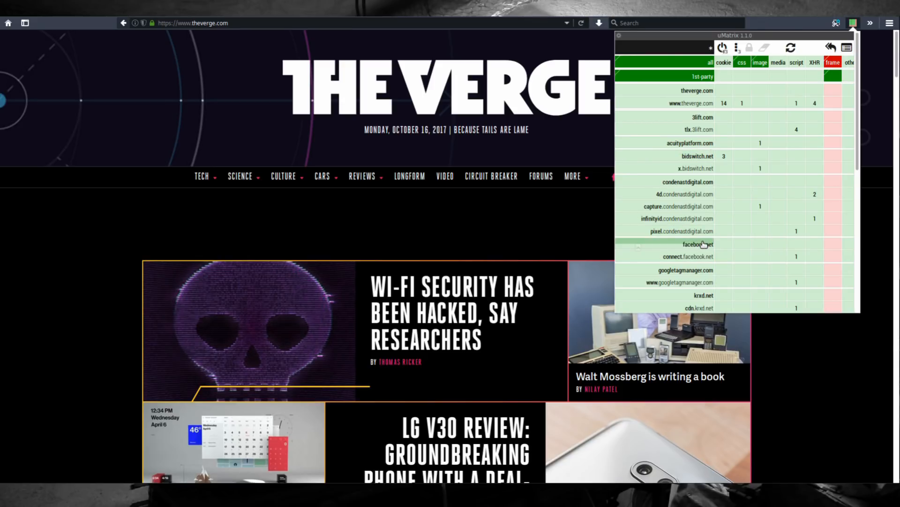
left_click(697, 244)
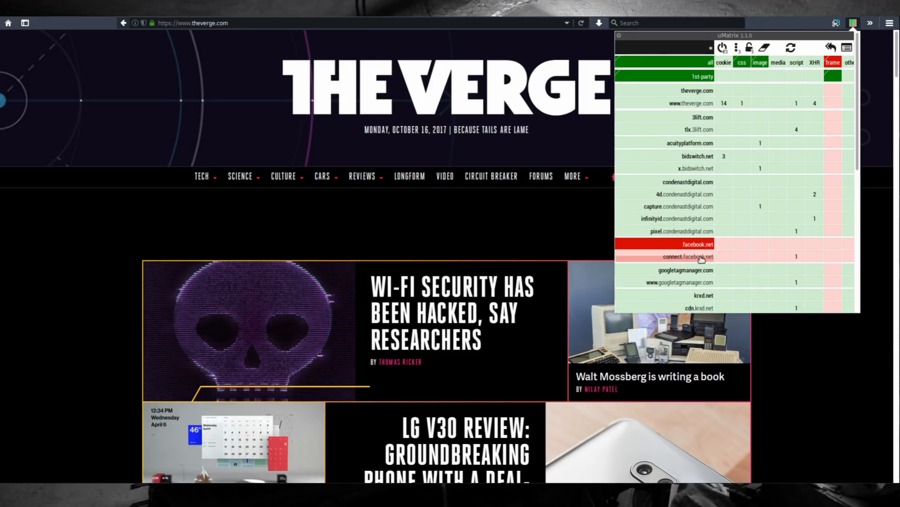
mouse_move(744, 65)
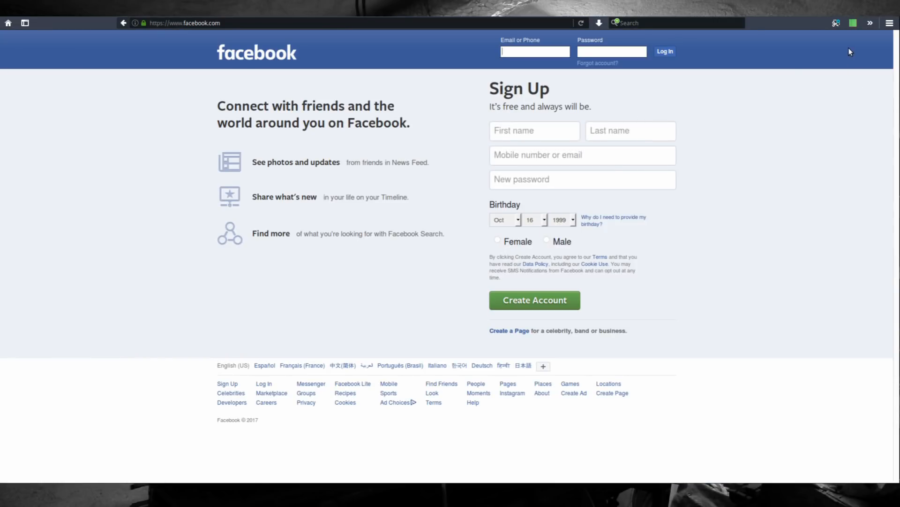
Bring up the uMatrix My rules dashboard beside the 'Examples of useful rulesets' wiki page.
left_click(836, 23)
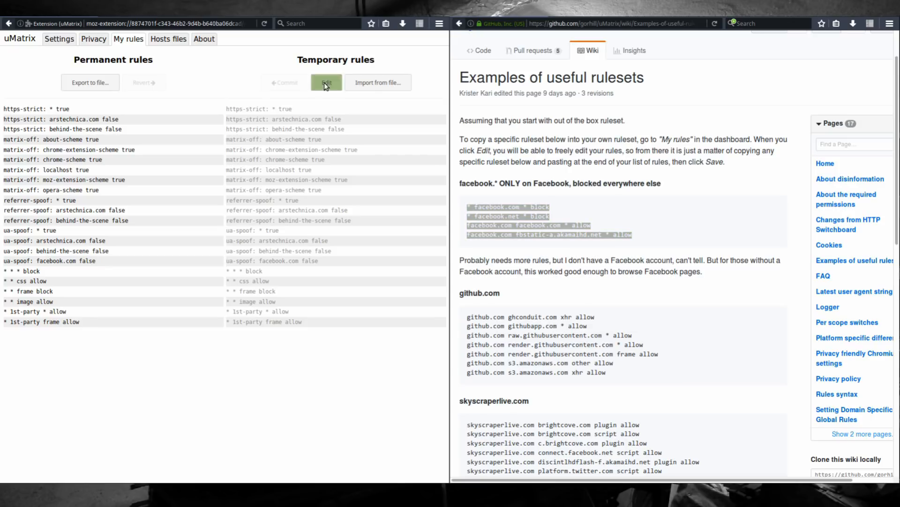
Save and commit the pasted facebook ruleset so it becomes permanent in My rules.
left_click(326, 82)
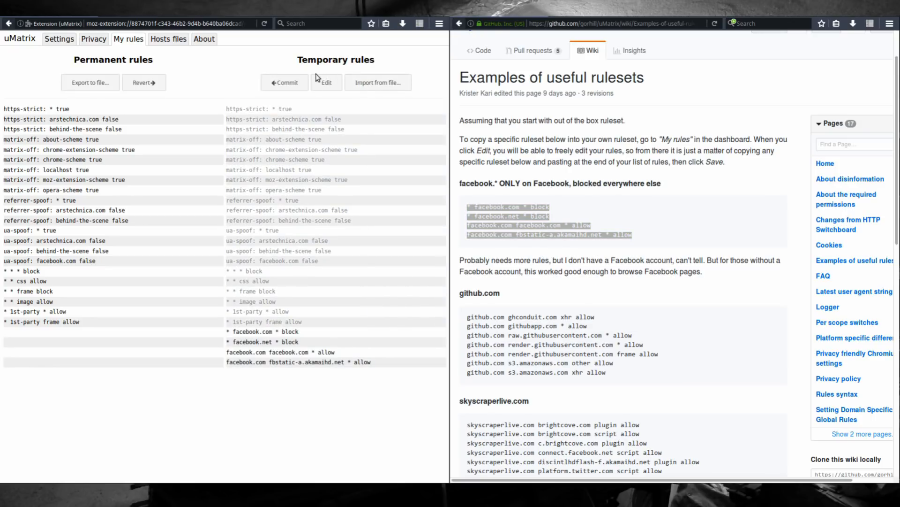
left_click(284, 83)
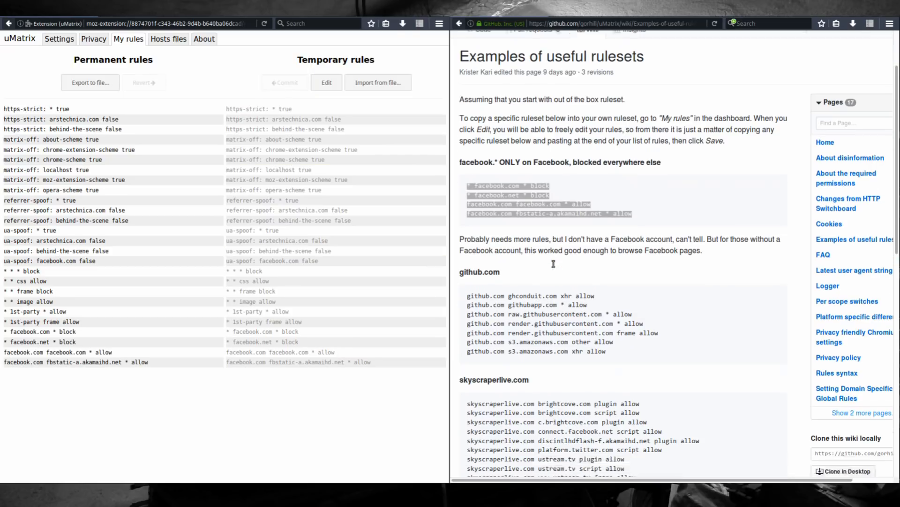
scroll("down", 3)
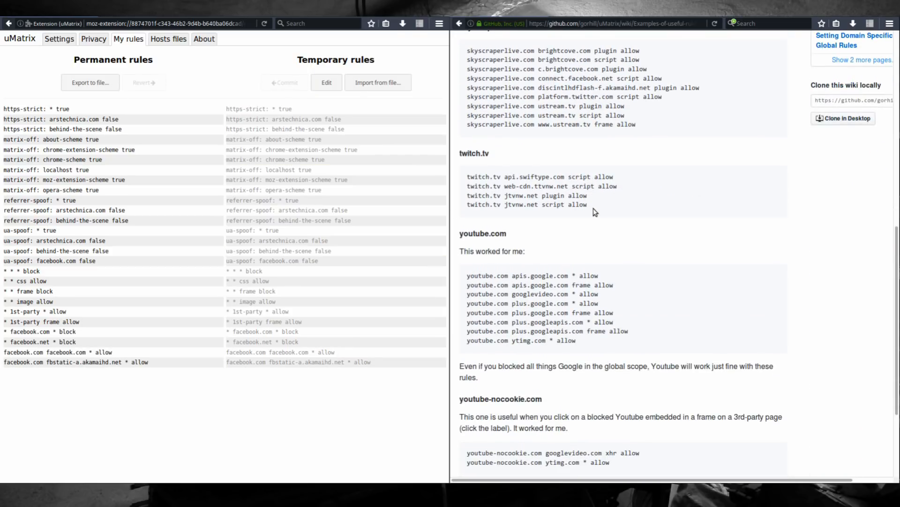
scroll("down", 3)
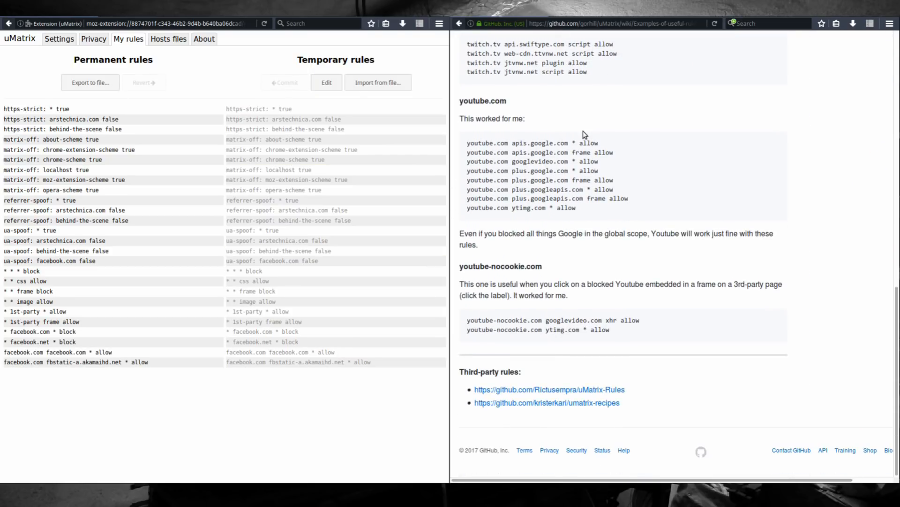
mouse_move(611, 48)
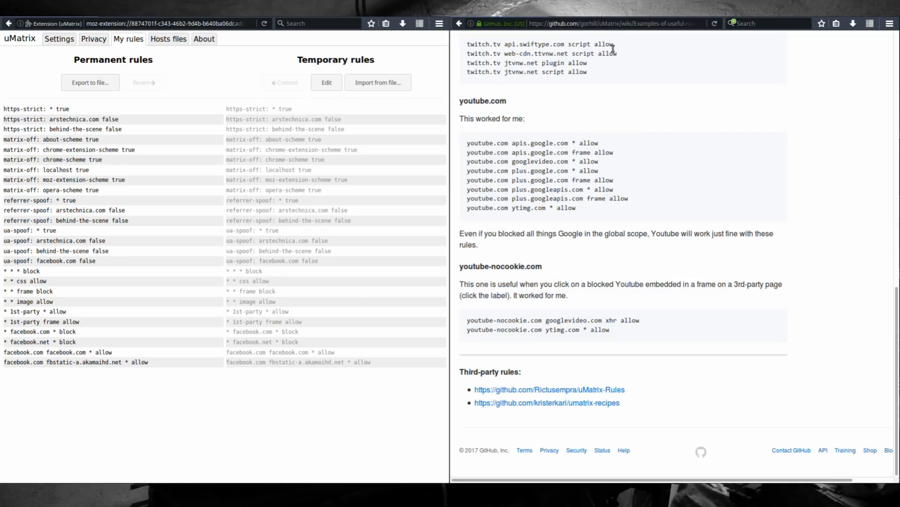
mouse_move(608, 342)
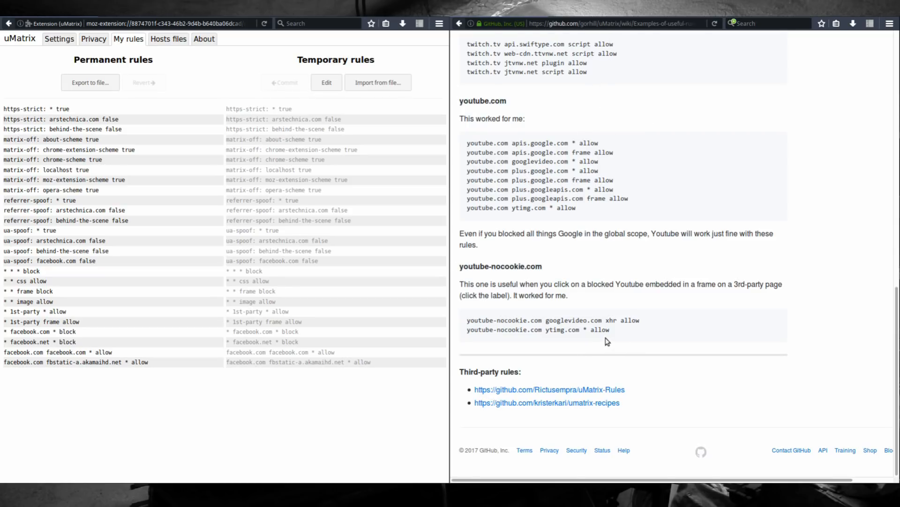
mouse_move(617, 333)
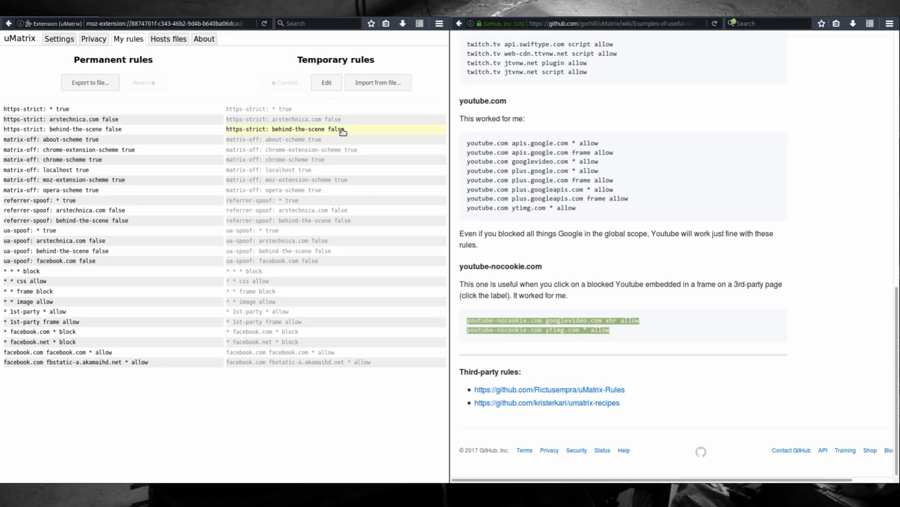
Edit the temporary rules to add the two youtube-nocookie.com allow rules from the wiki.
left_click(326, 83)
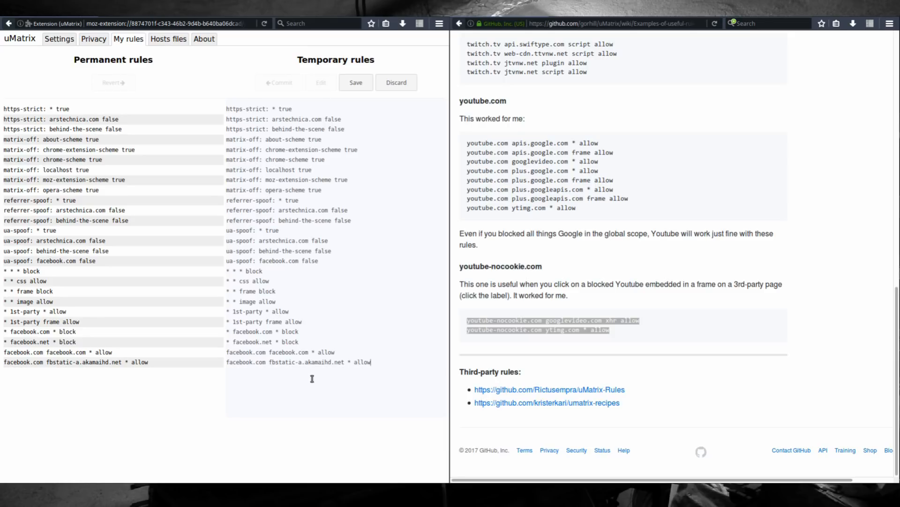
scroll("up", 3)
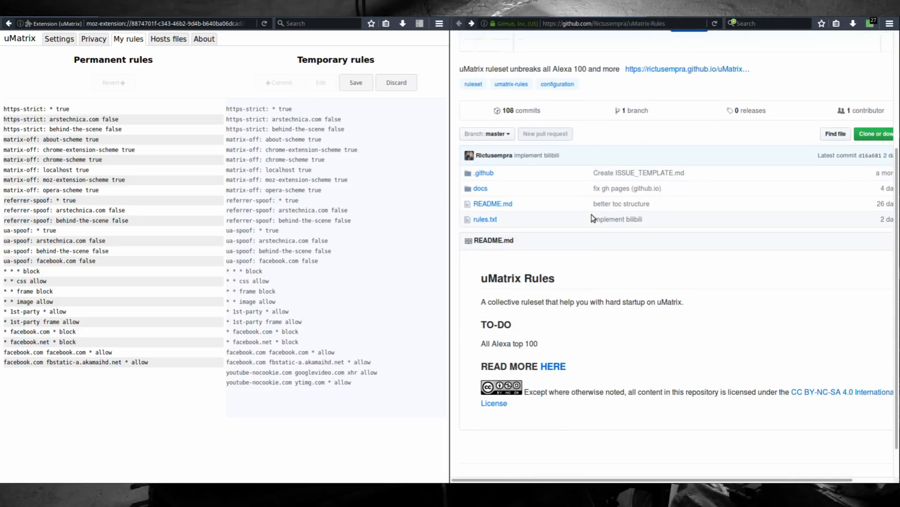
scroll("up", 3)
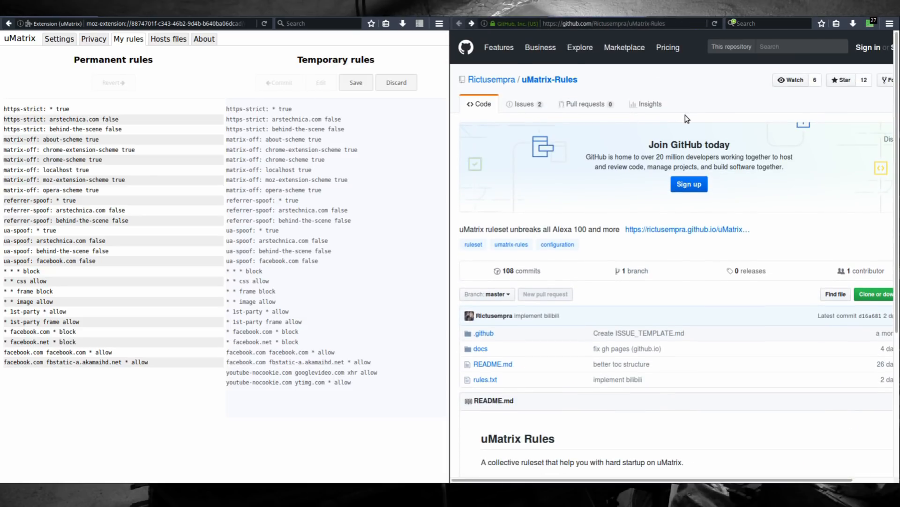